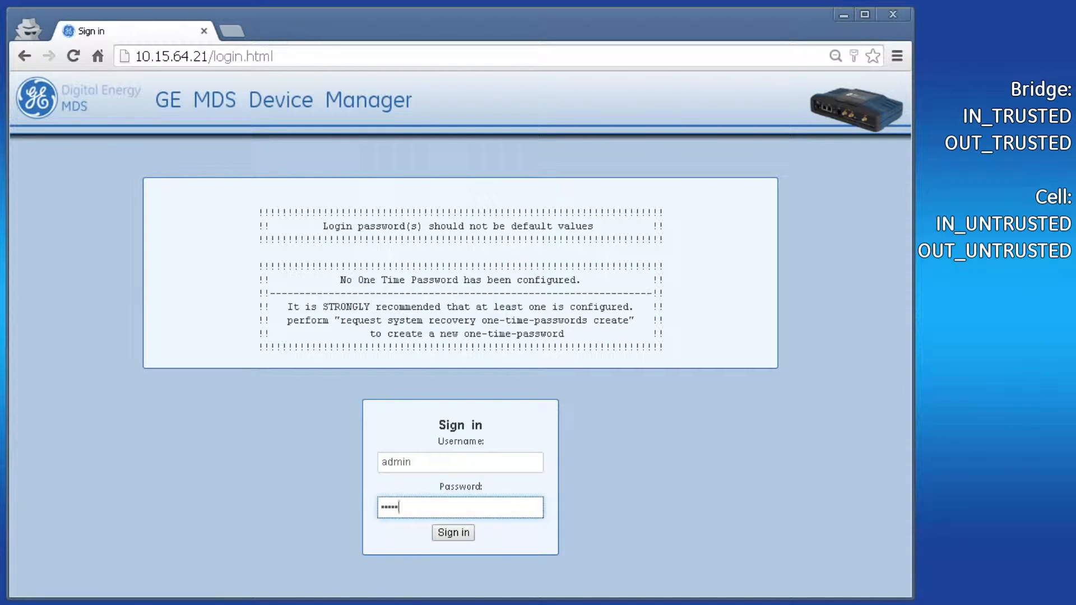
Sign in to the HolyGrail device as admin, reaching the Device Overview
left_click(452, 532)
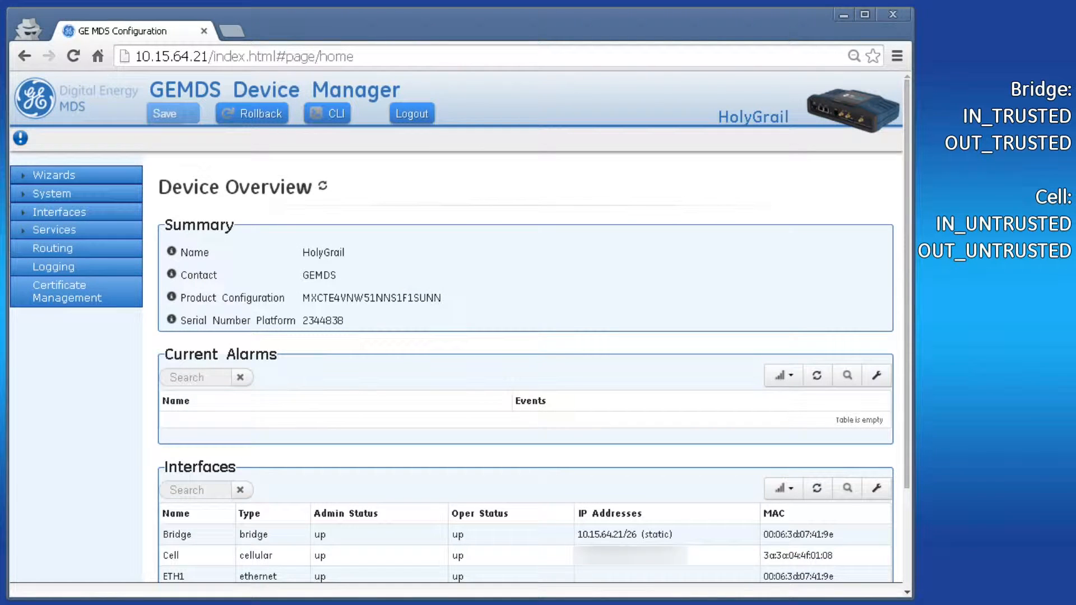
mouse_move(74, 230)
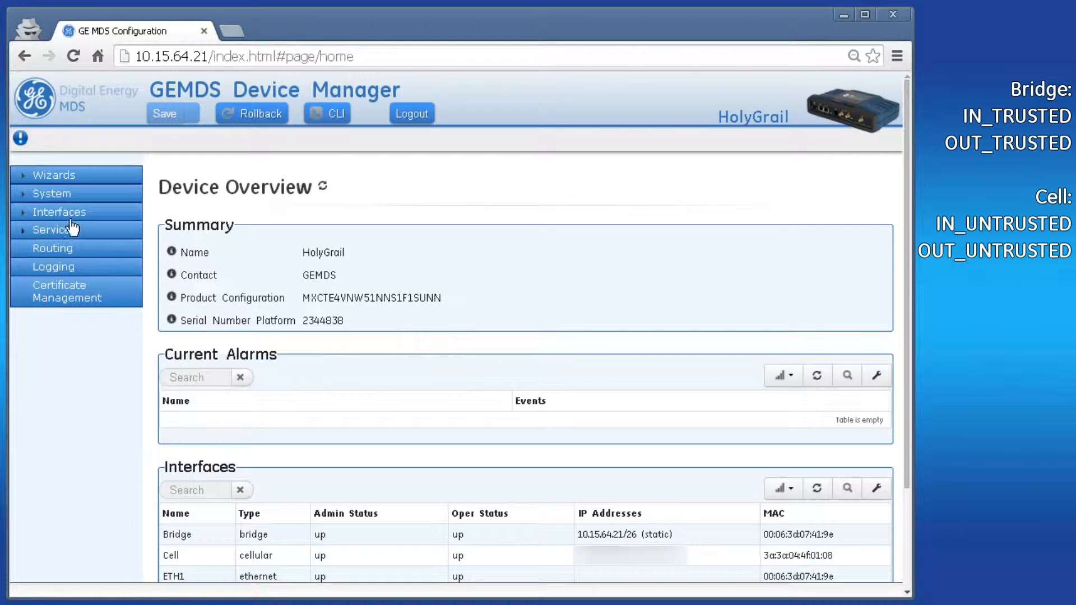
mouse_move(96, 220)
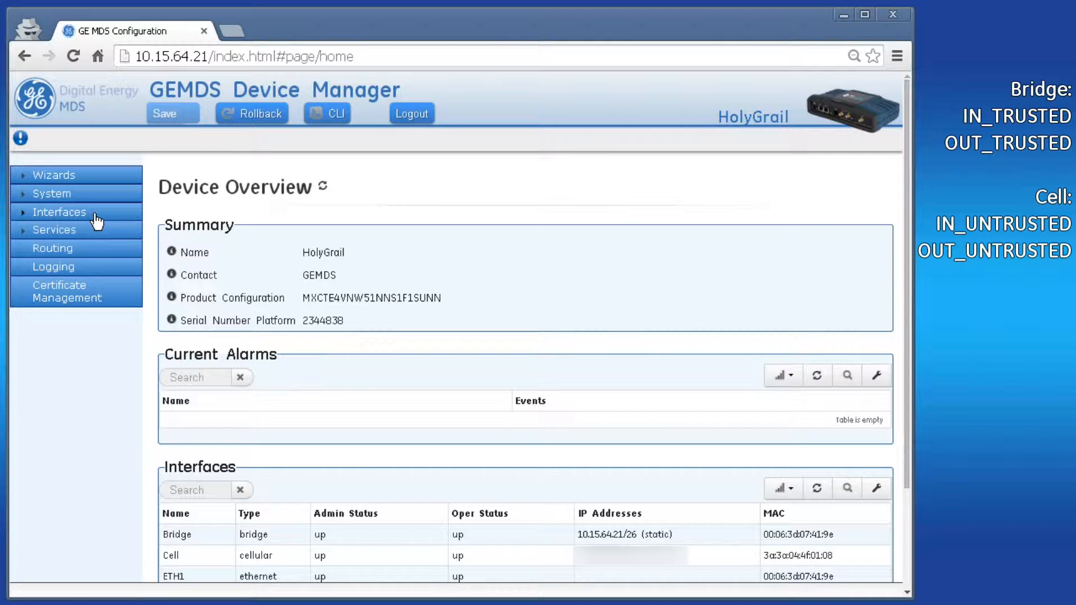
Reveal the Bridge interface's filter assignments, IN_TRUSTED and OUT_TRUSTED
left_click(59, 212)
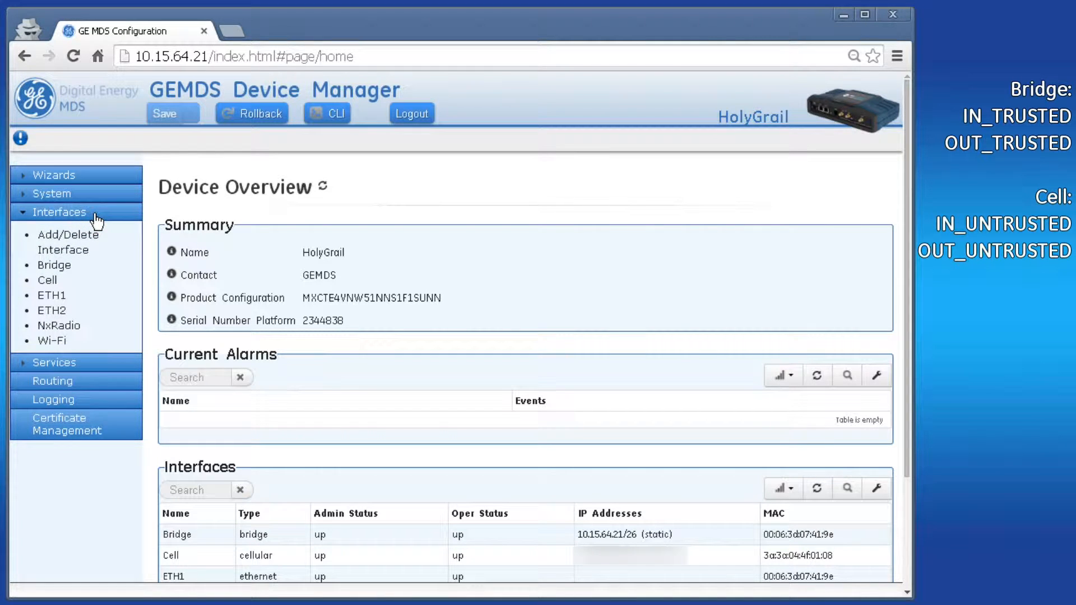
left_click(53, 265)
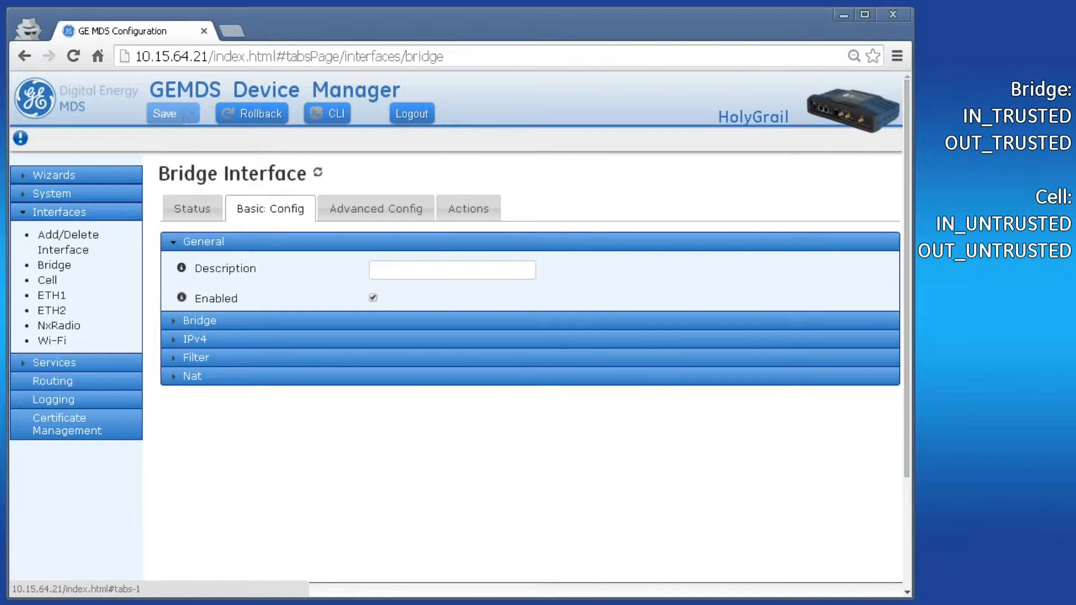
left_click(195, 357)
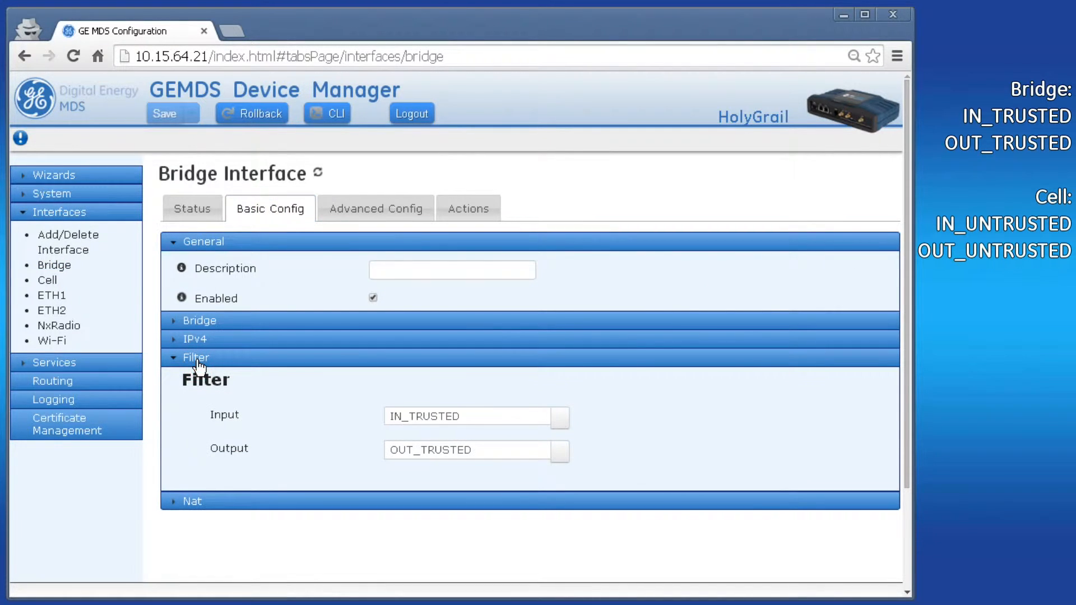
mouse_move(417, 390)
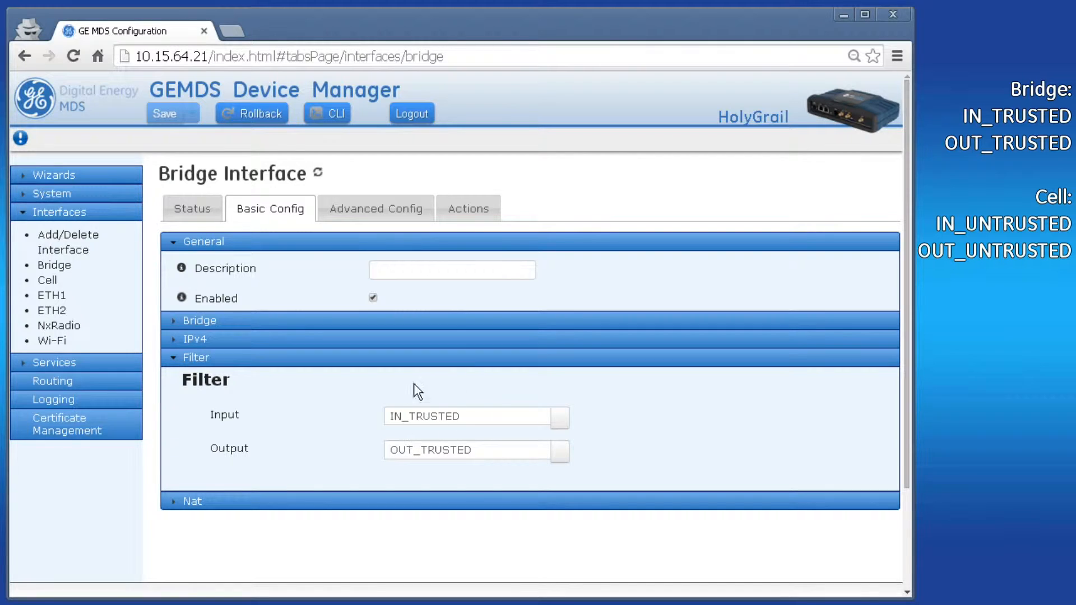
mouse_move(465, 477)
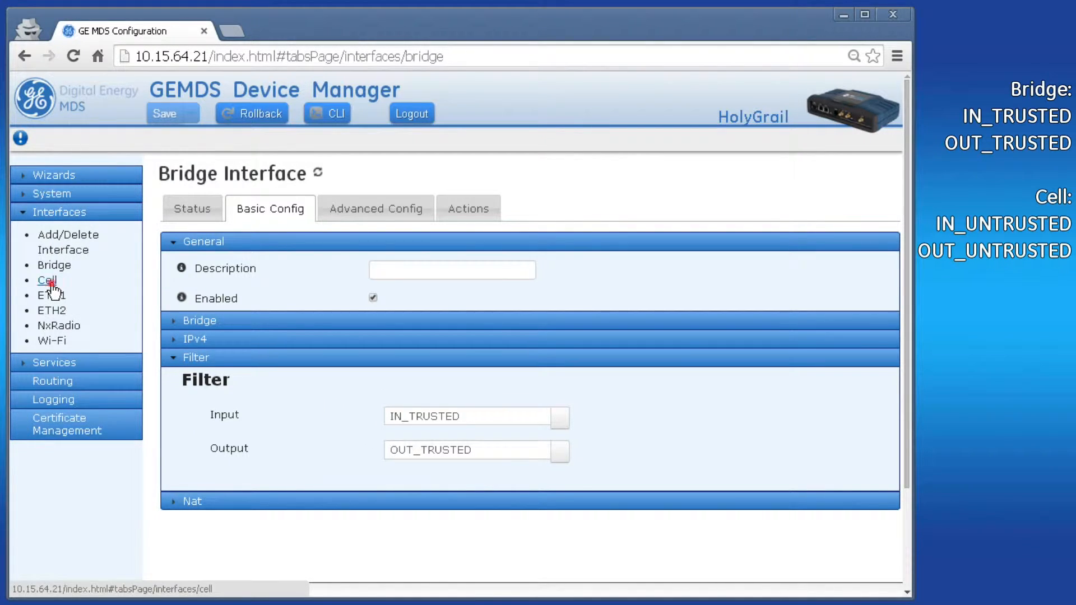
Reveal the Cell interface's filter assignments, IN_UNTRUSTED and OUT_UNTRUSTED, under Basic Config
left_click(46, 280)
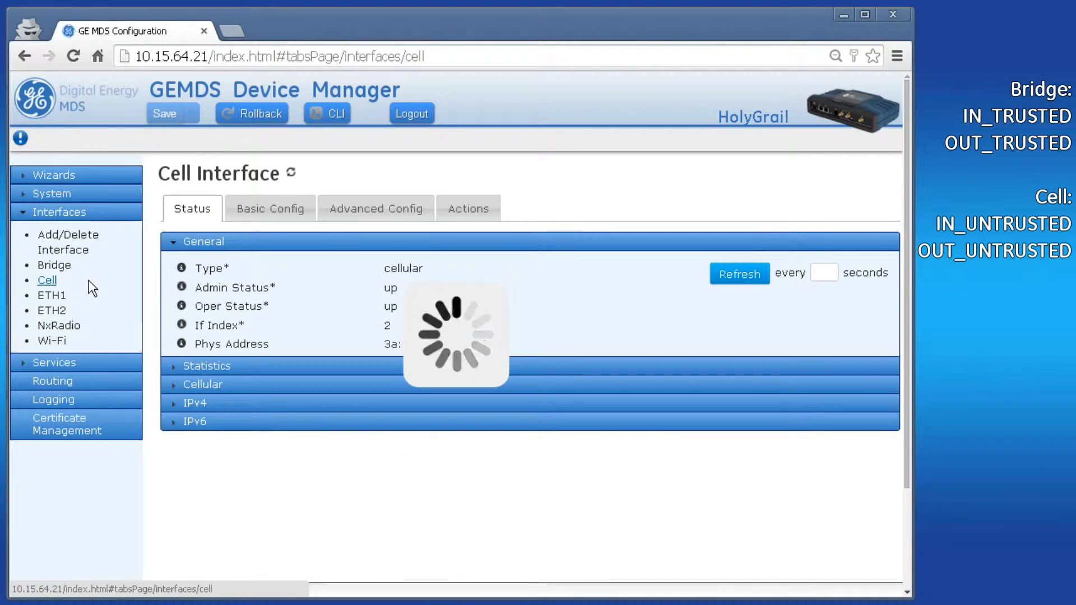
left_click(270, 208)
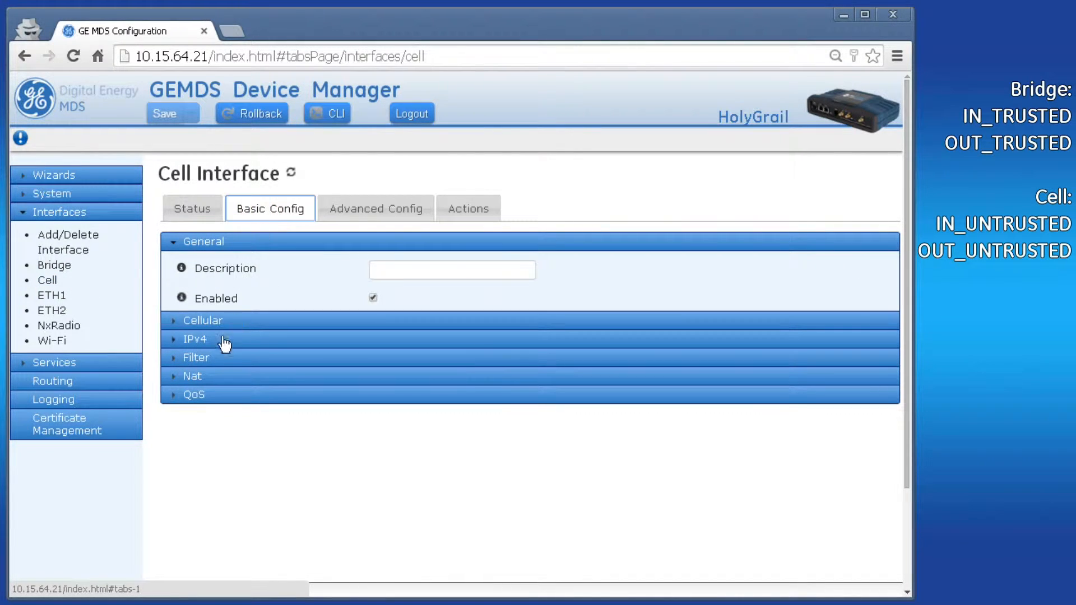
left_click(195, 356)
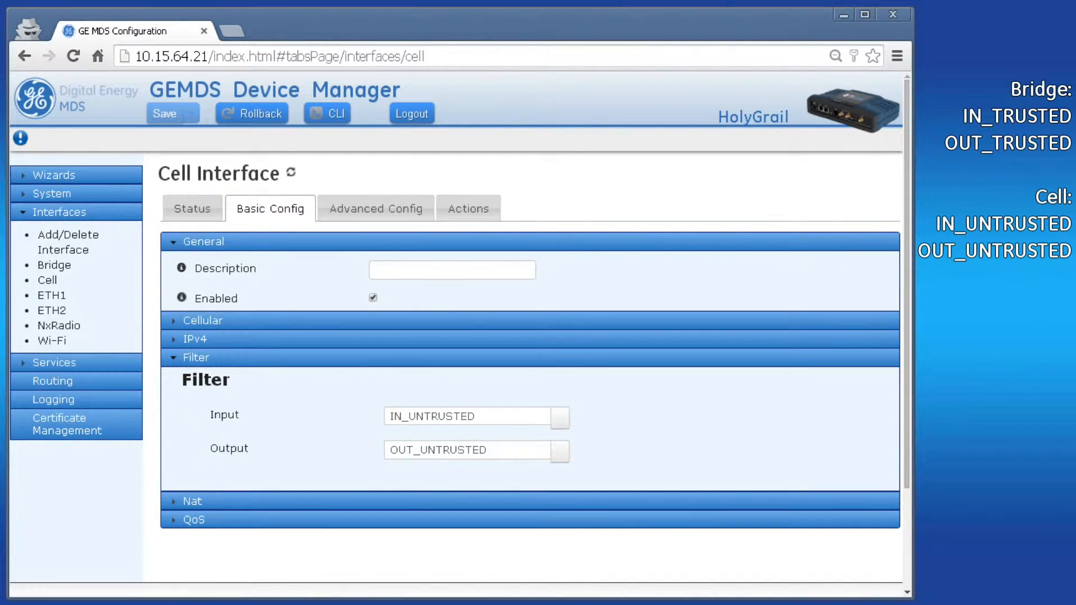
mouse_move(357, 437)
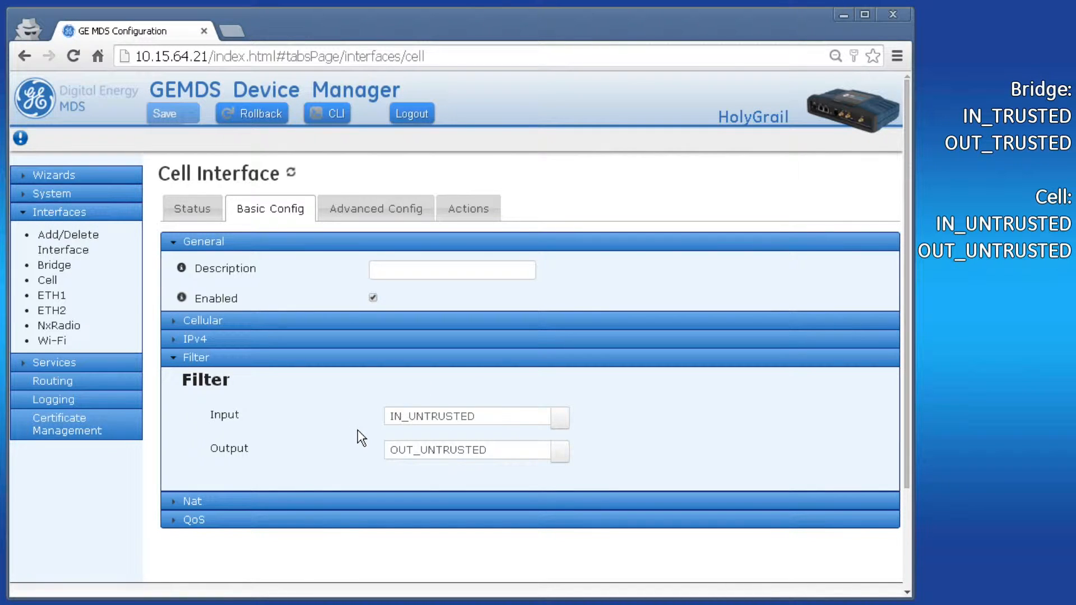
mouse_move(349, 430)
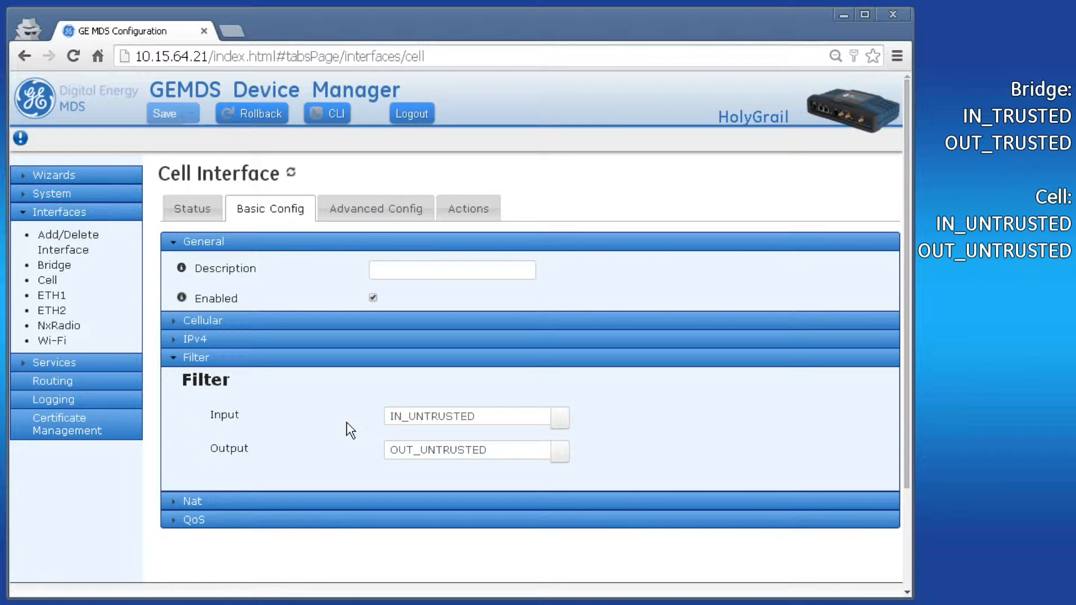
Show the Firewall service's access control filter list under Services in Basic Config
left_click(53, 362)
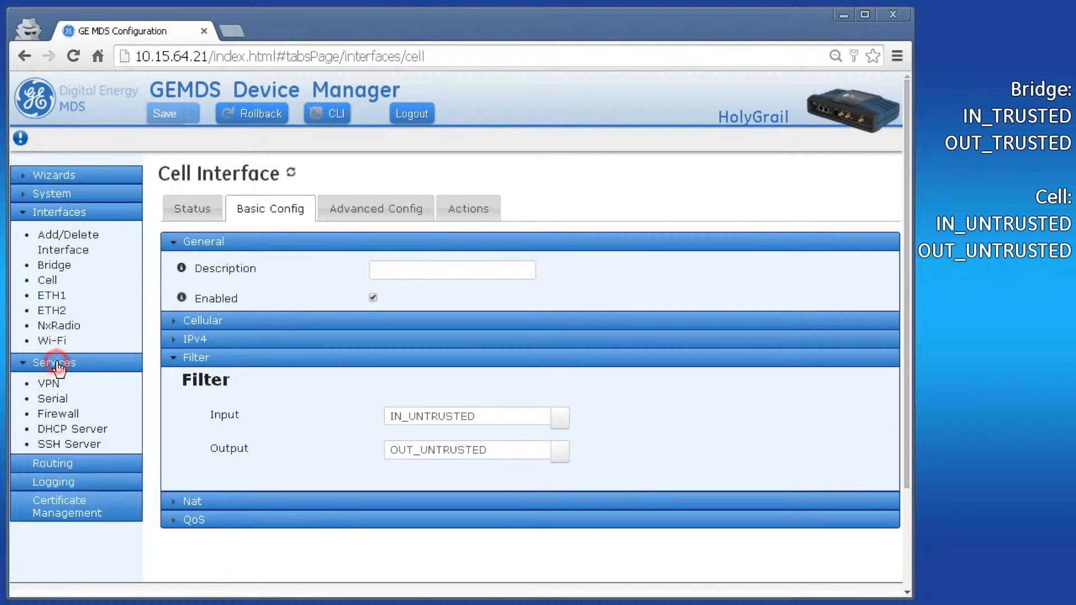
left_click(57, 414)
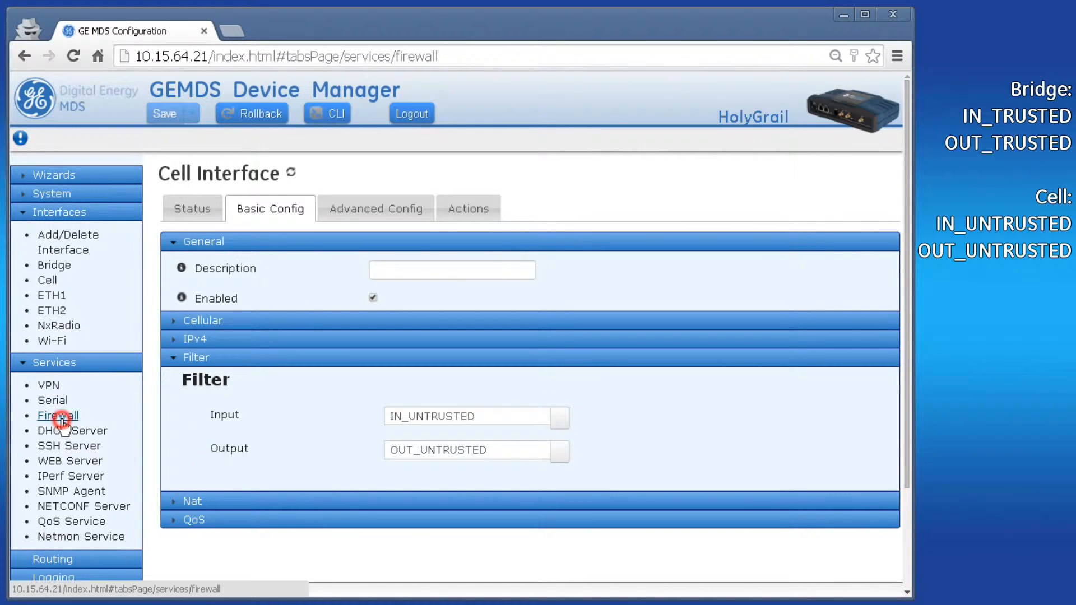
left_click(57, 414)
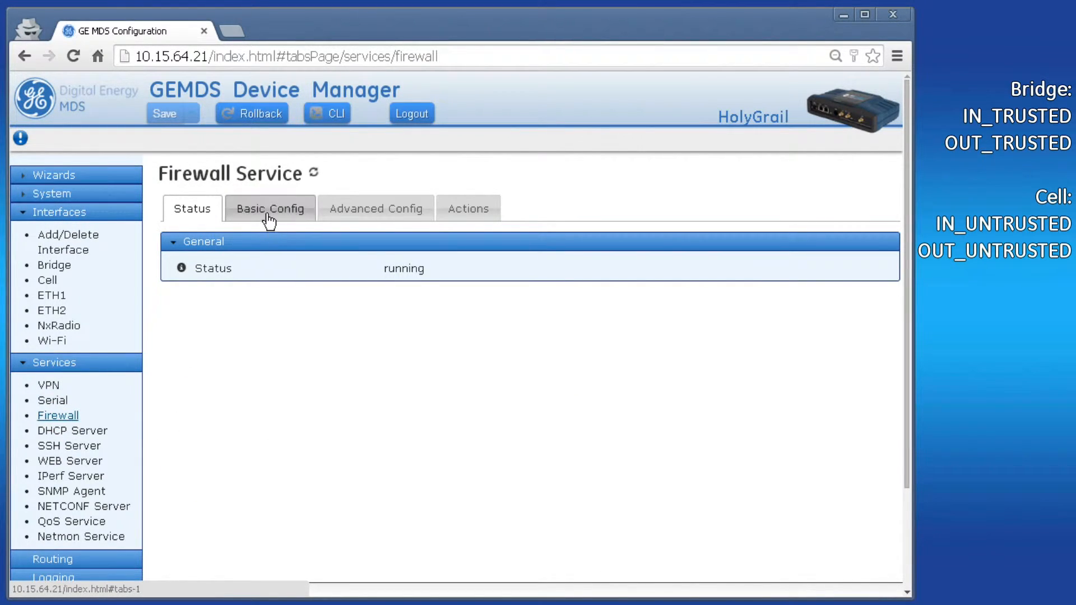
left_click(270, 208)
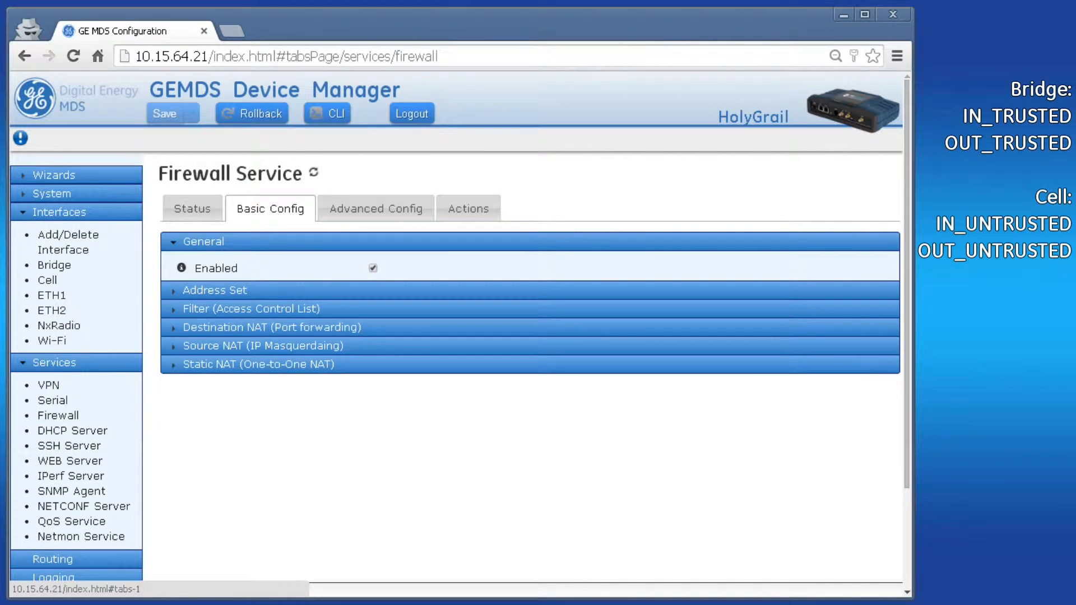
left_click(251, 308)
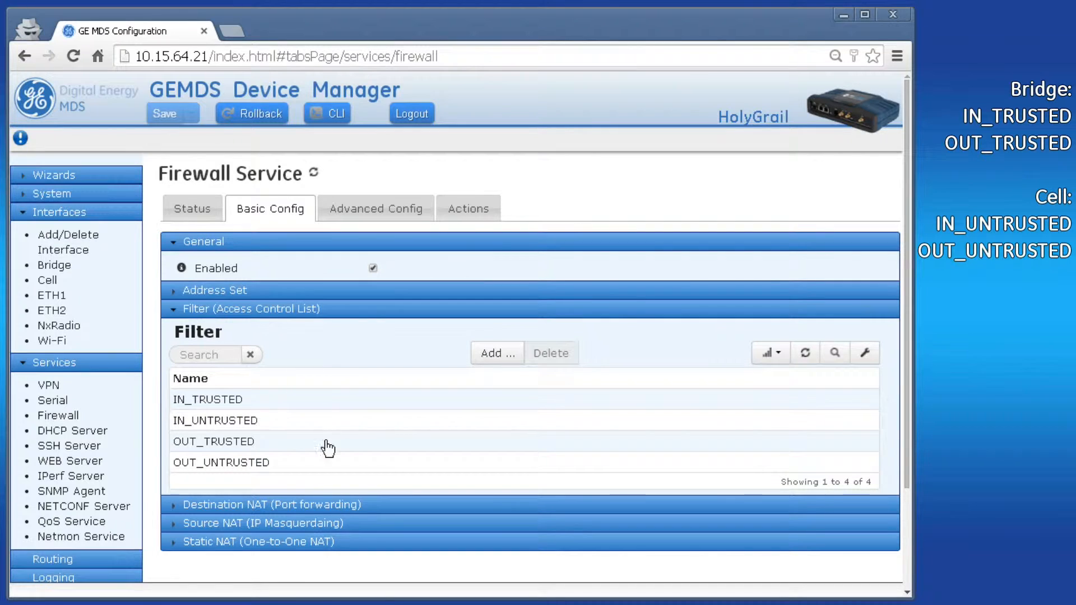
mouse_move(316, 399)
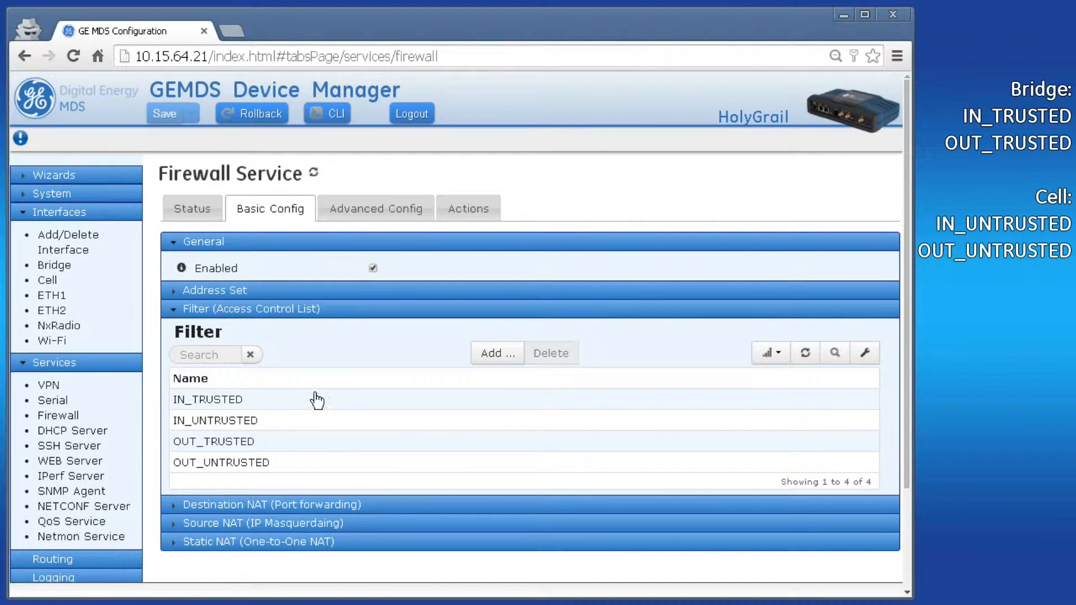
mouse_move(336, 466)
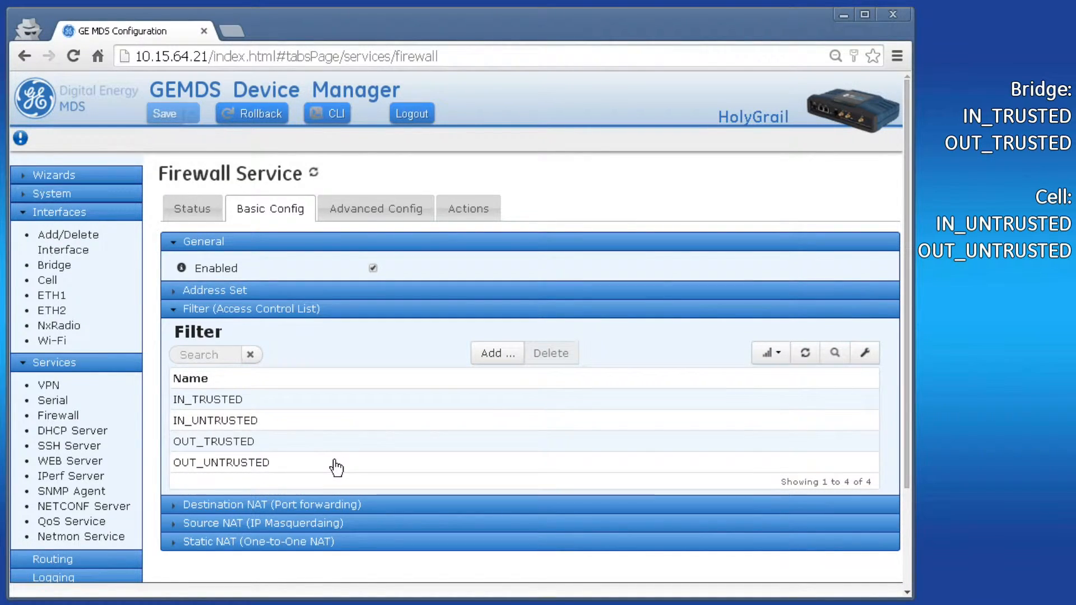
scroll("down", 3)
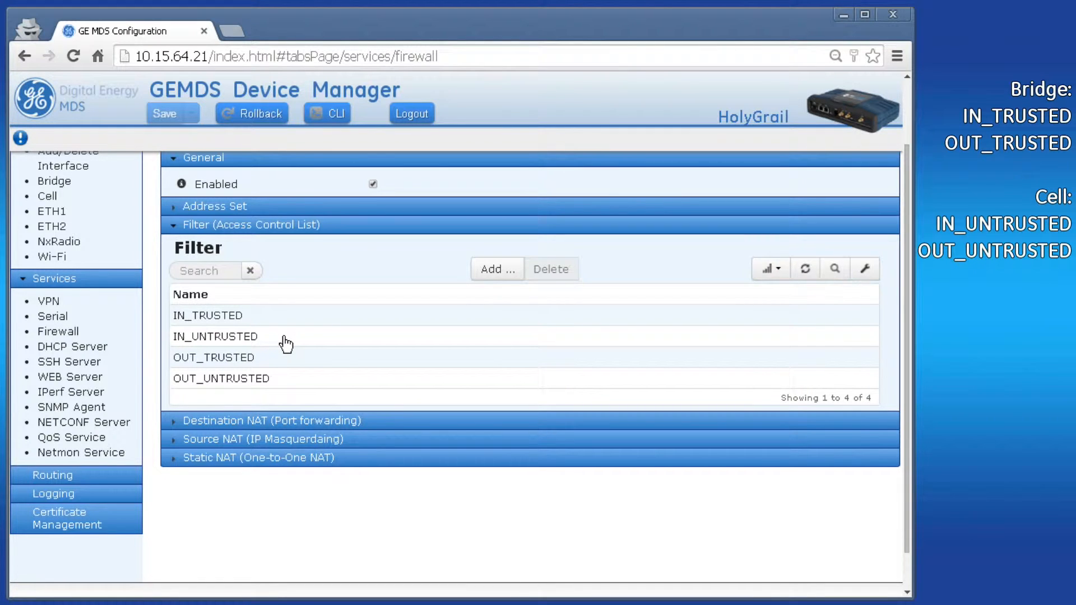
mouse_move(293, 342)
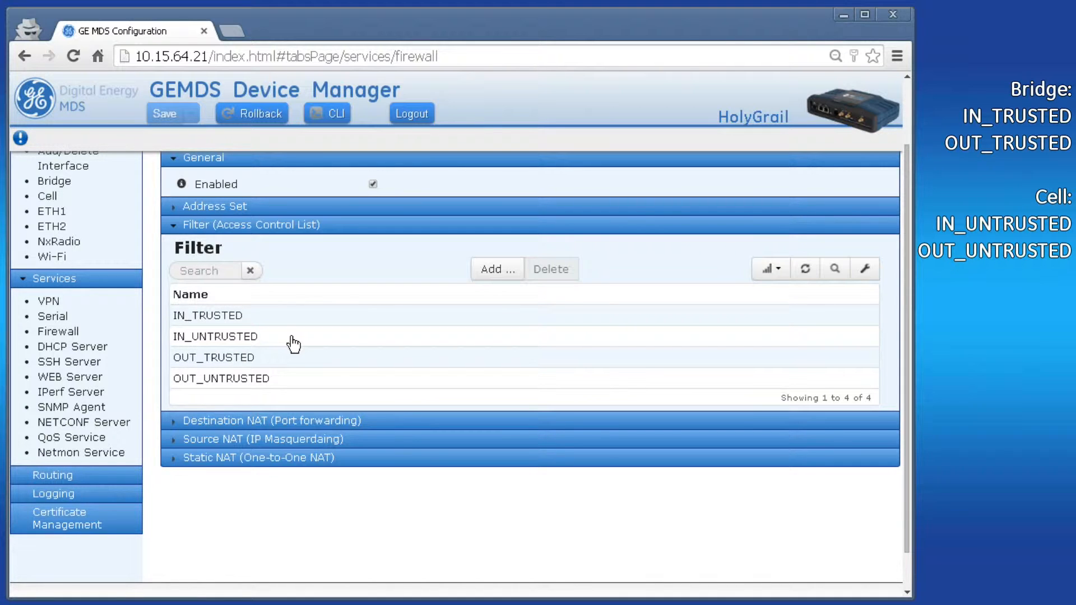
Review IN_UNTRUSTED's rules: icmp accept, udp accept and the catch-all drop rule 10
left_click(215, 336)
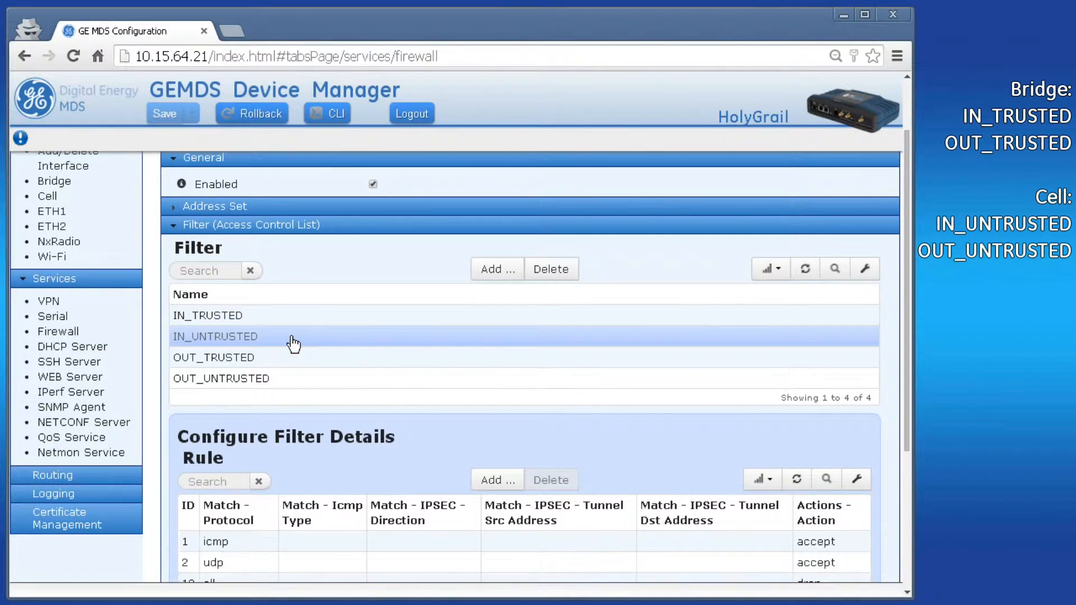
scroll("down", 3)
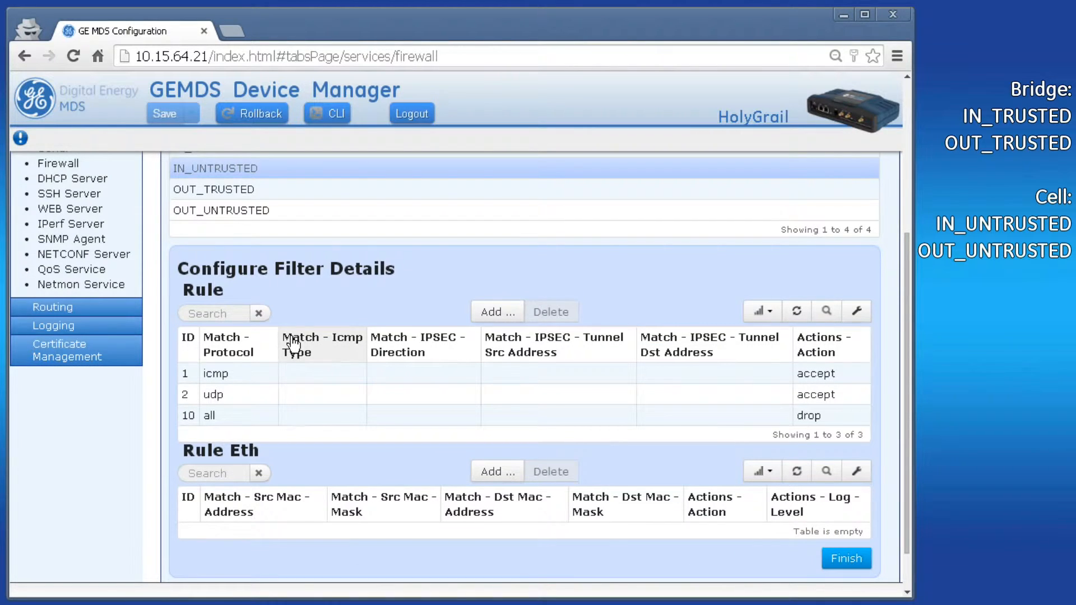
mouse_move(390, 458)
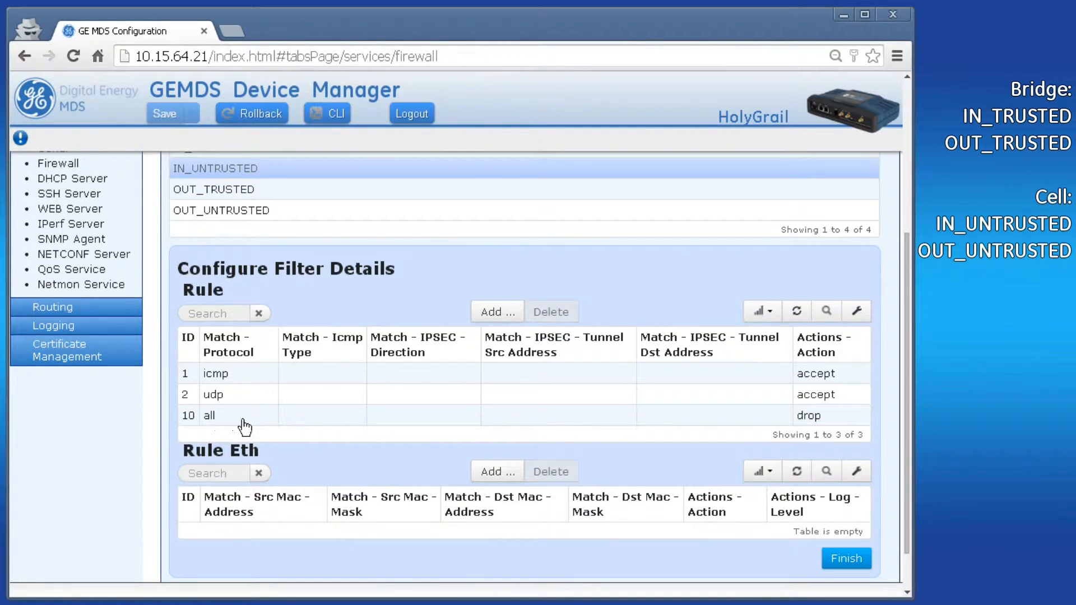
mouse_move(344, 439)
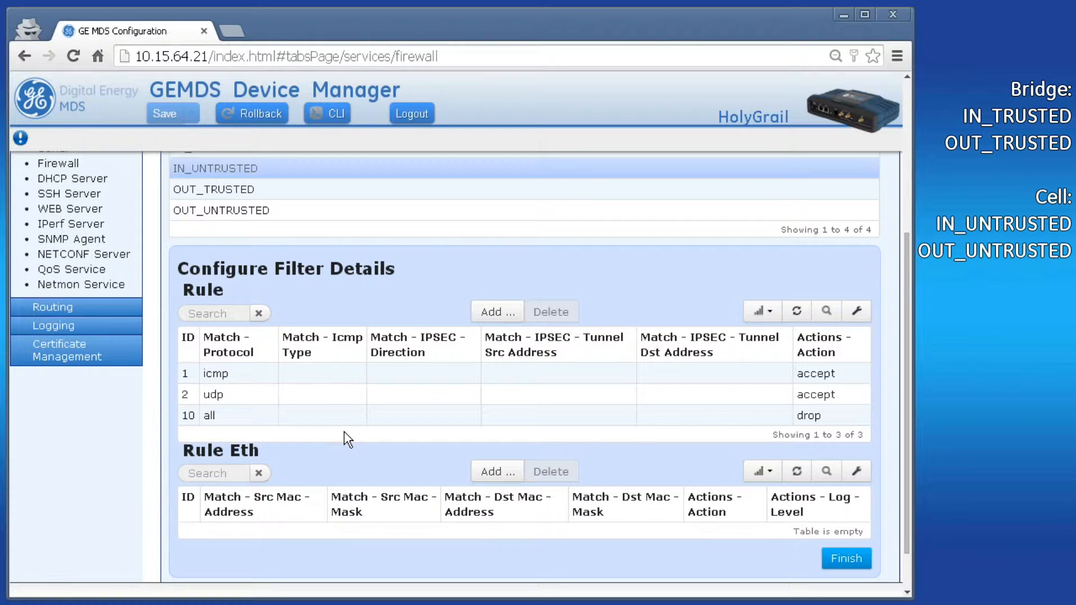
mouse_move(459, 448)
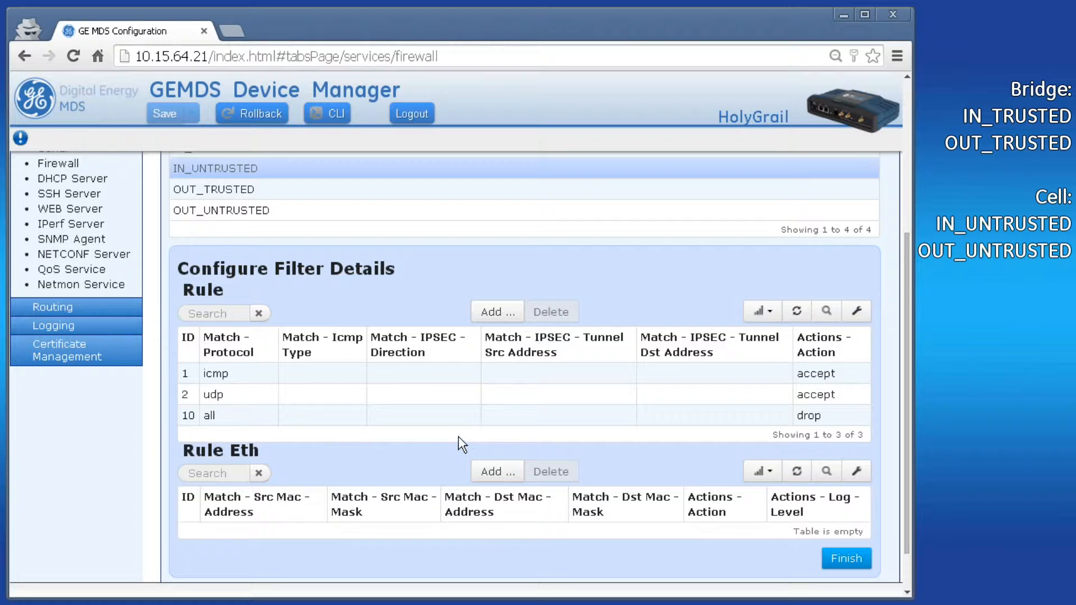
left_click(215, 373)
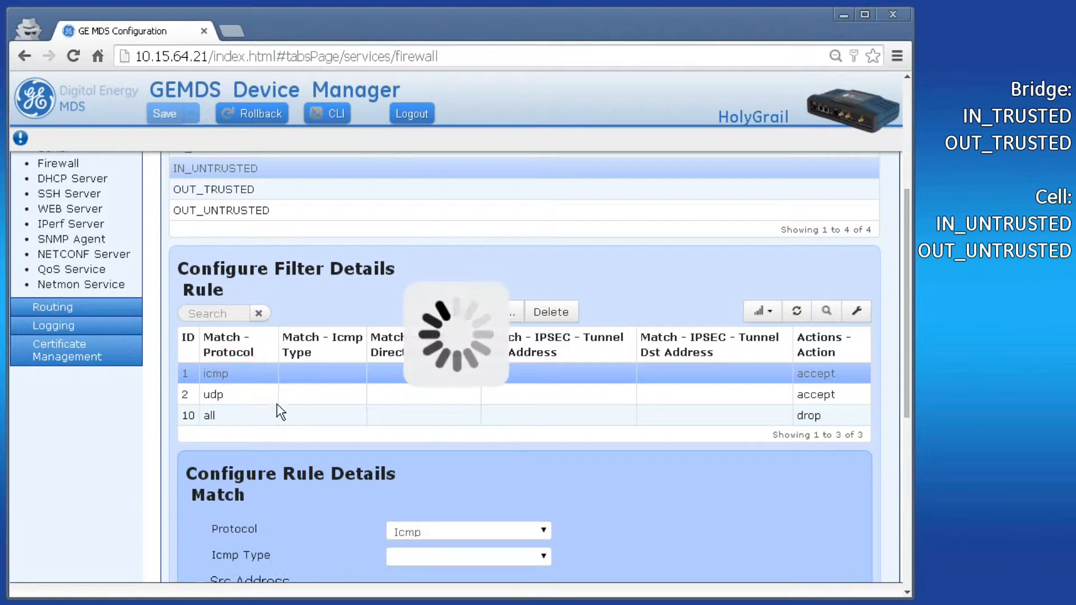
left_click(266, 394)
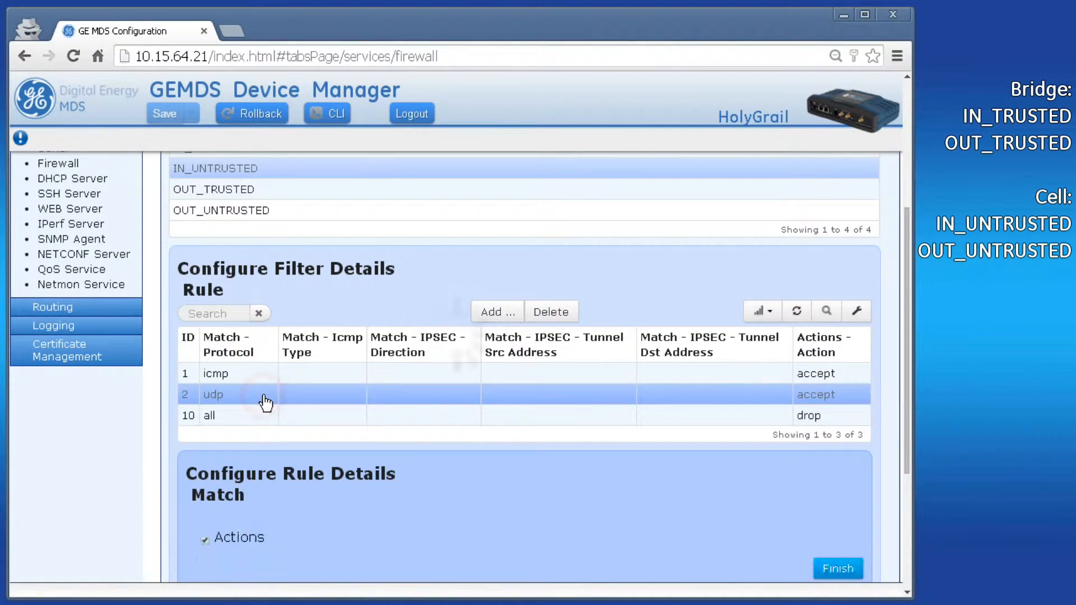
left_click(258, 414)
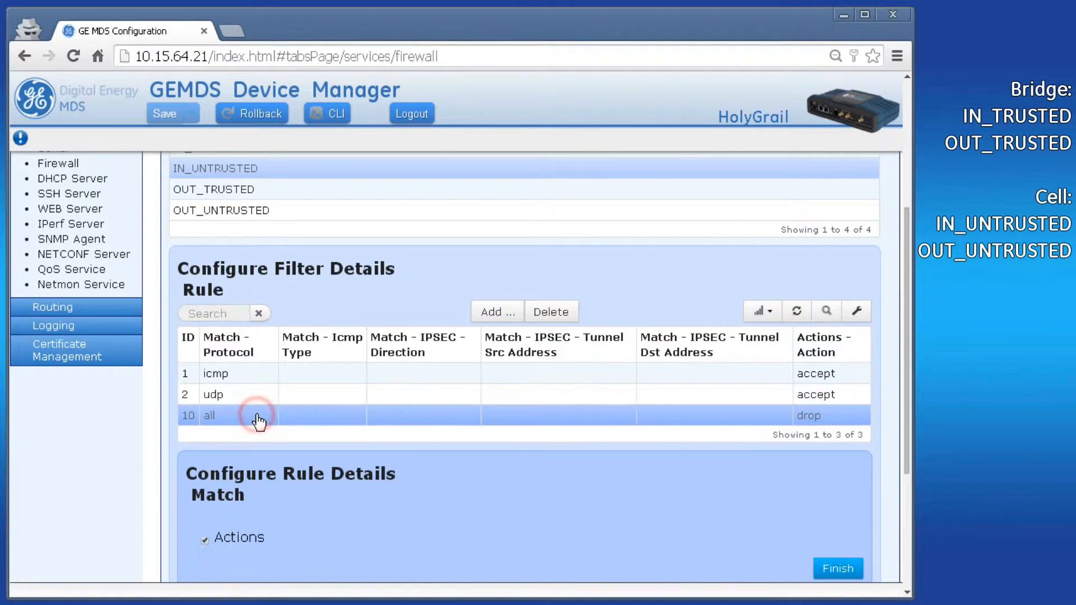
left_click(259, 418)
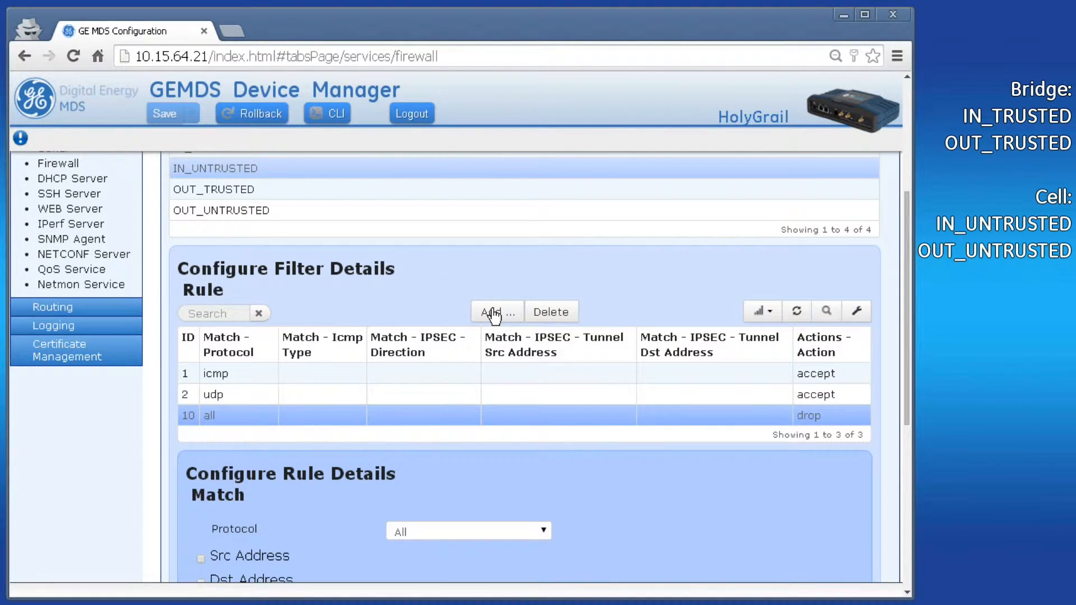
mouse_move(460, 313)
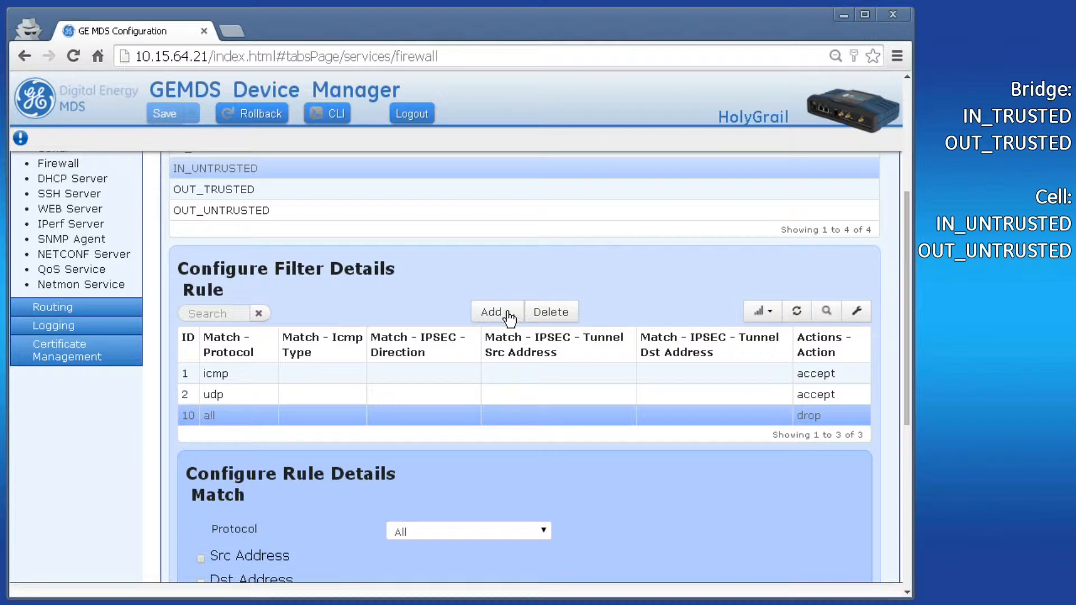
Create rule 3 in IN_UNTRUSTED matching TCP traffic
left_click(495, 311)
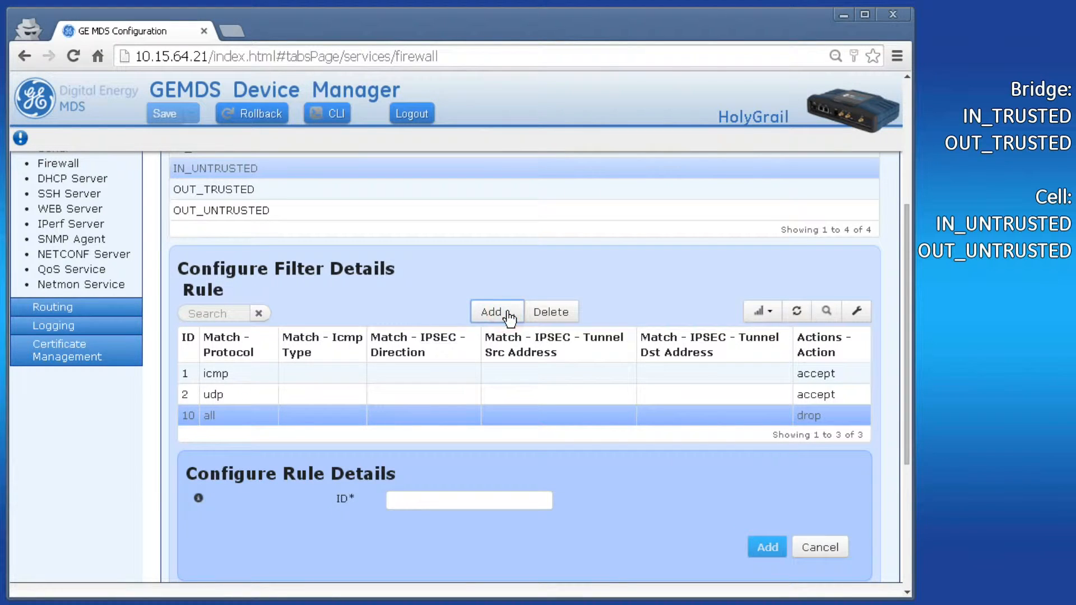
type("3")
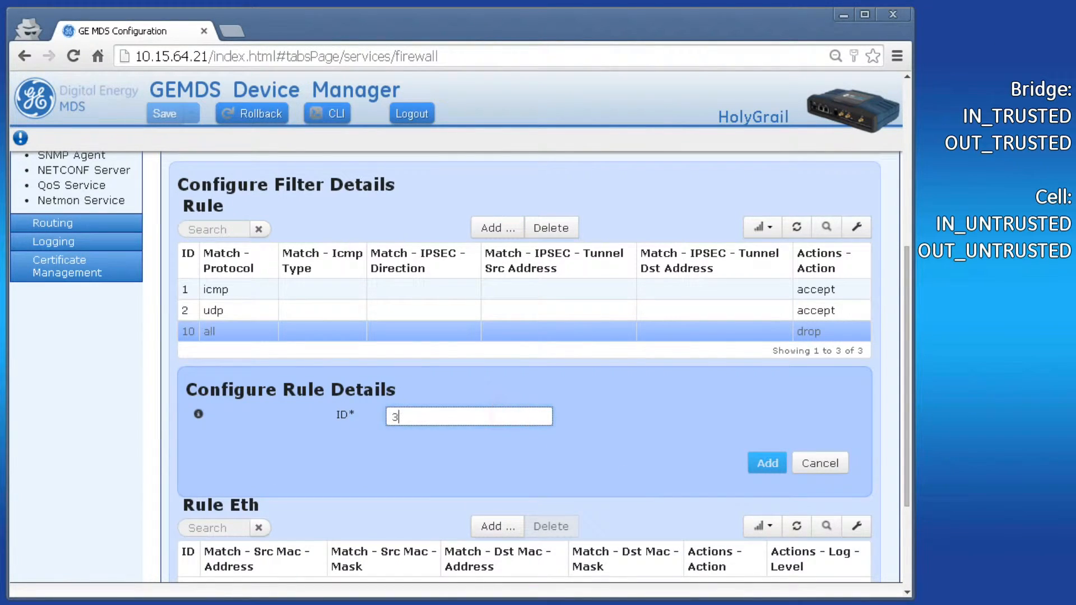
left_click(767, 463)
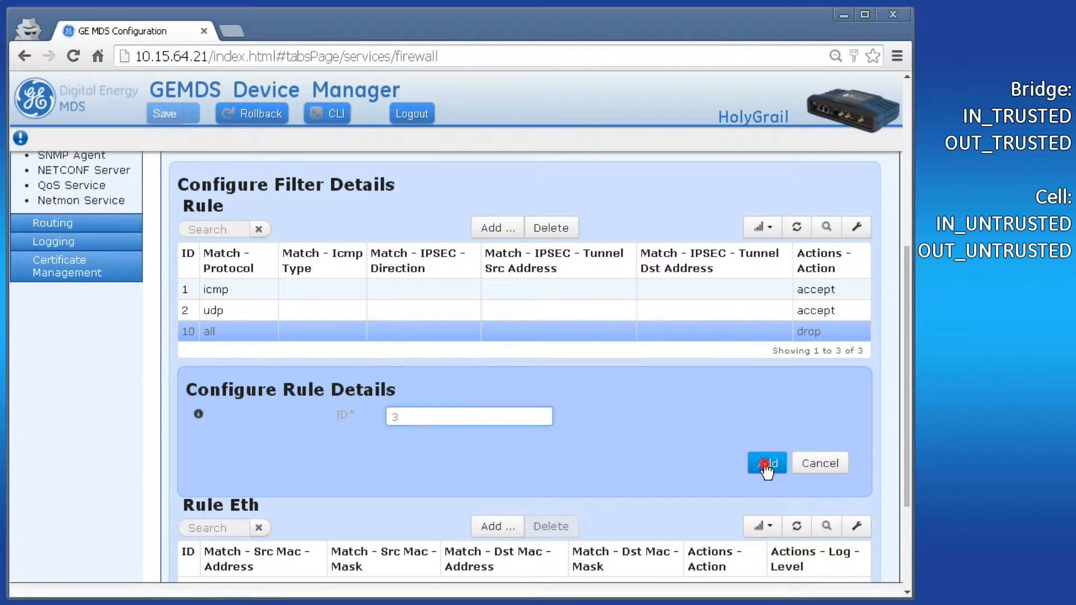
left_click(765, 463)
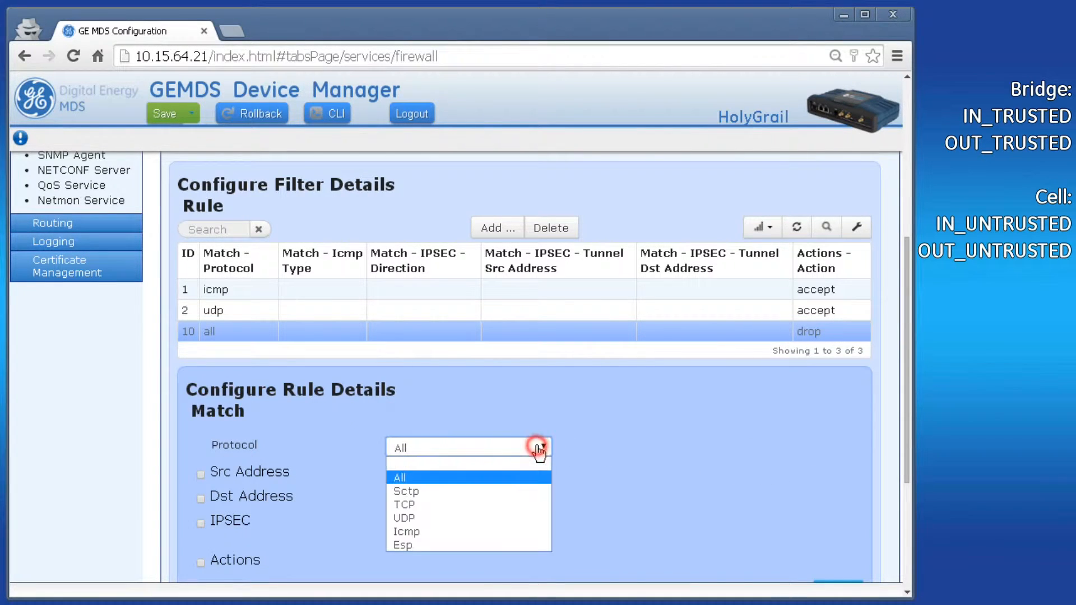
left_click(405, 504)
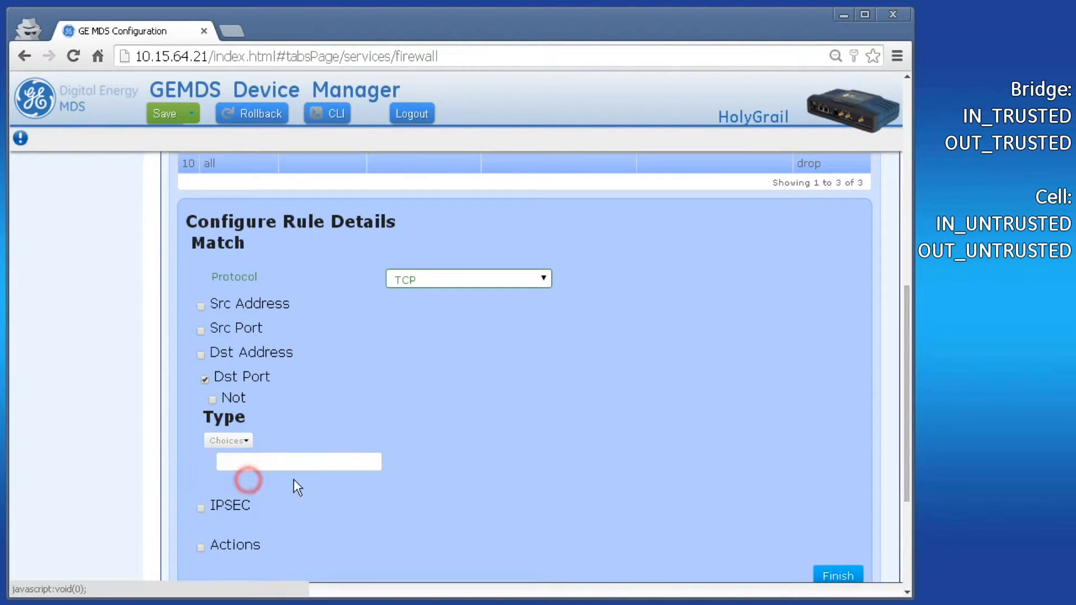
Give rule 3 destination port 502 and action Accept
type("502")
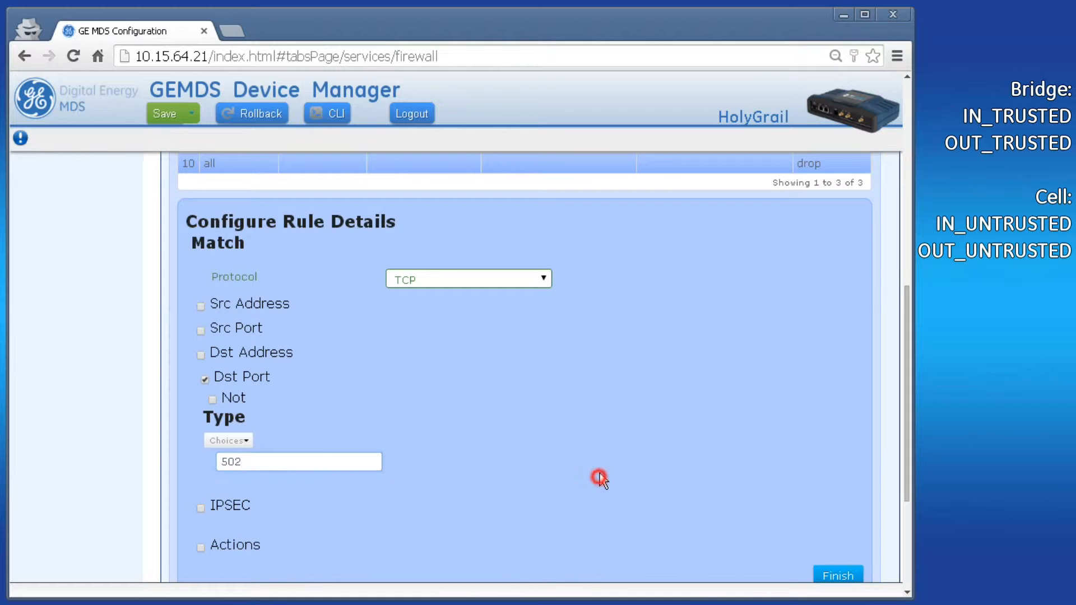
scroll("down", 3)
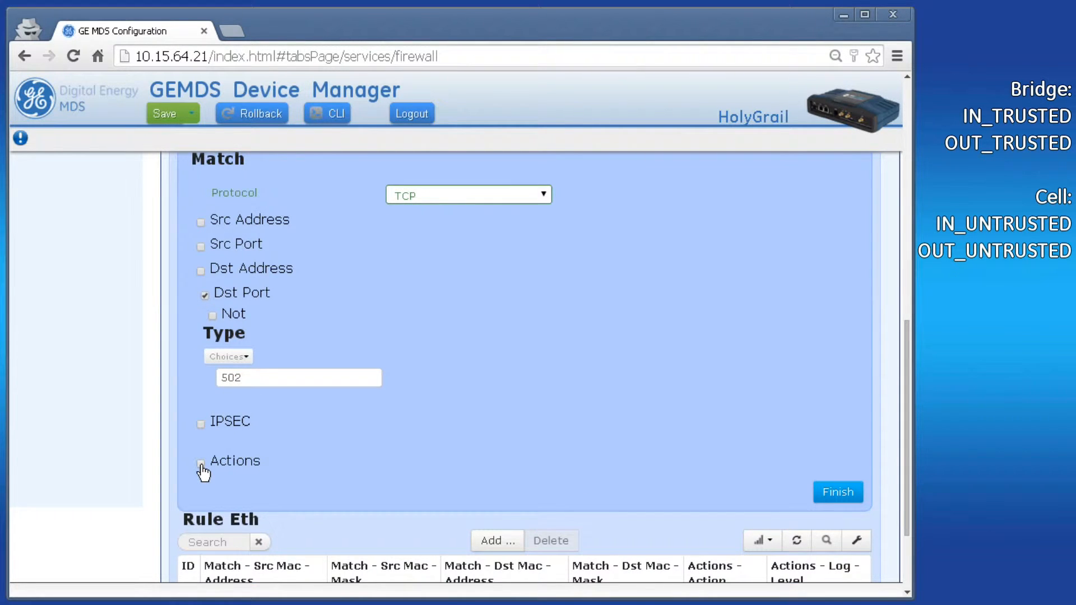
left_click(201, 464)
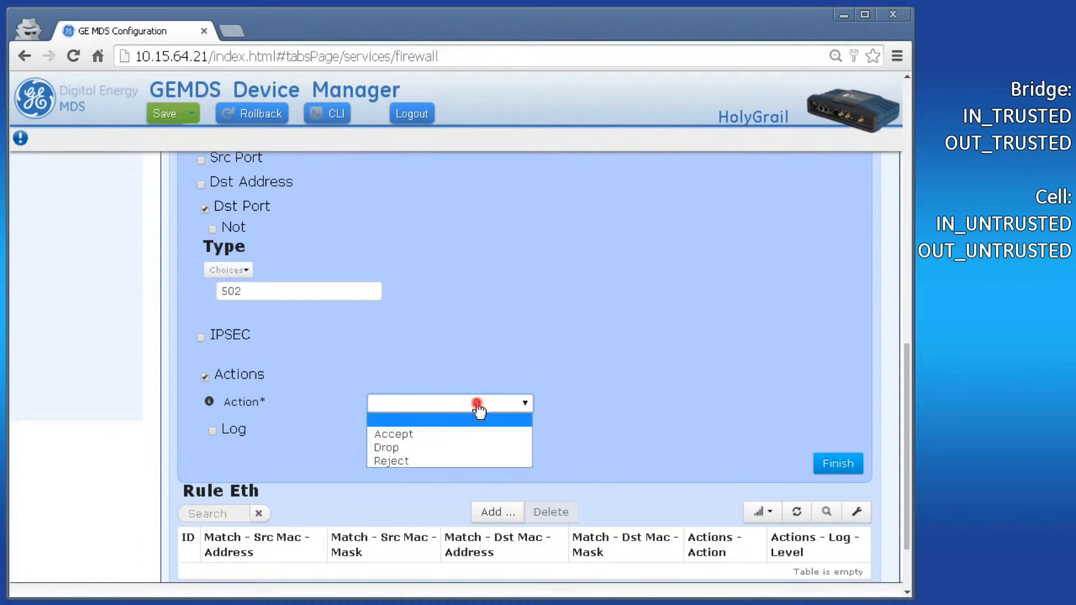
left_click(393, 434)
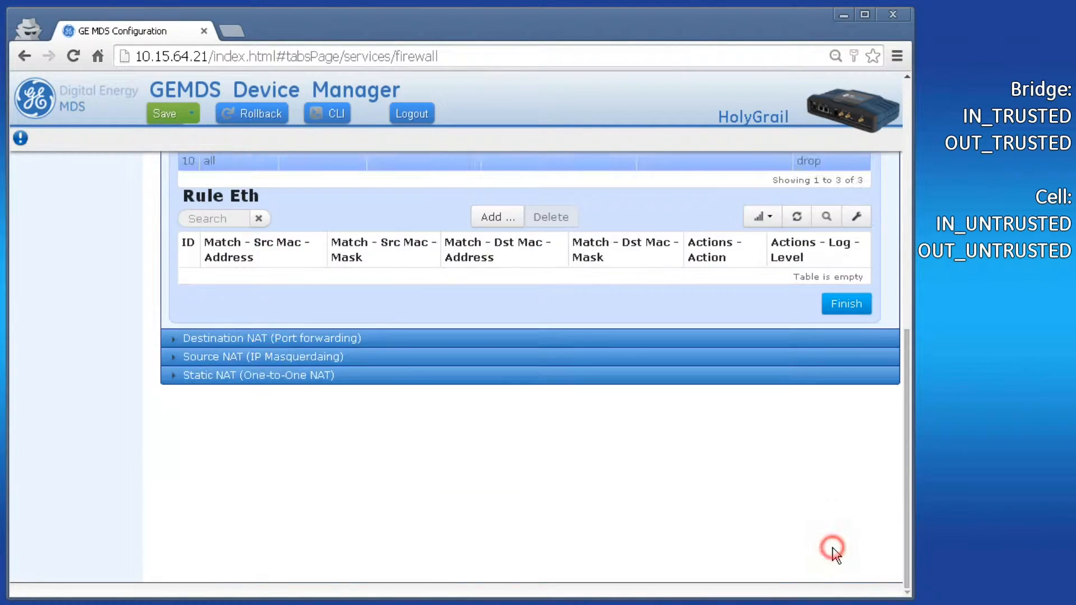
scroll("up", 3)
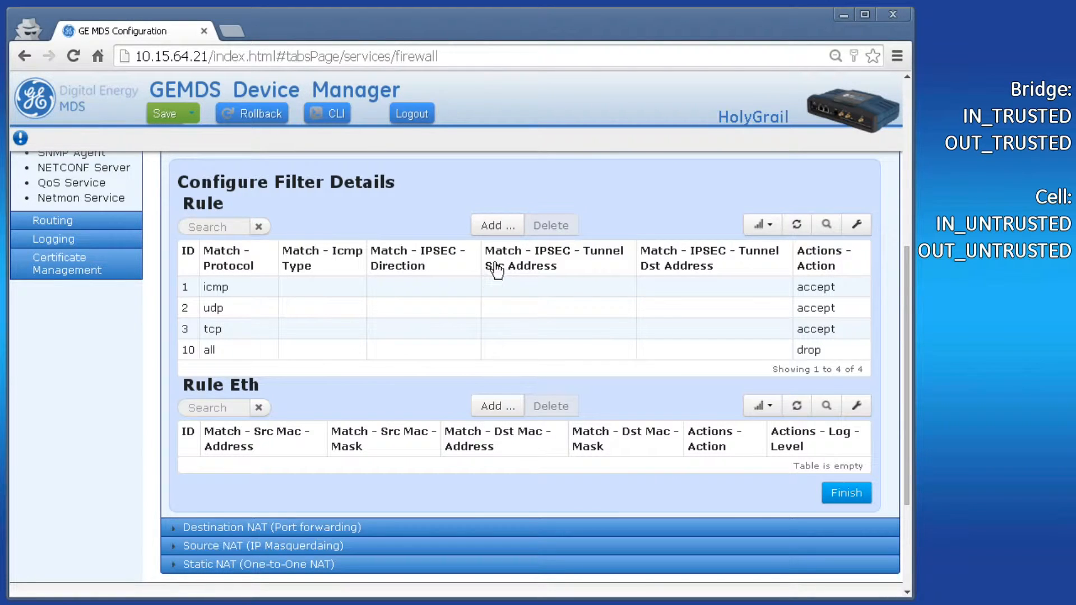
mouse_move(498, 206)
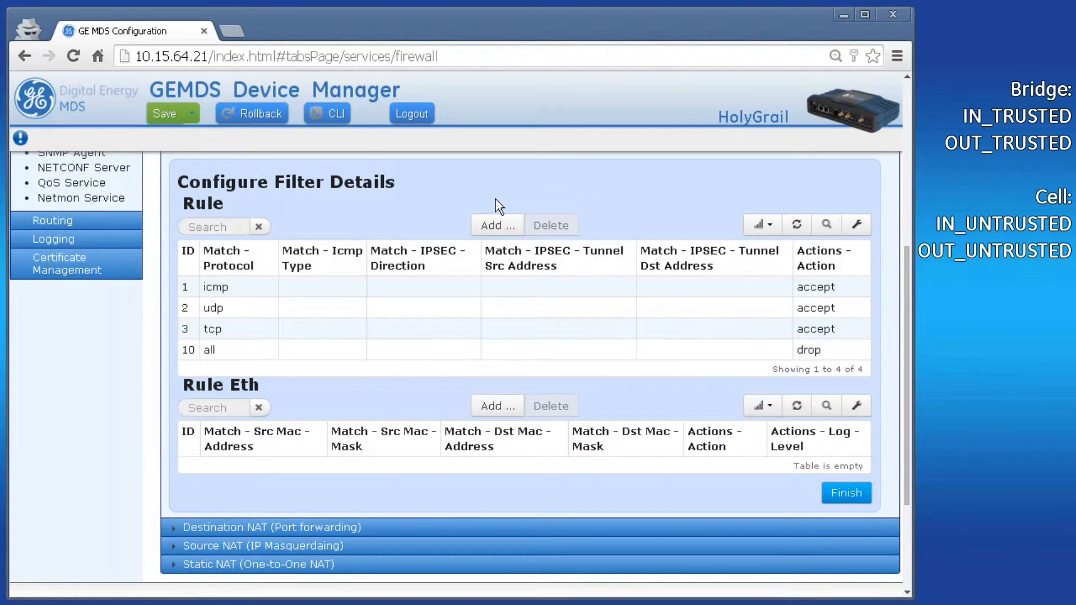
mouse_move(497, 225)
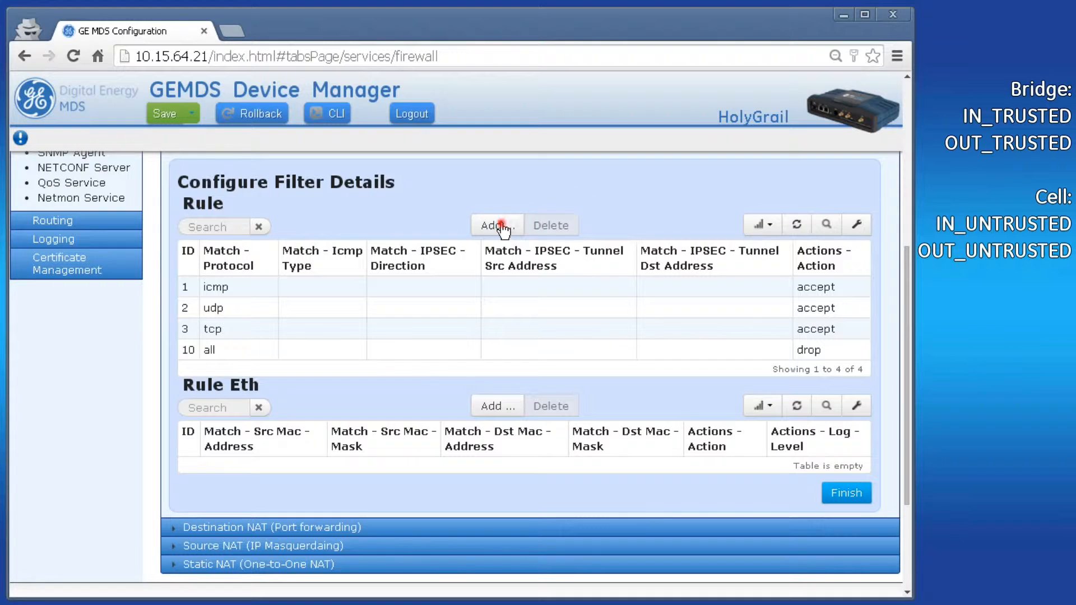
Create rule 4 in IN_UNTRUSTED matching the Https service as destination port
left_click(496, 225)
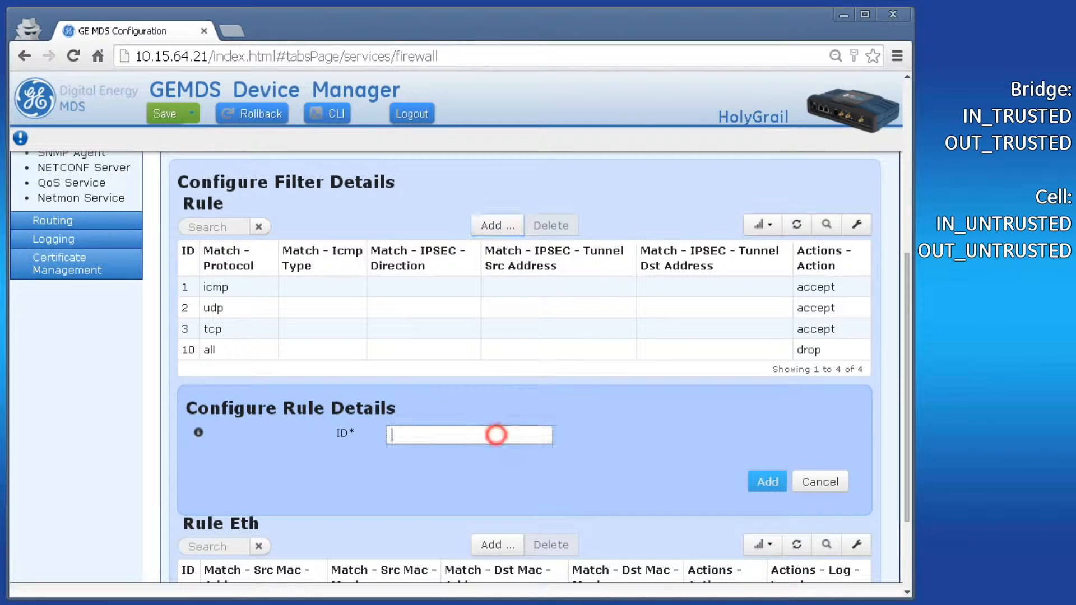
type("4")
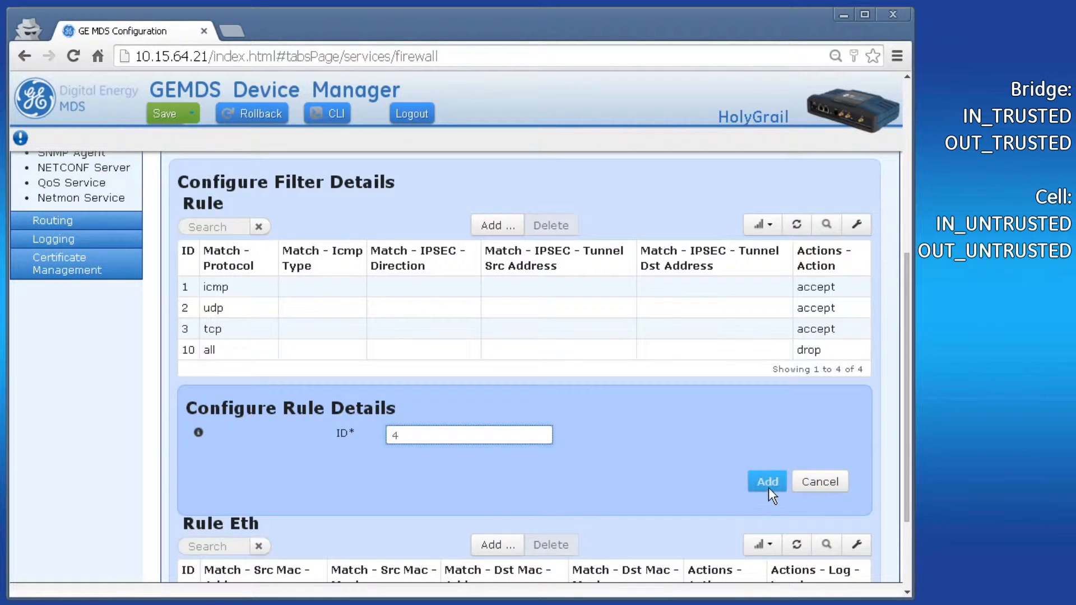
left_click(765, 481)
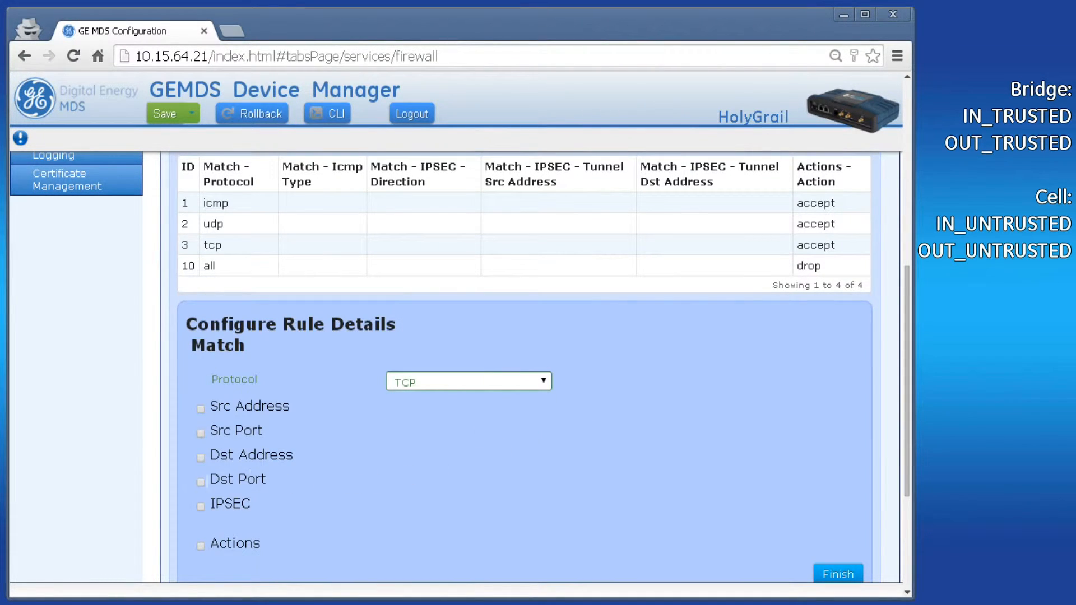
left_click(201, 478)
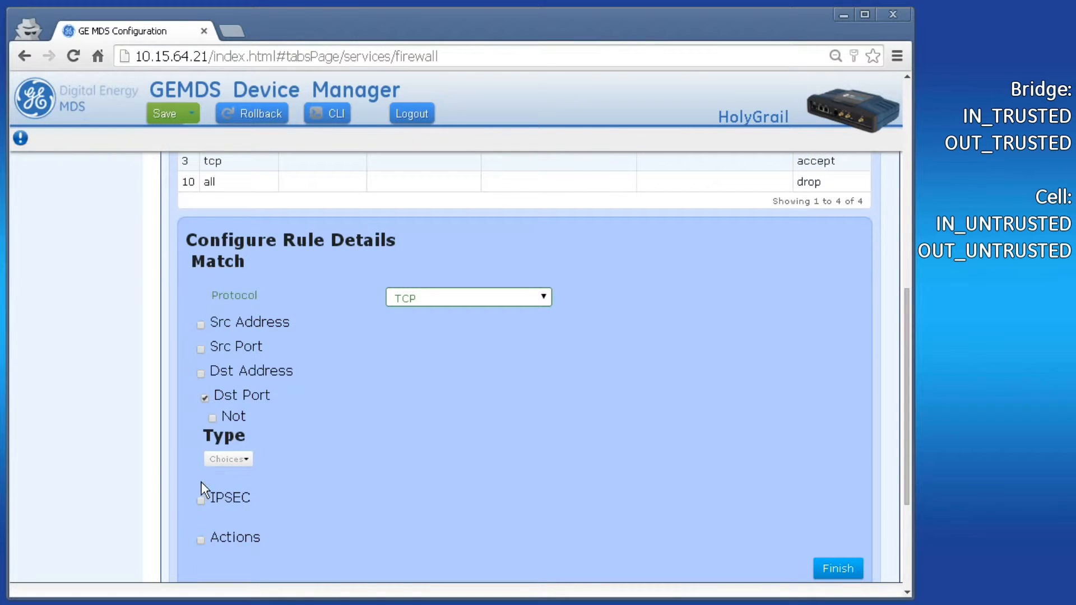
left_click(228, 458)
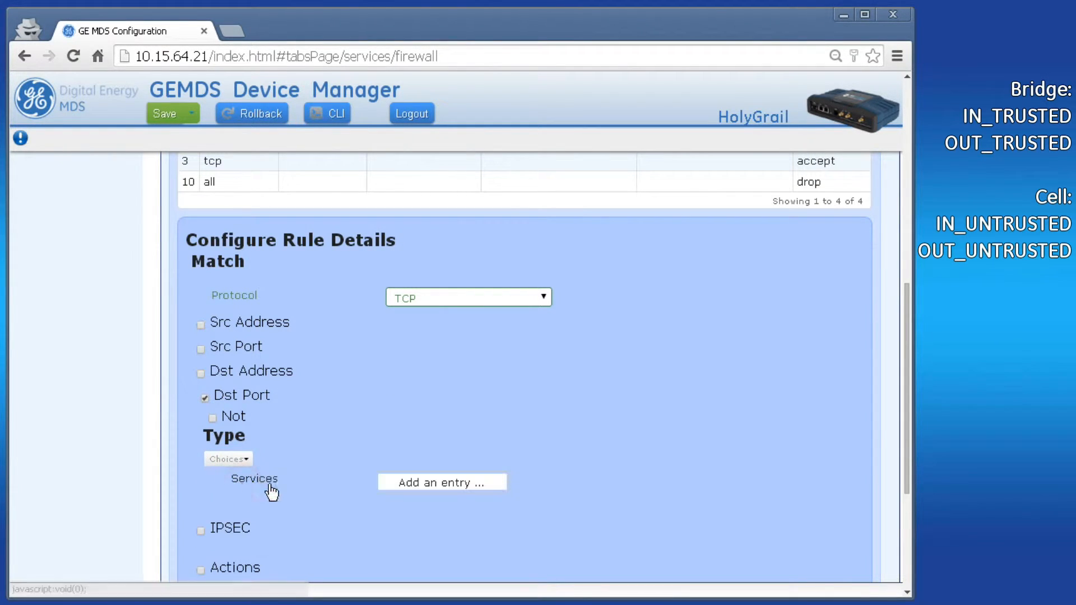
left_click(441, 482)
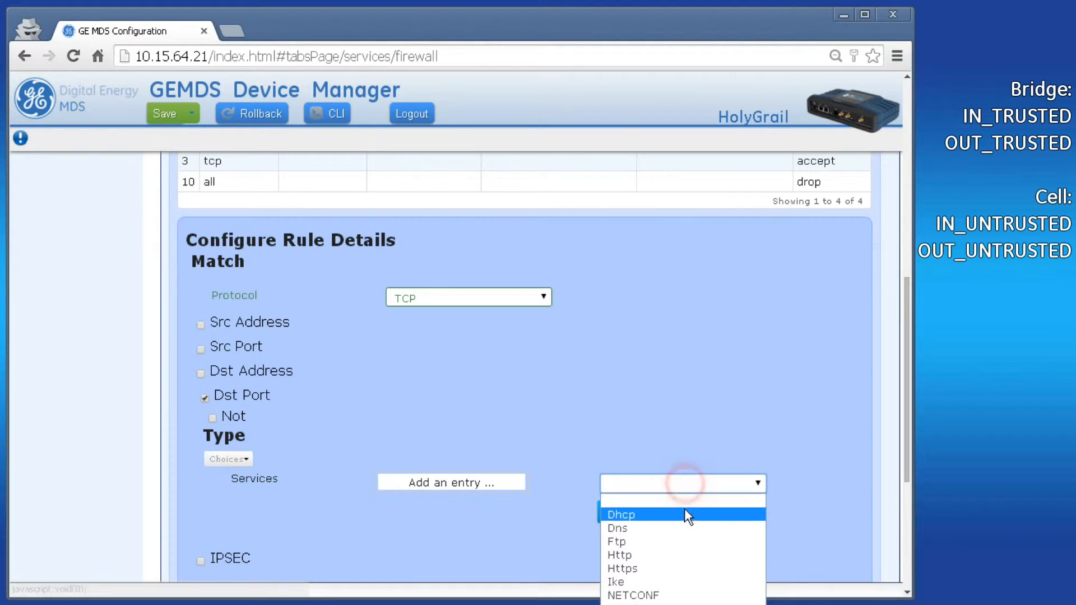
left_click(621, 568)
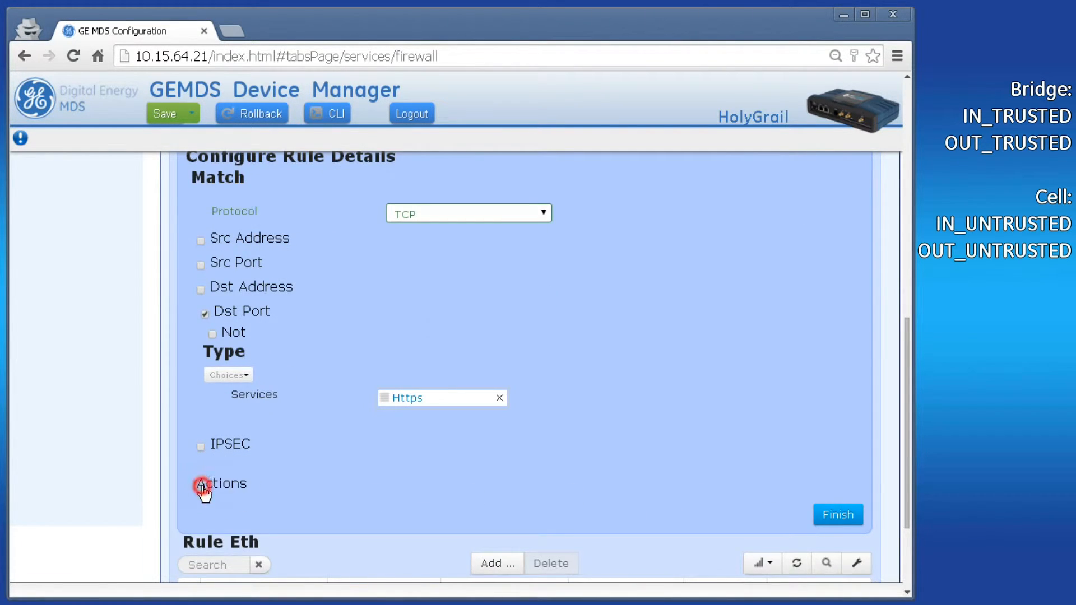
Give rule 4 the Accept action and save it to the filter
left_click(204, 484)
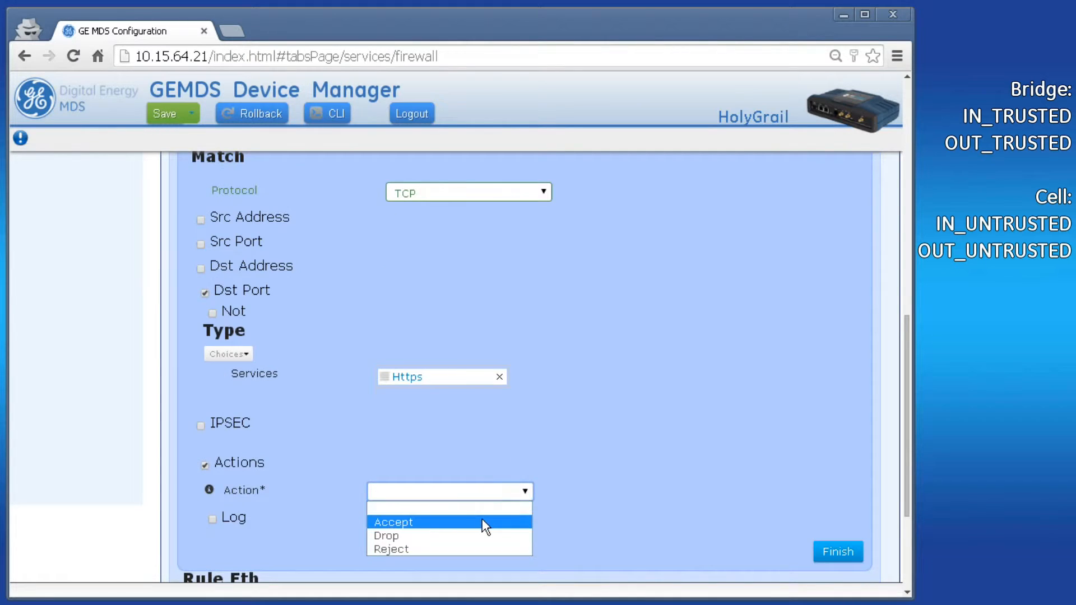
left_click(392, 521)
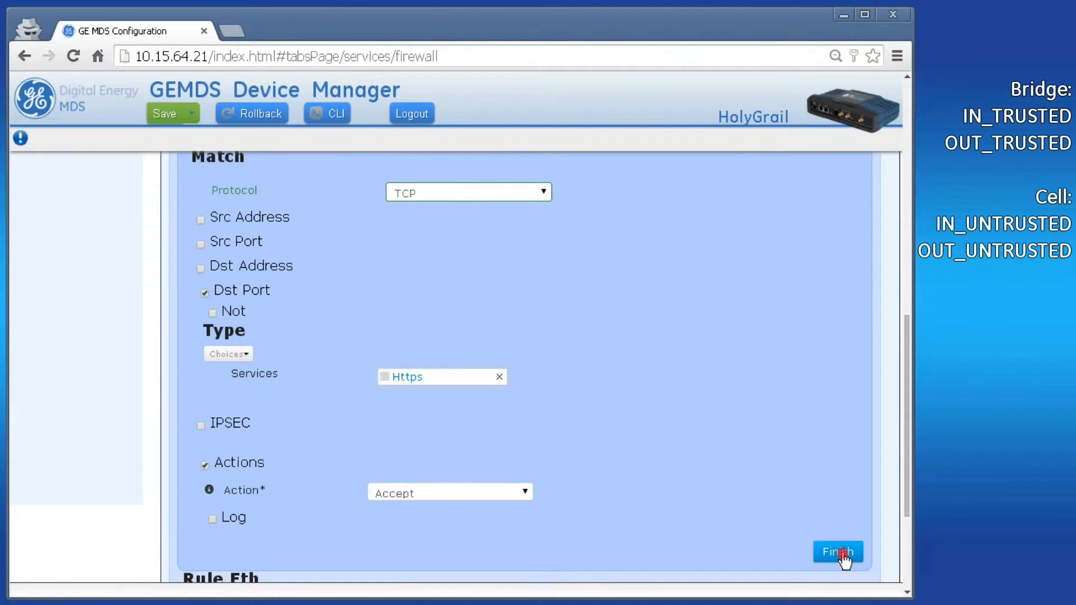
left_click(838, 551)
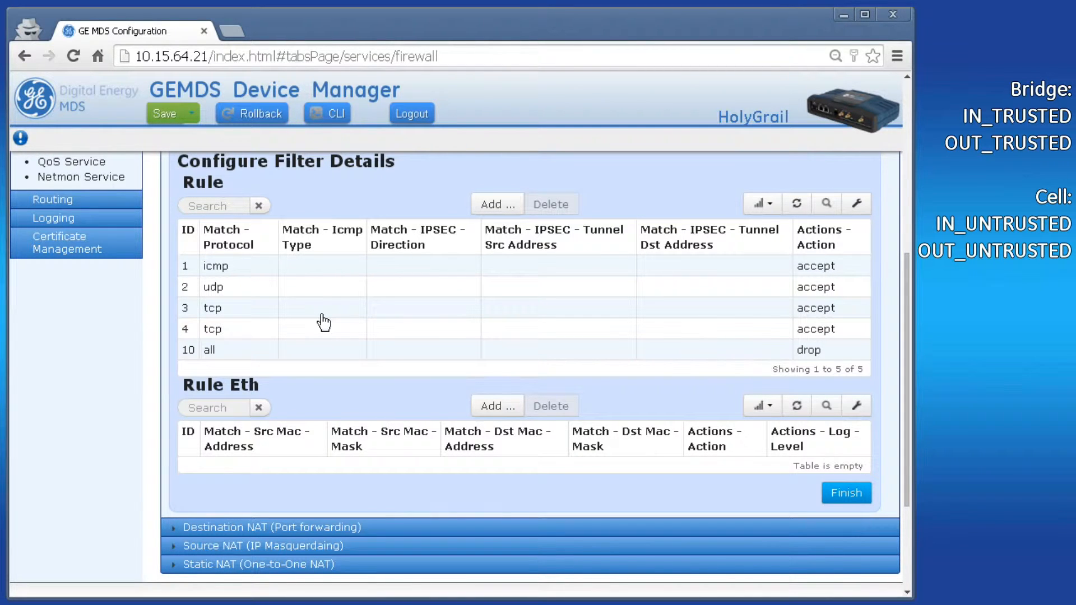
Scroll the filter list to bring IN_TRUSTED and its single accept-all rule 10 into view
scroll("up", 3)
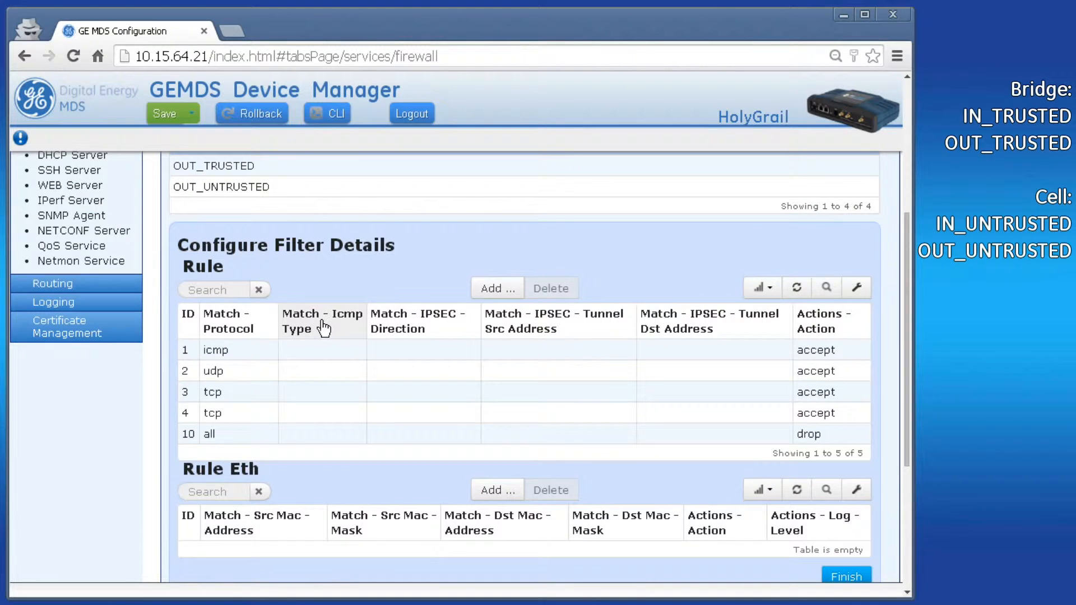
mouse_move(352, 285)
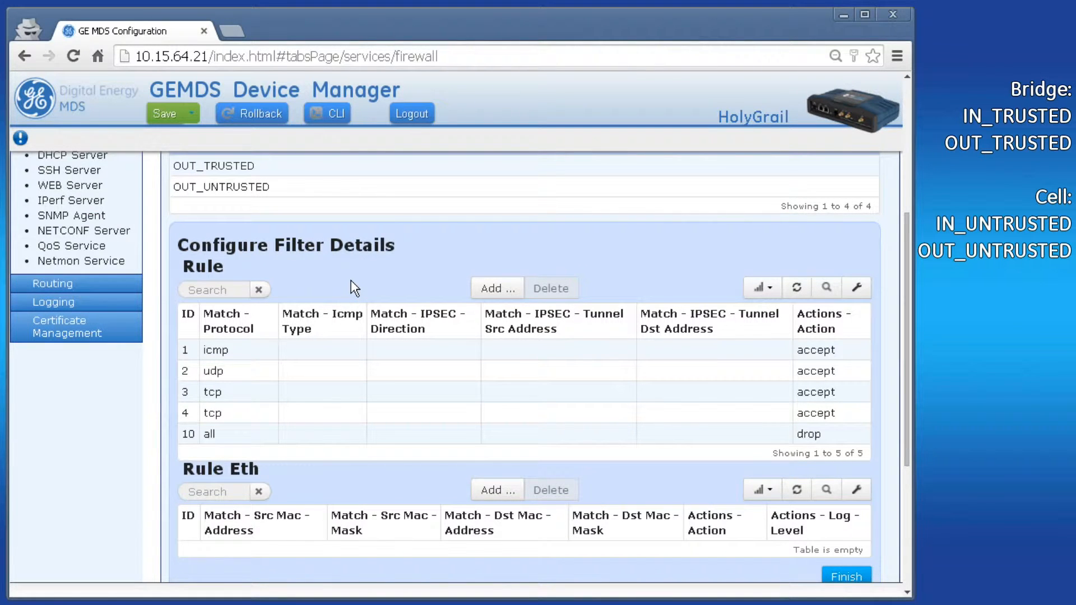
mouse_move(360, 300)
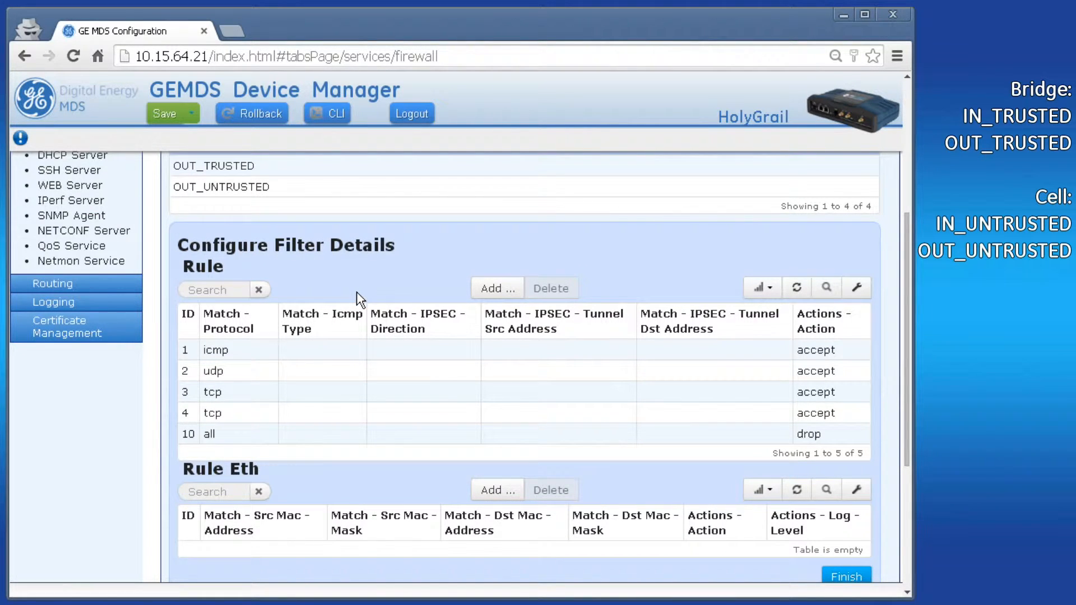
scroll("up", 3)
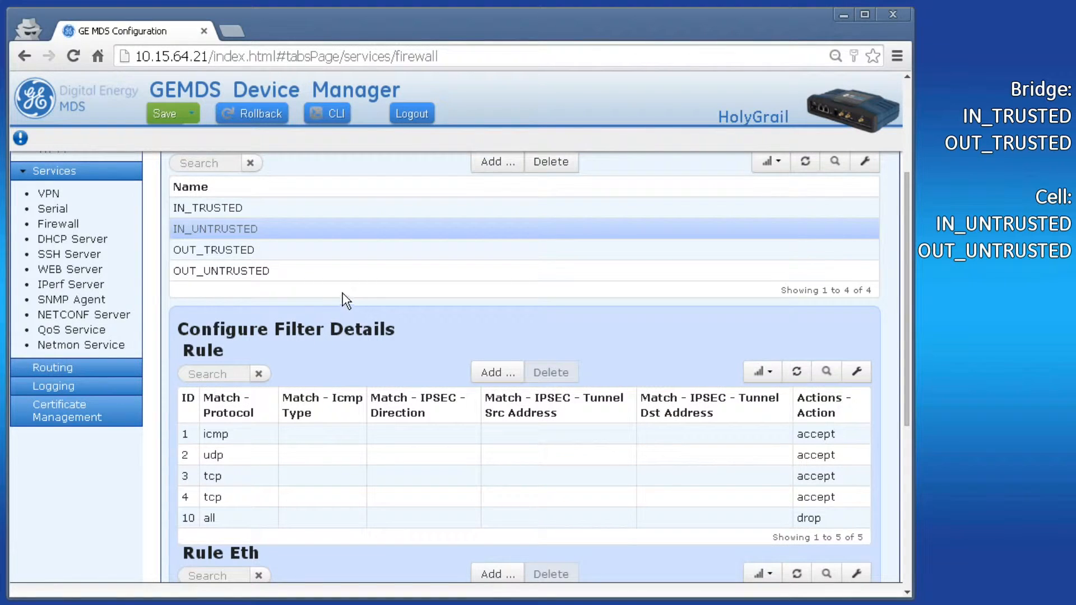
mouse_move(240, 240)
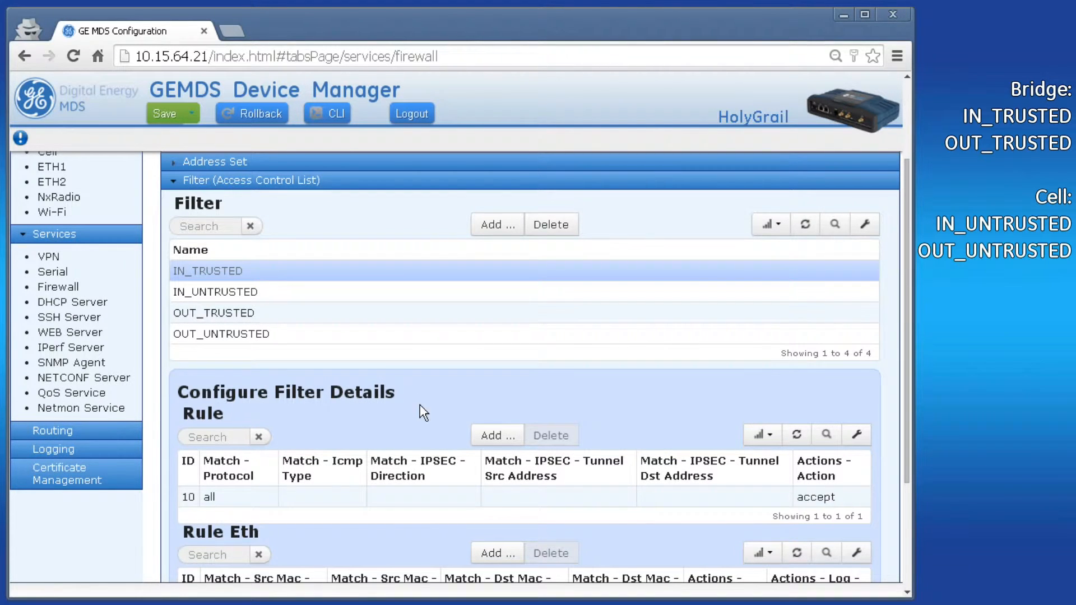
scroll("down", 3)
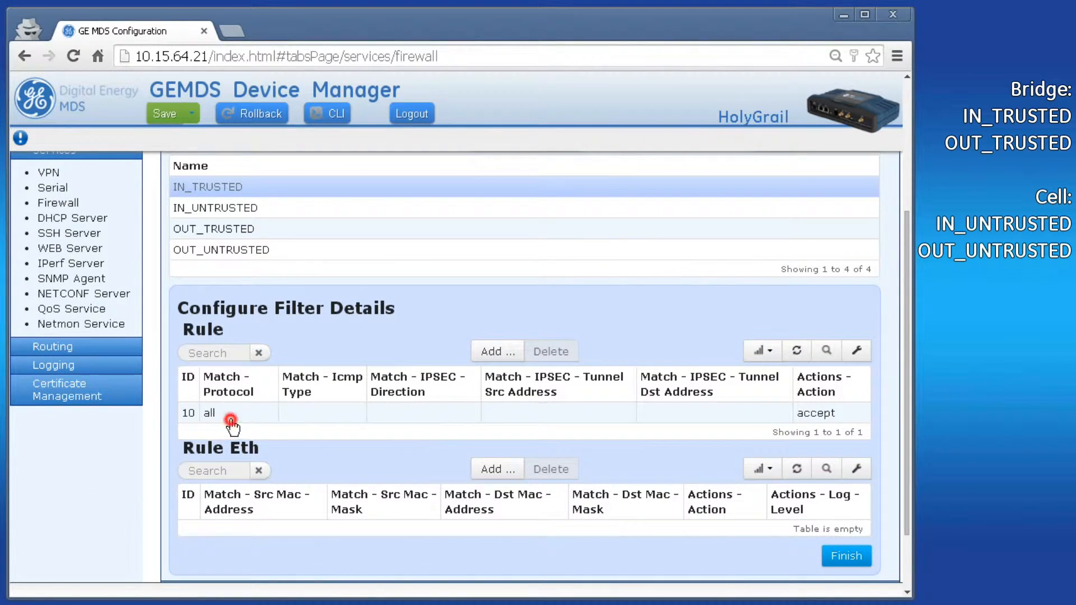
Start a new IN_TRUSTED rule matching destination address 224.0.0.0/4
left_click(209, 413)
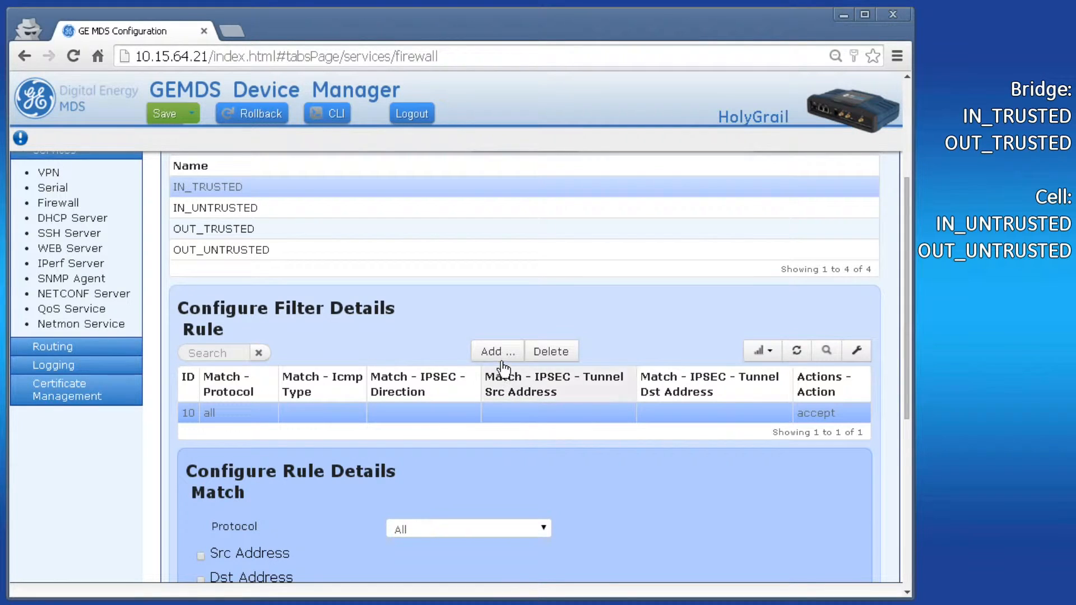
left_click(497, 351)
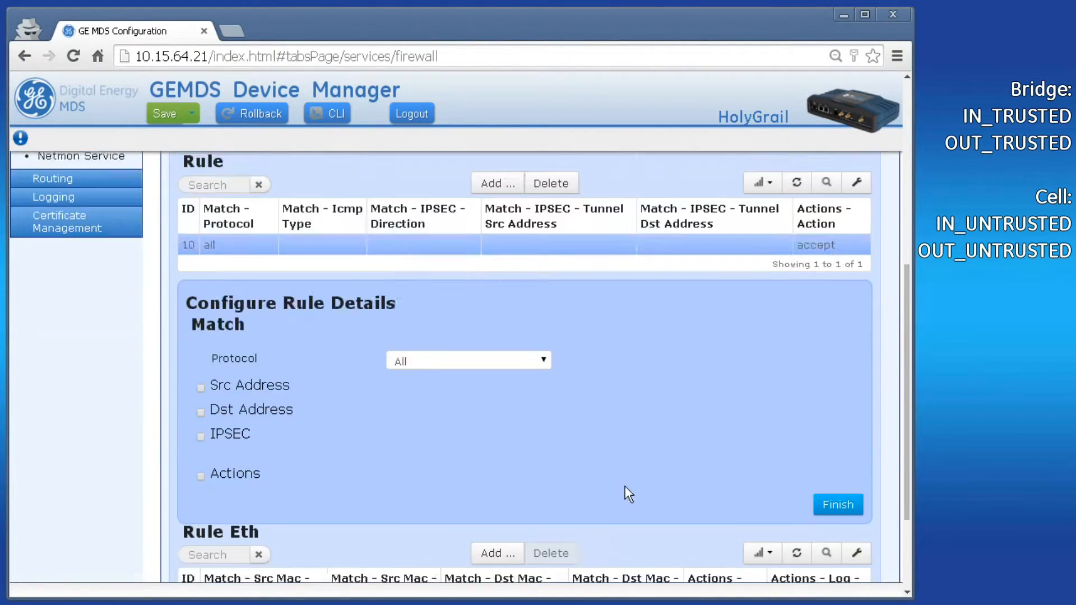
scroll("down", 3)
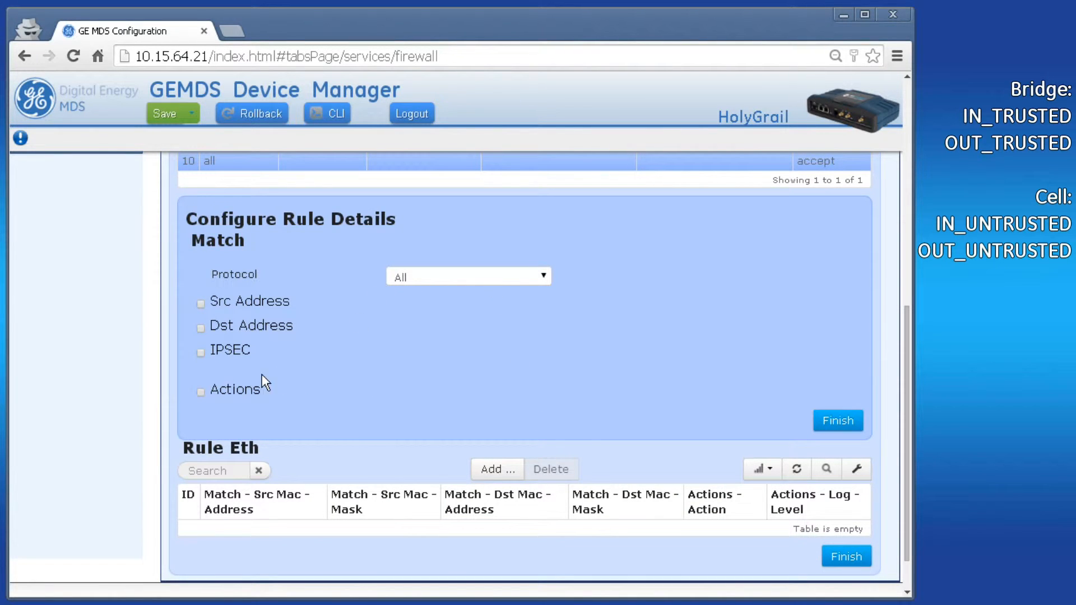
left_click(199, 328)
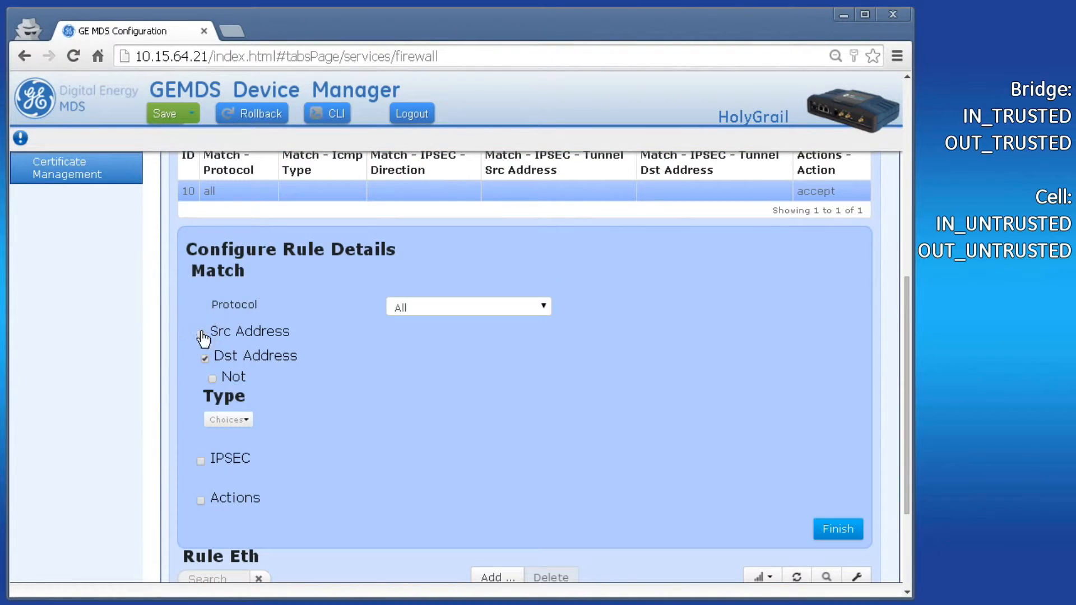
left_click(228, 419)
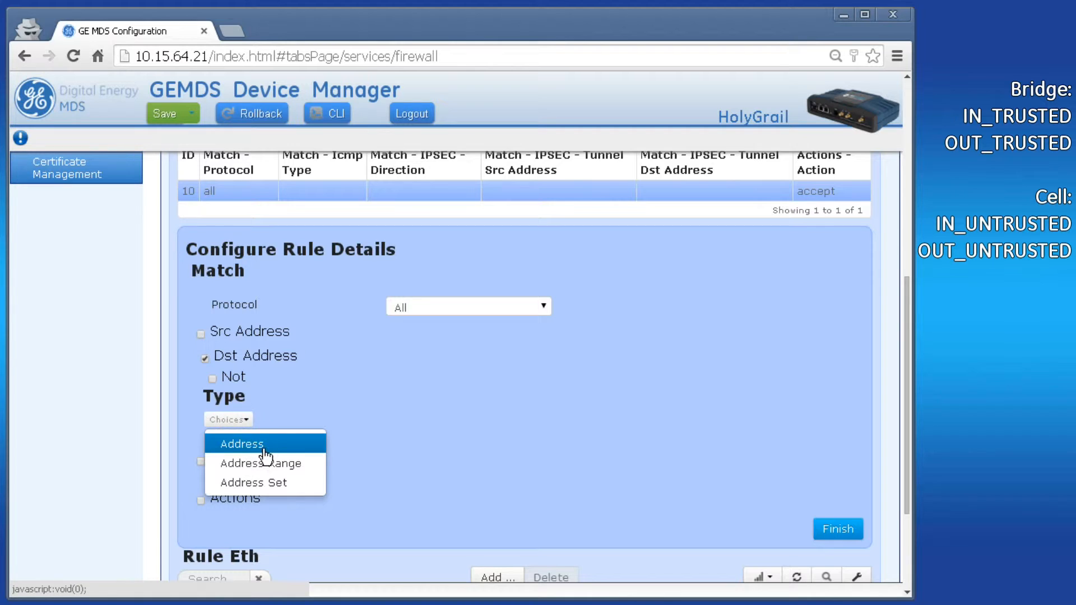
left_click(240, 444)
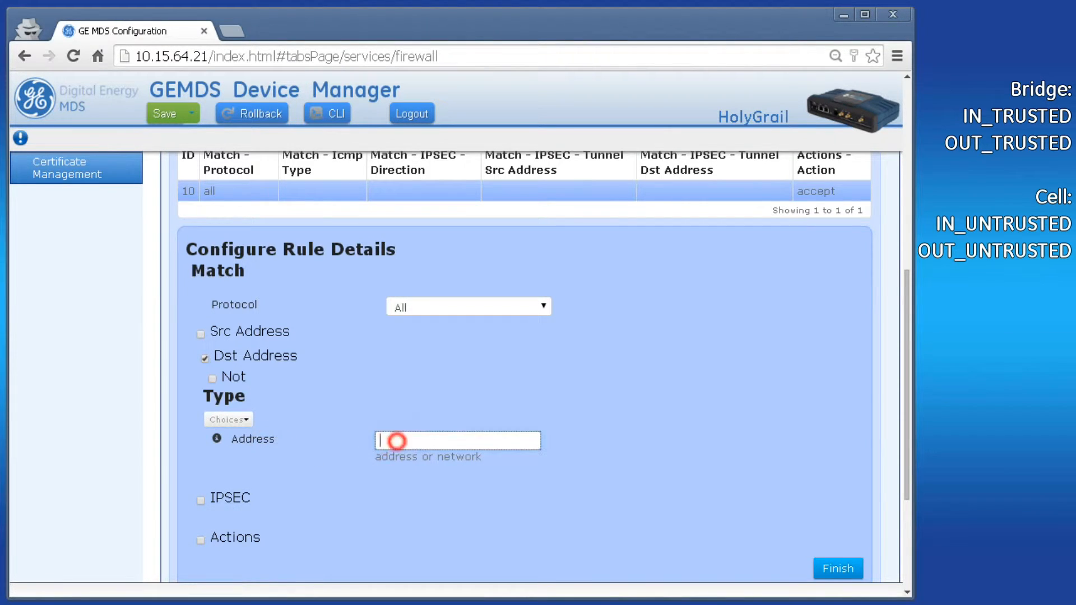
type("224")
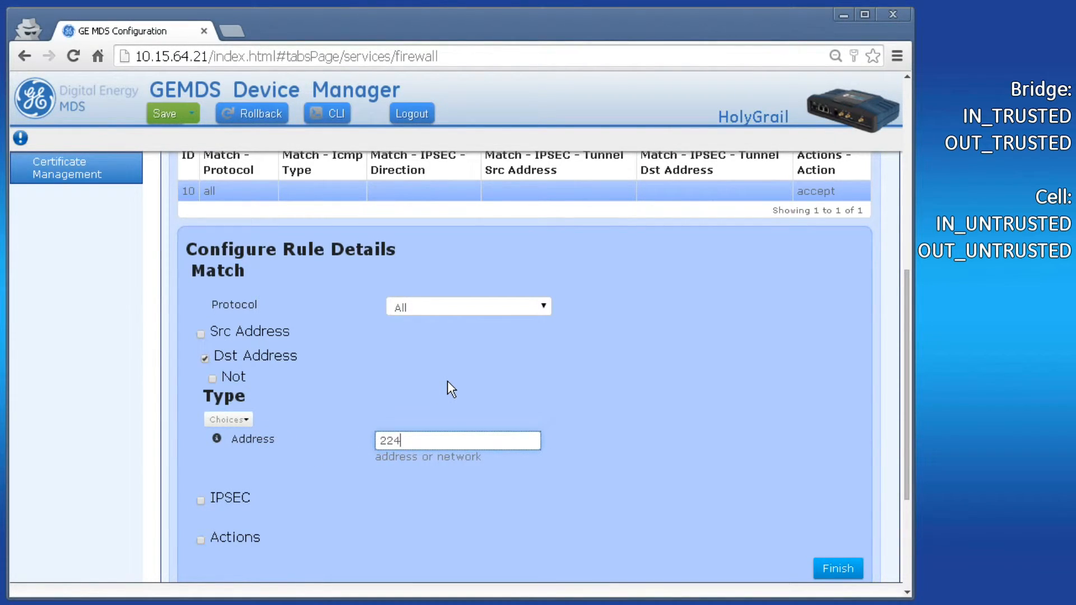
type(".0.0.0/4")
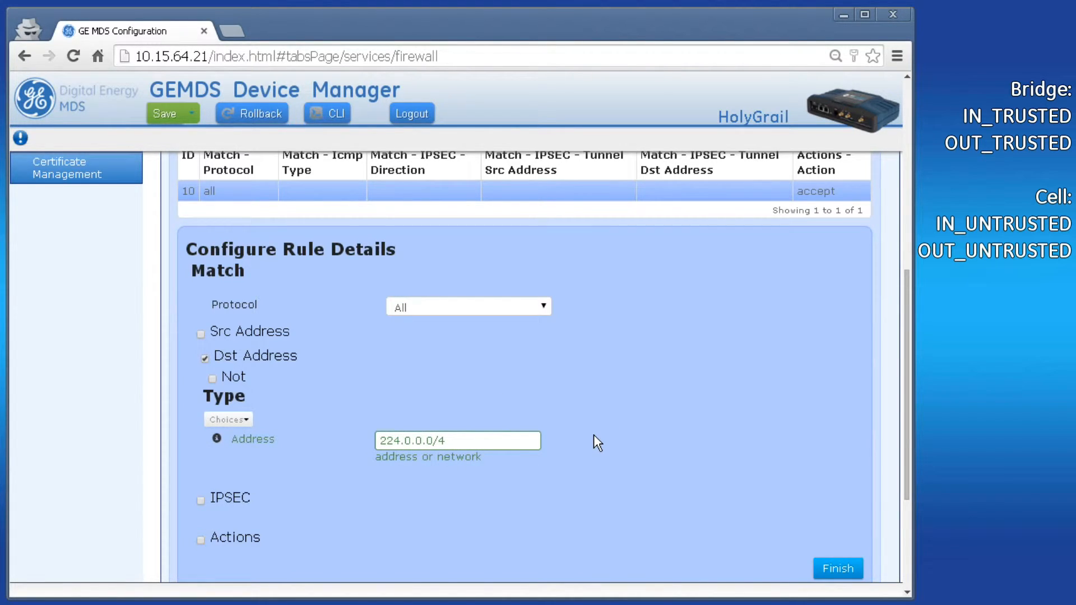
Give the new rule the Drop action, add it, and finish the IN_TRUSTED filter
left_click(201, 540)
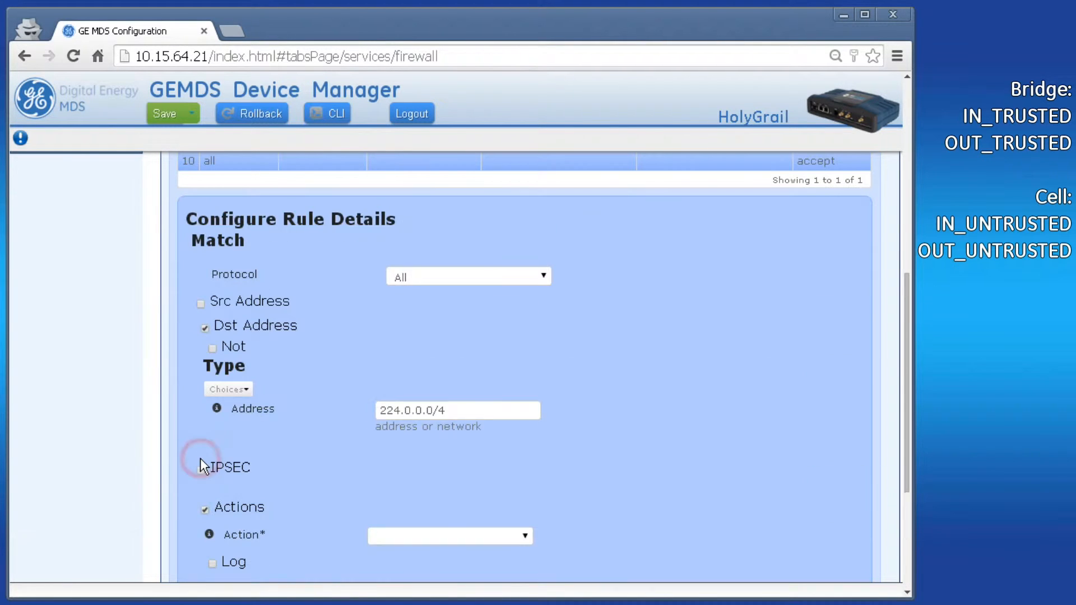
left_click(448, 535)
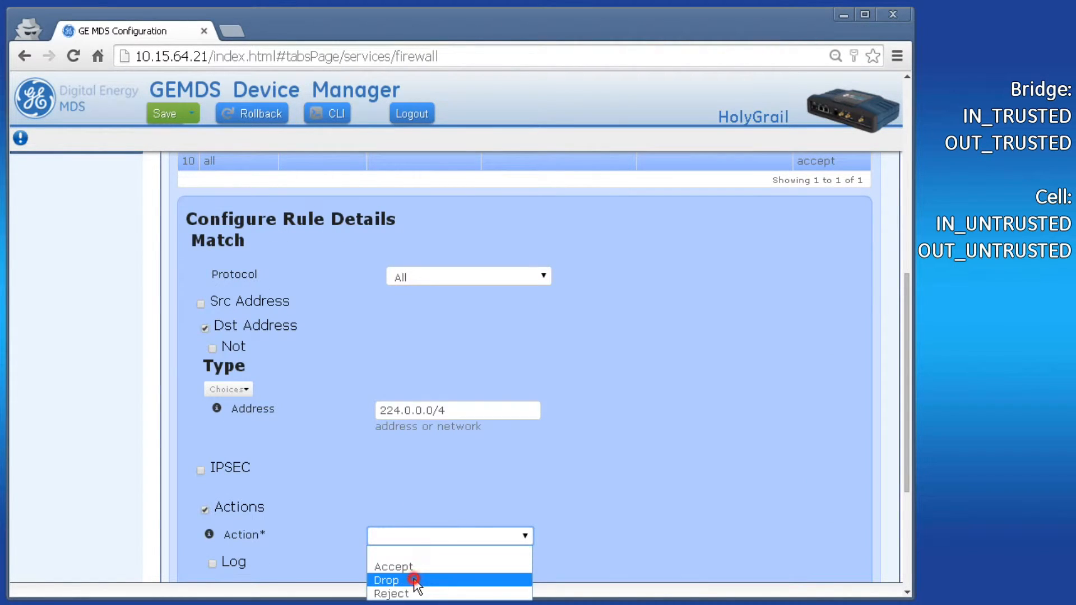
left_click(385, 580)
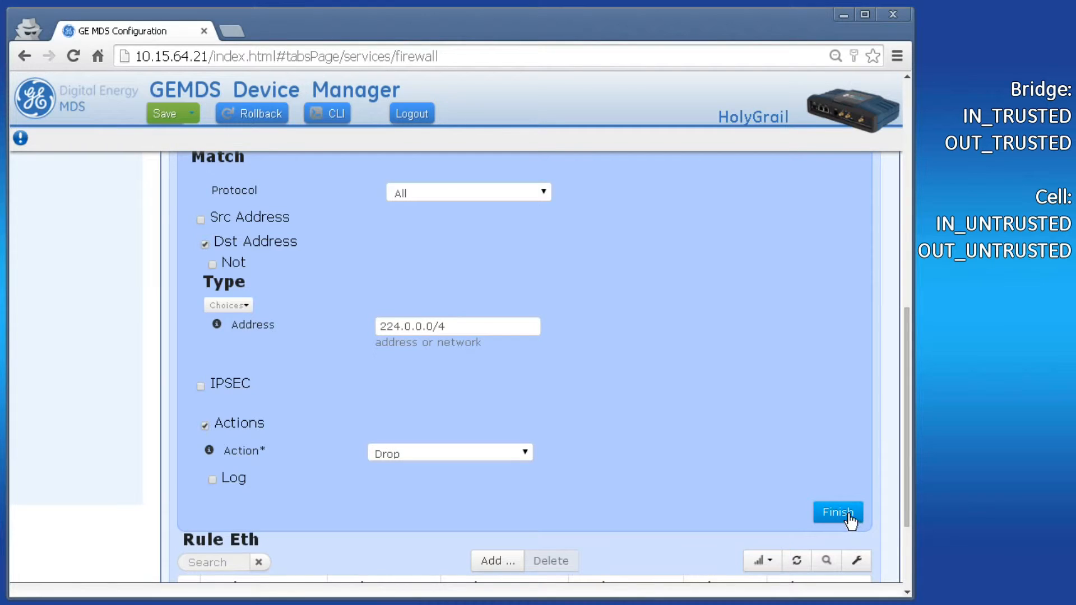
left_click(836, 512)
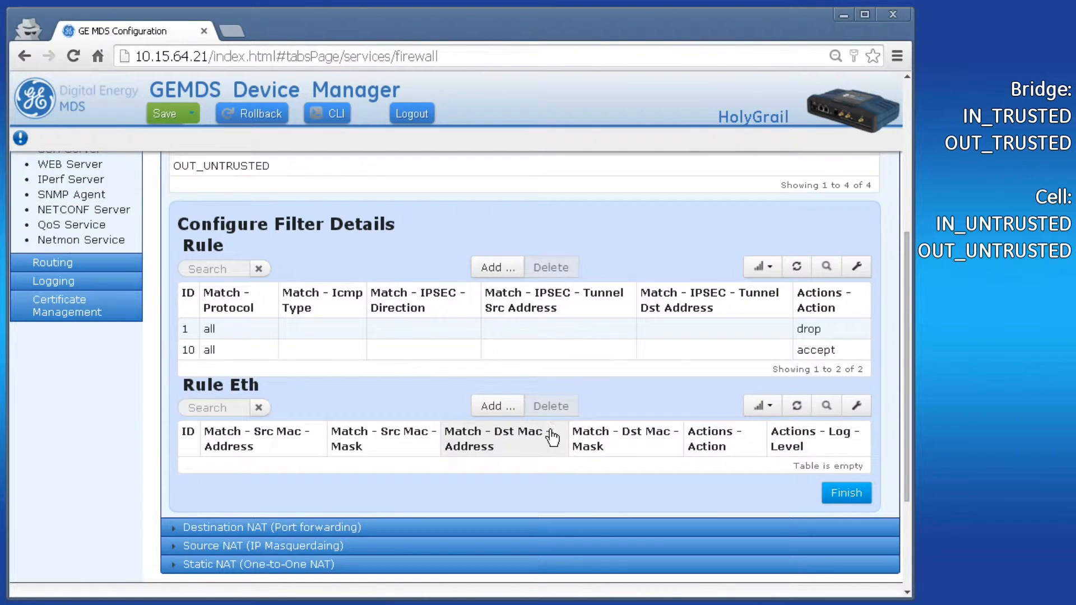
left_click(846, 493)
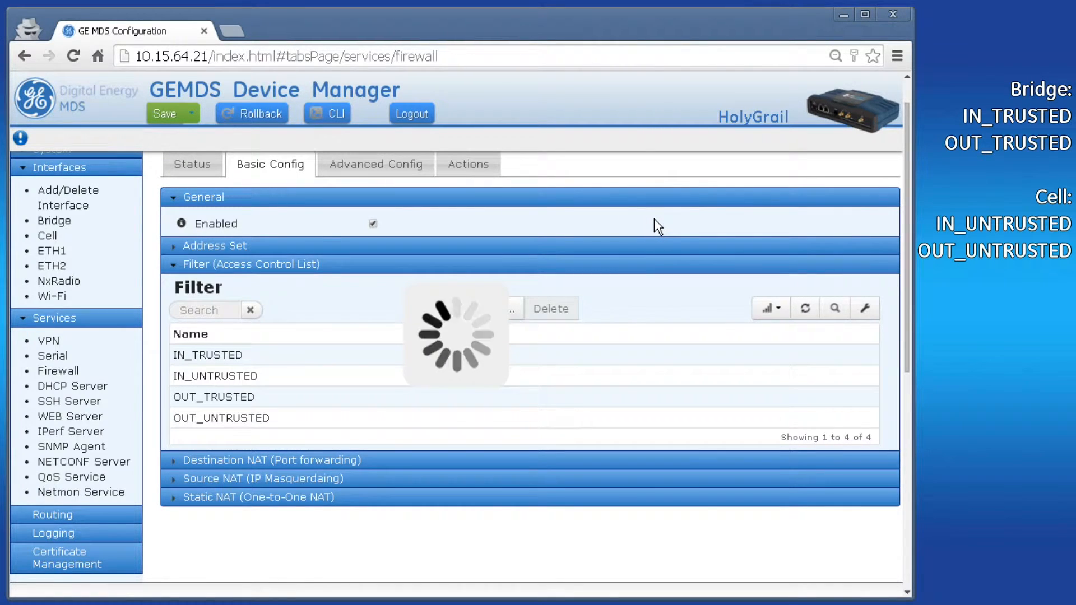
left_click(166, 113)
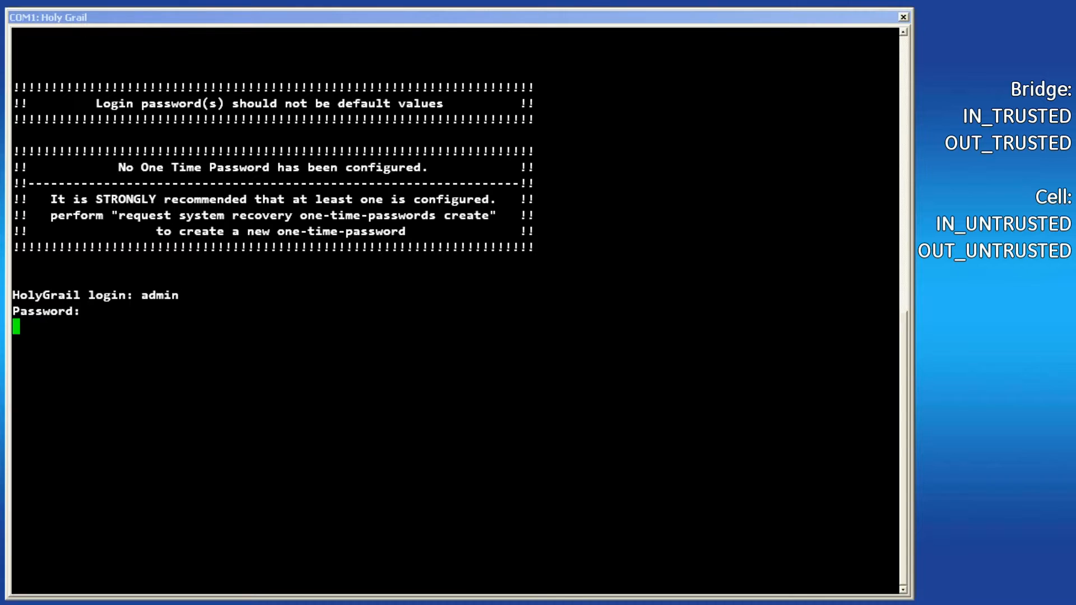
Run 'show services' and enter configuration mode in the console
type("show services")
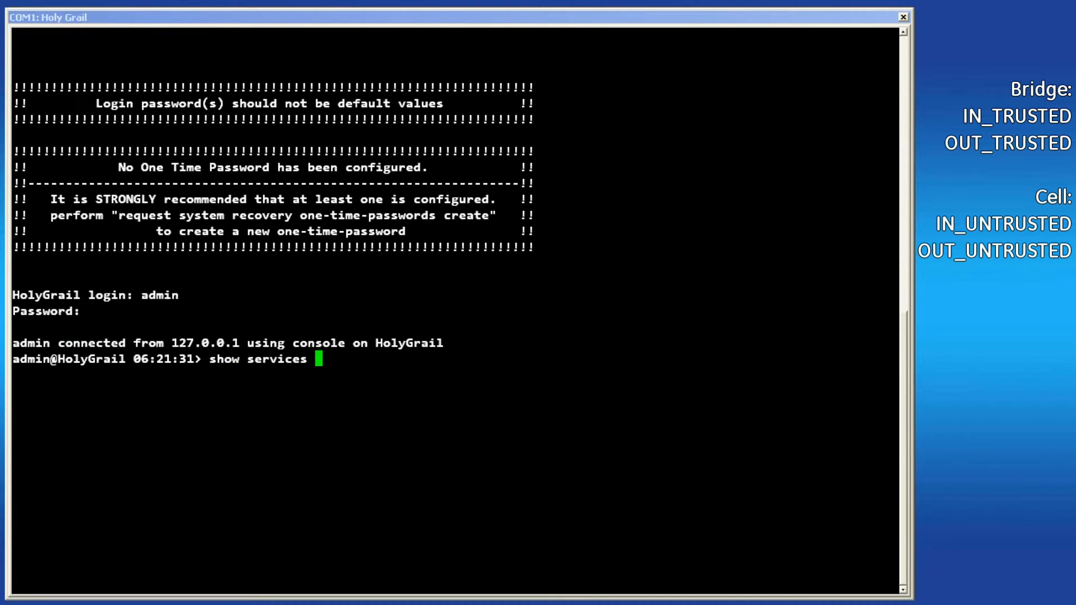
key("Return")
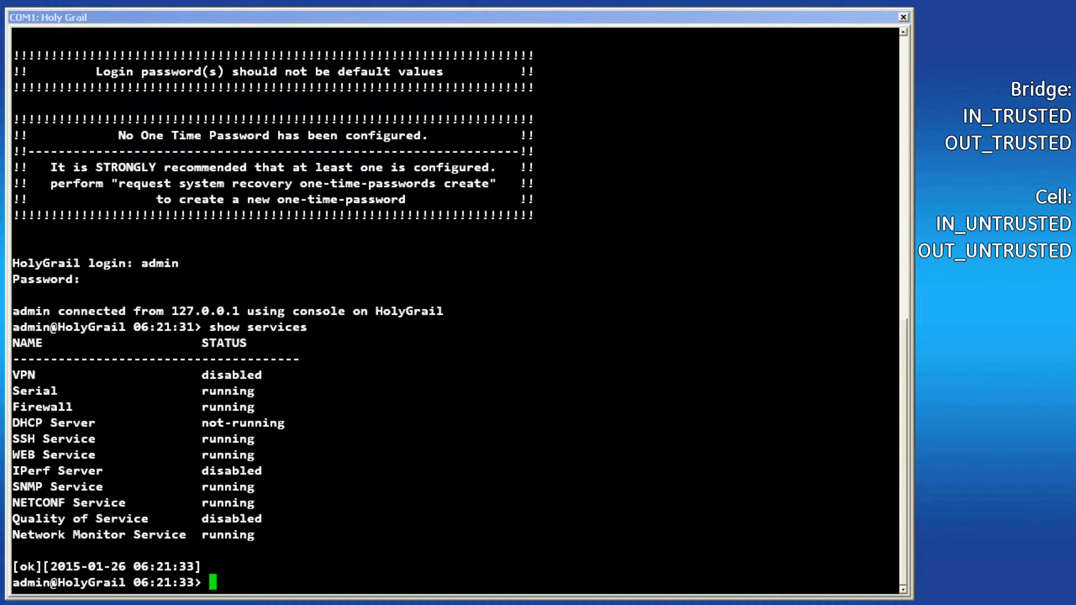
type("configure")
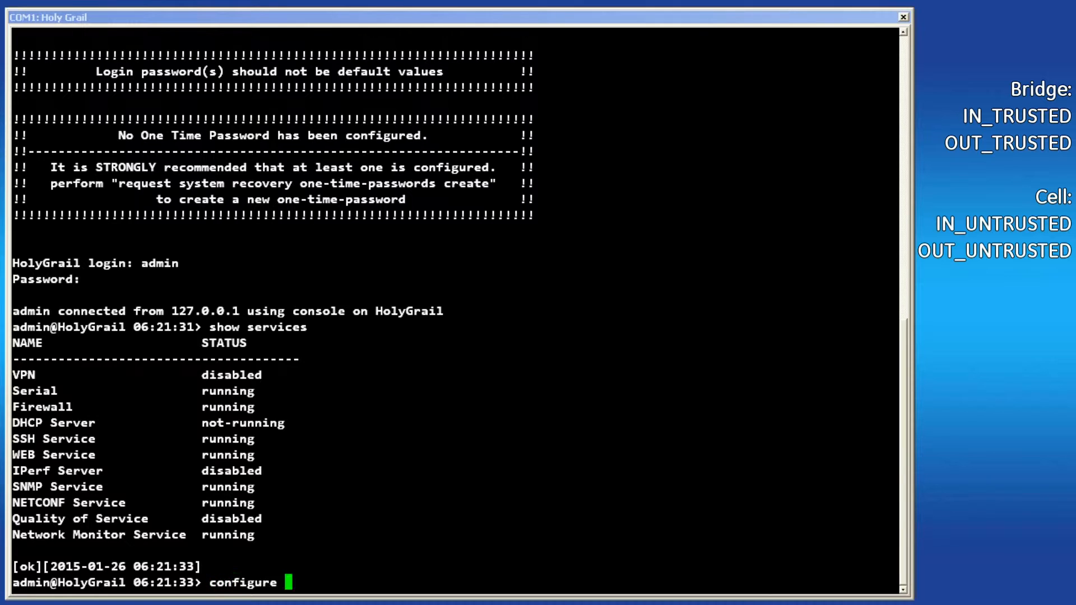
key("Return")
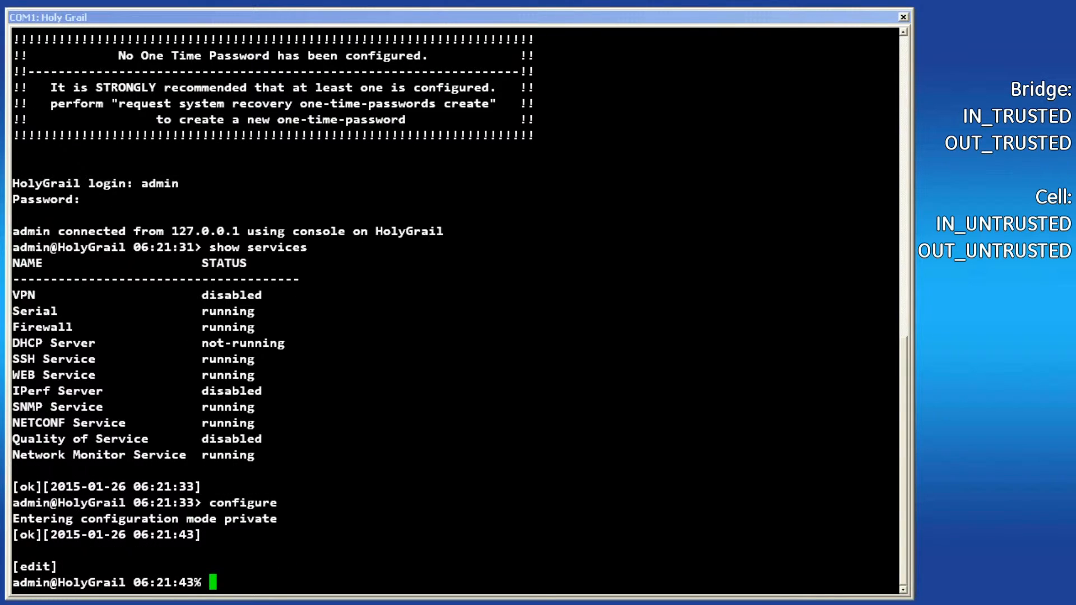
Enable the firewall with 'set services firewall enabled true' and show the interface filter assignments
type("set")
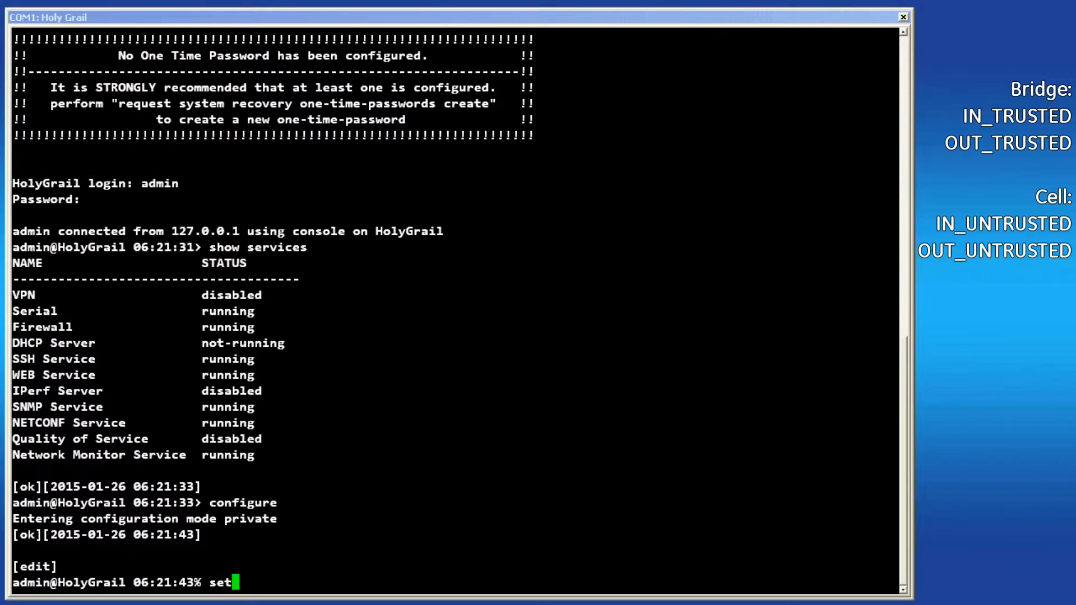
type("services firewall e")
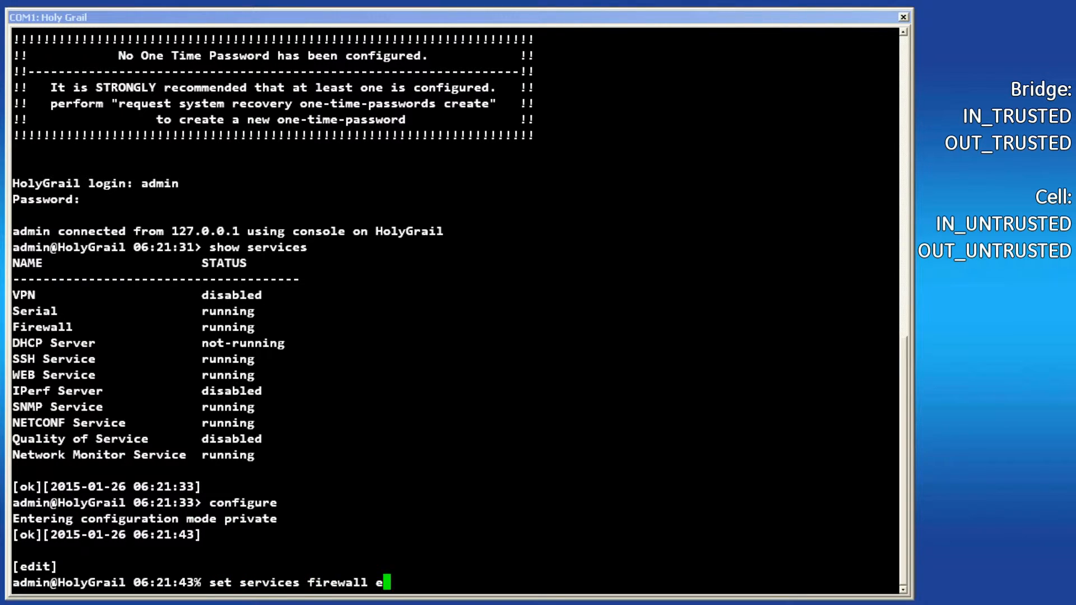
key("Return")
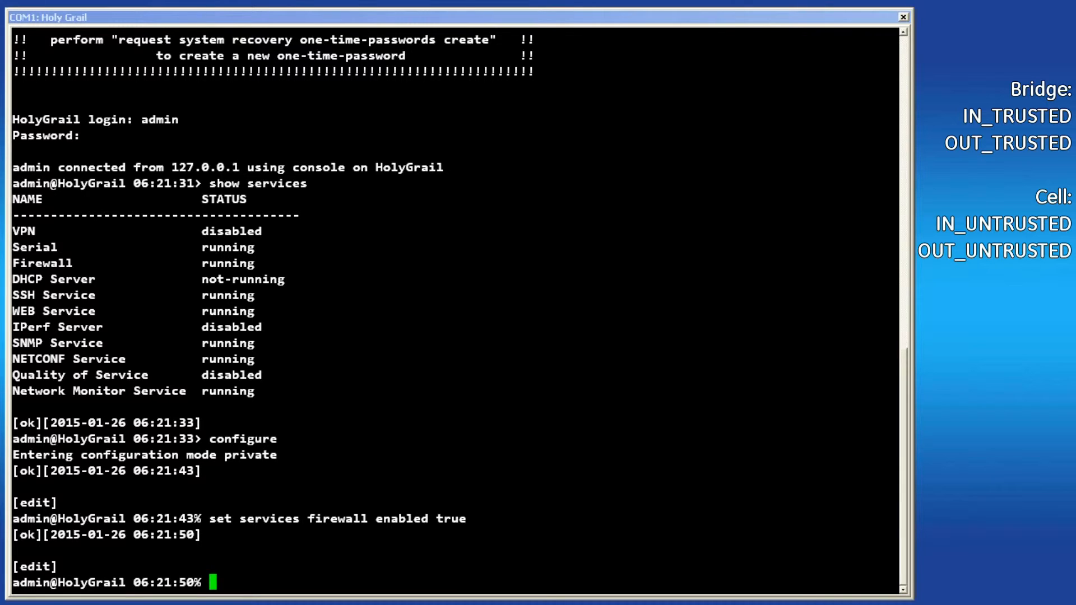
type("show")
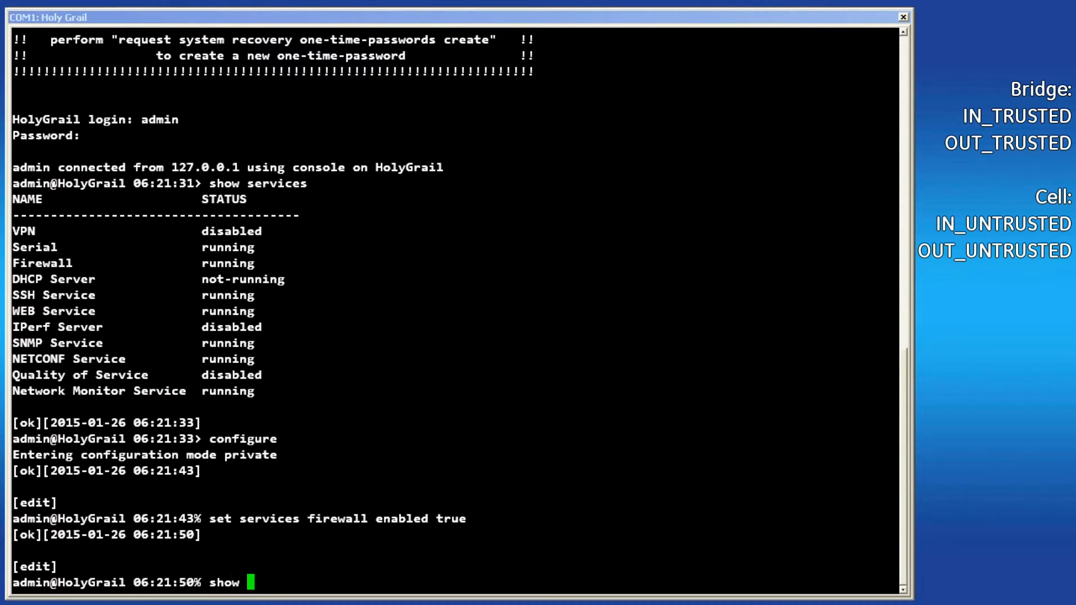
type("interfaces interface filter")
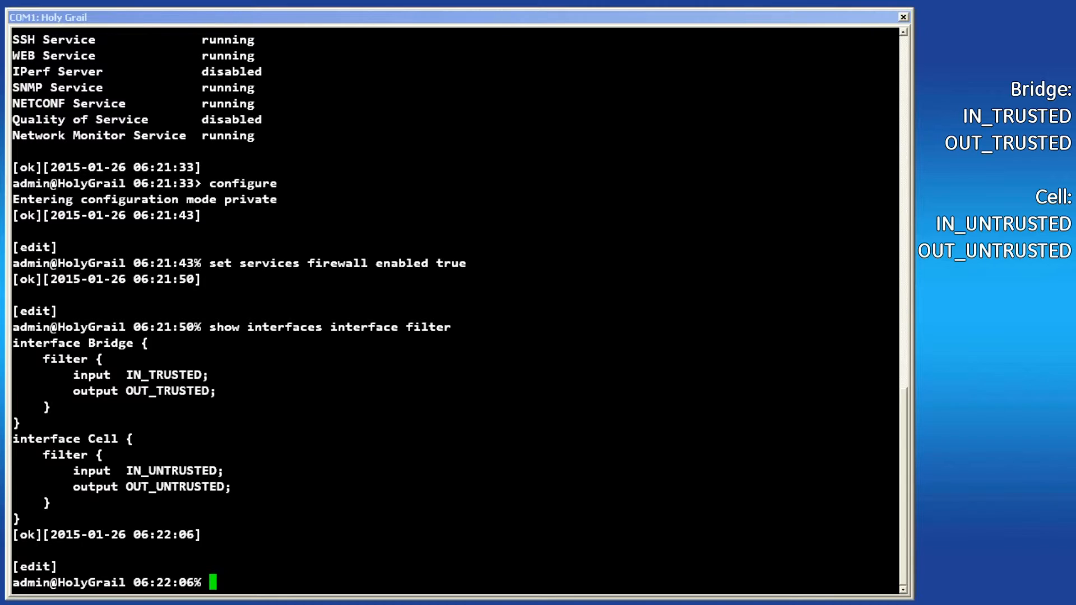
Run 'show services firewall filter IN_UNTRUSTED' to list its icmp, dns and drop-all rules
type("s")
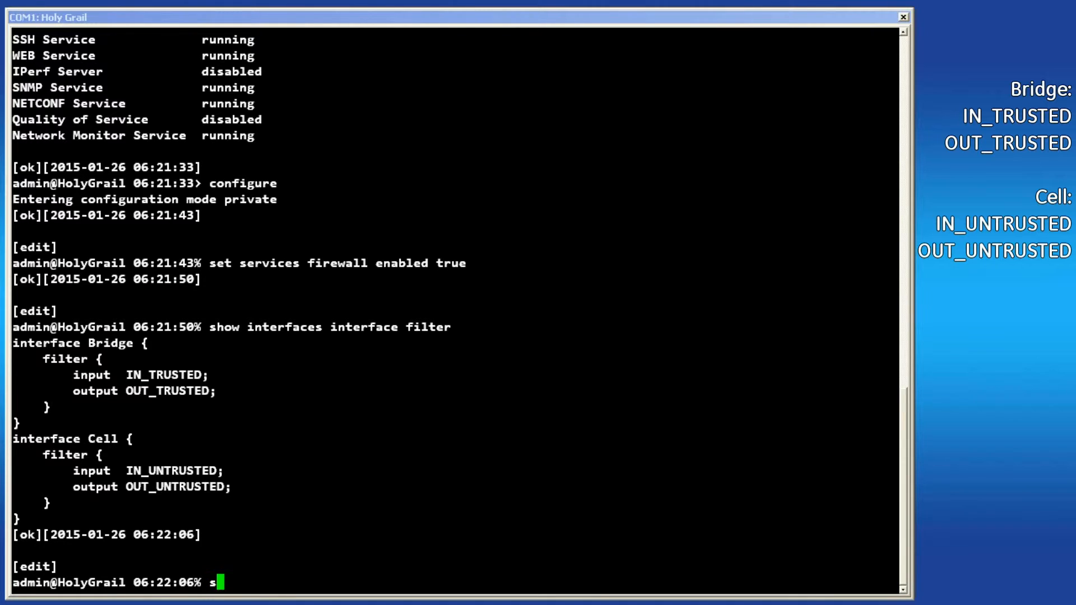
type("how services firewall")
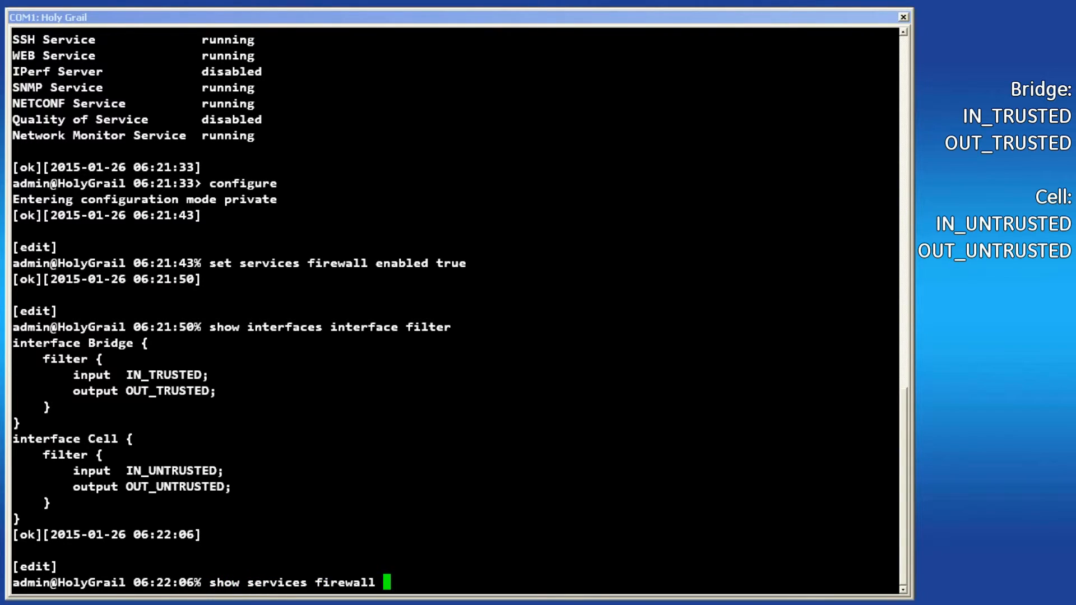
type("filter")
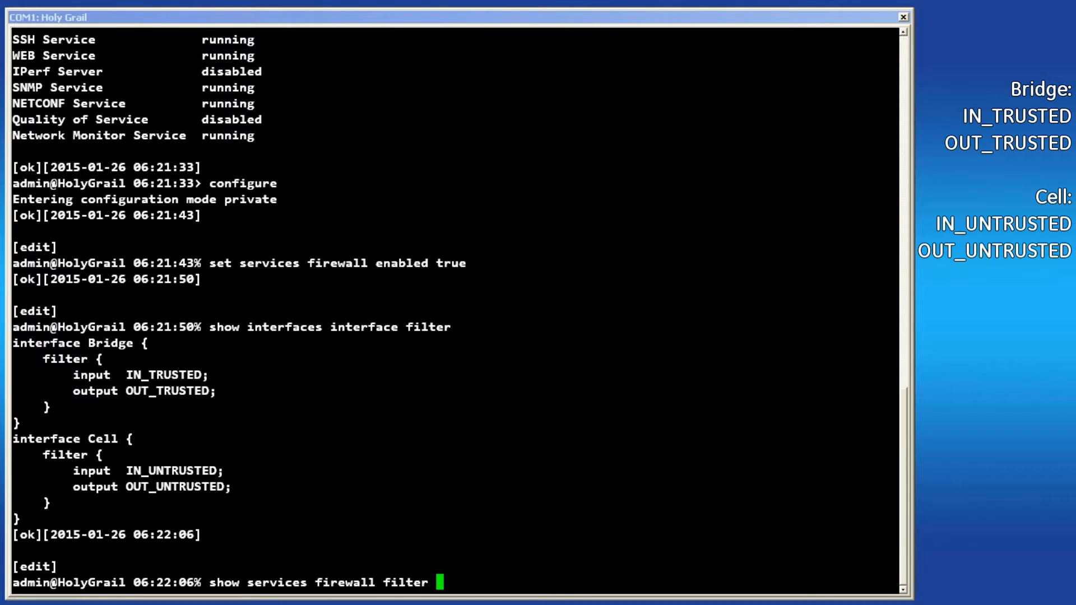
type("IN_")
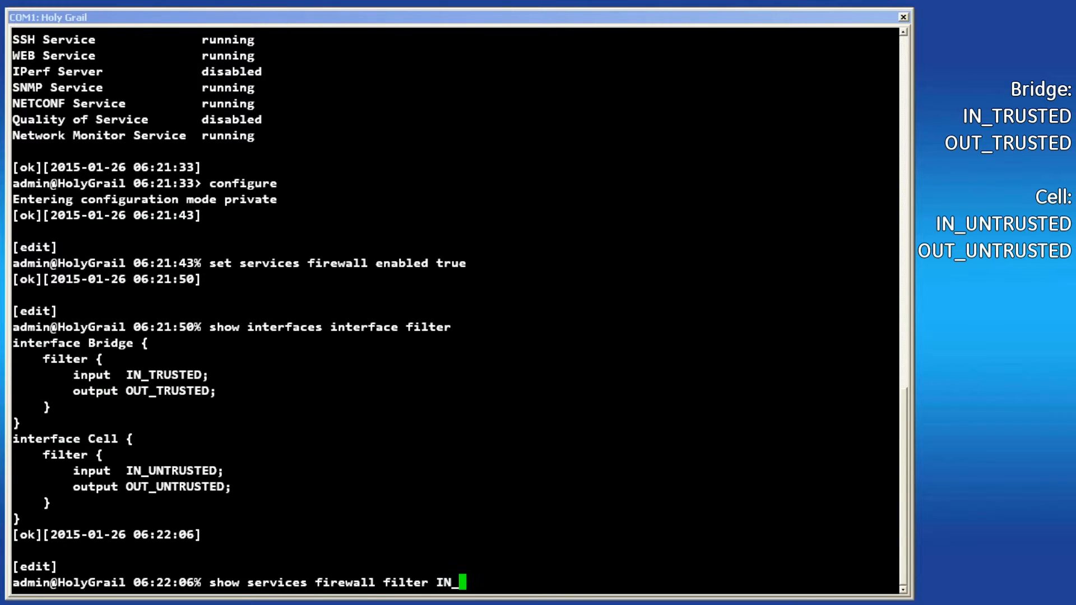
type("U")
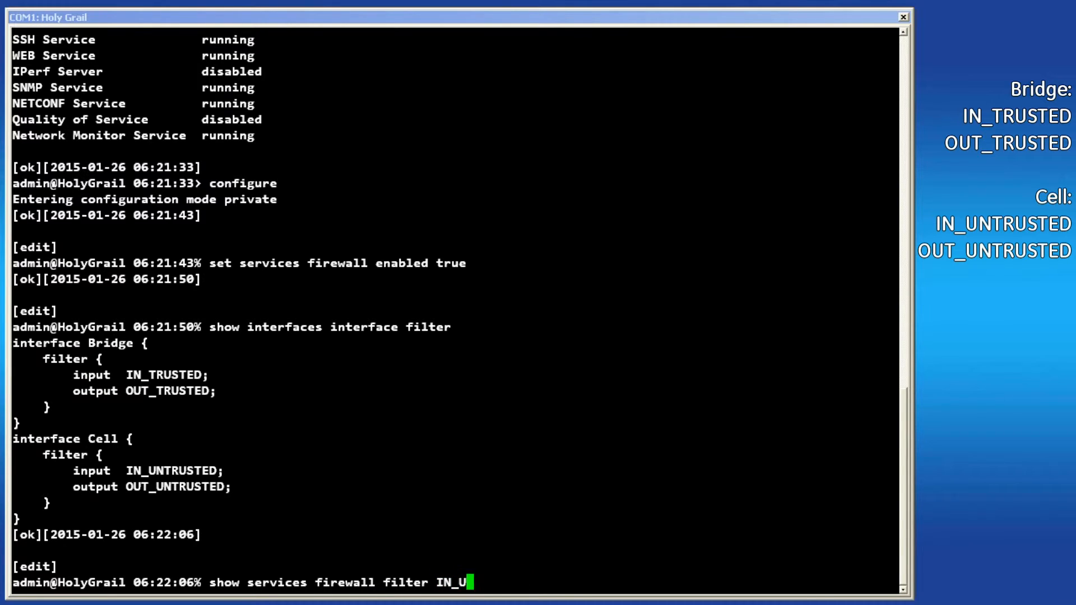
key("Return")
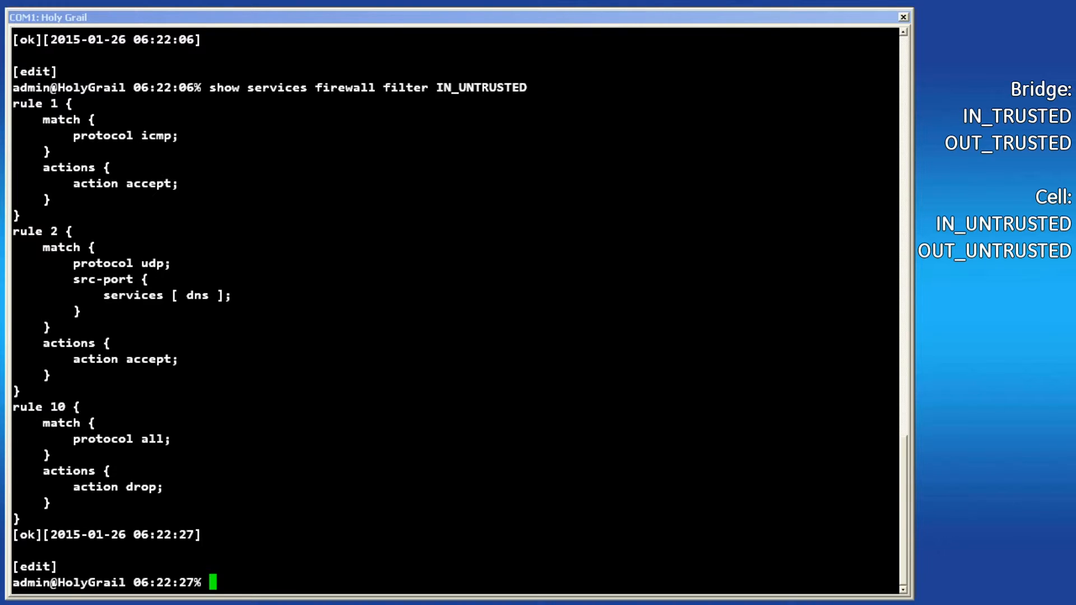
Set IN_UNTRUSTED rule 3 to match TCP destination port 502 with an accept action
type("set services firewall filter IN_UNTRUSTED rule 3 match protocol tcp dst-port port-range 502")
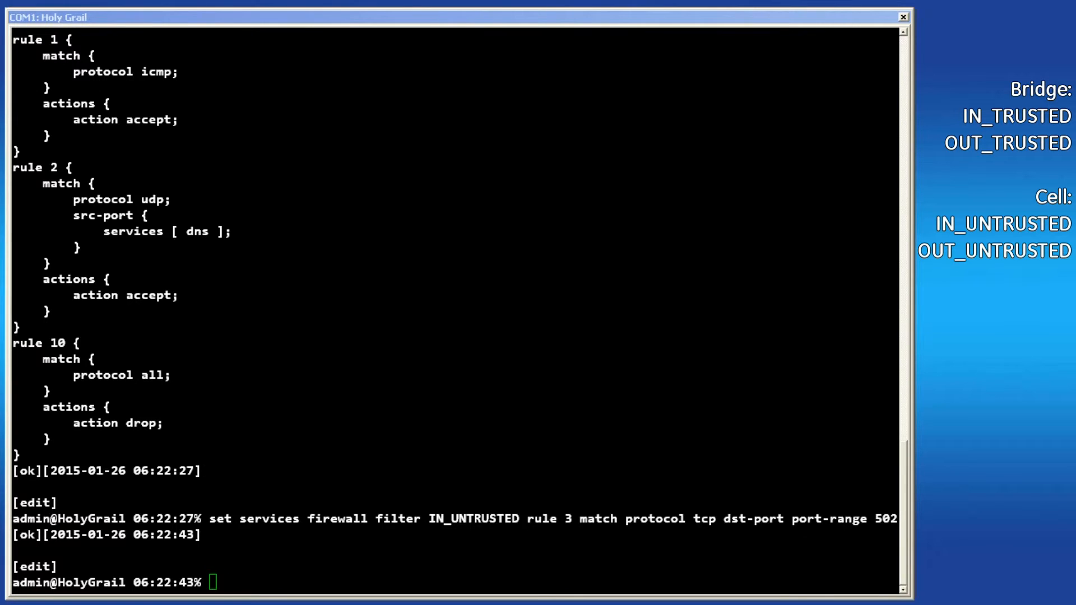
type("set services firewall filter IN_UNTRUSTED rule 3 actions")
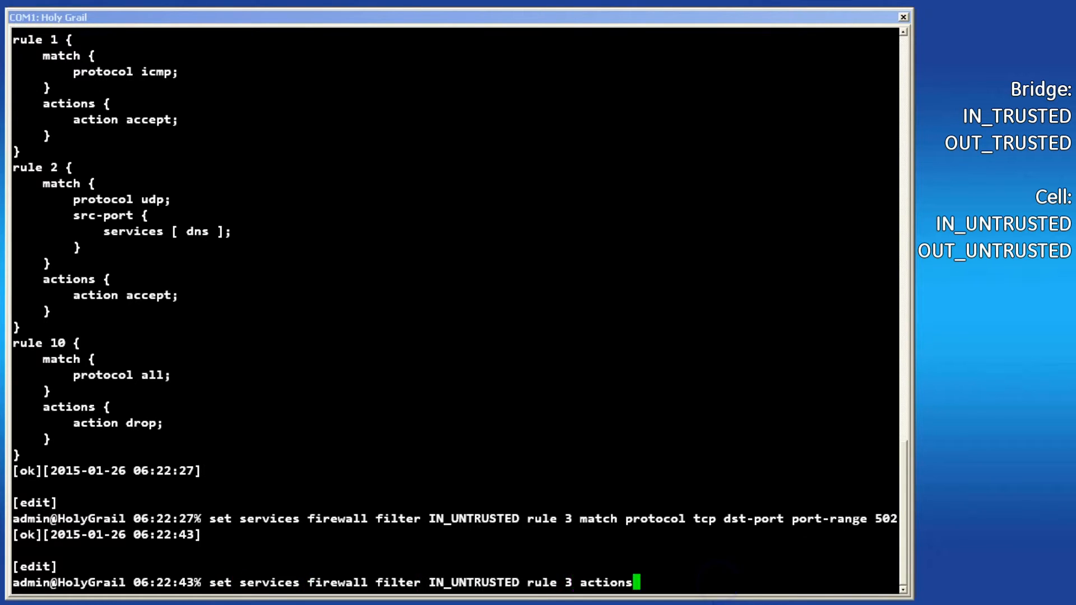
key("Return")
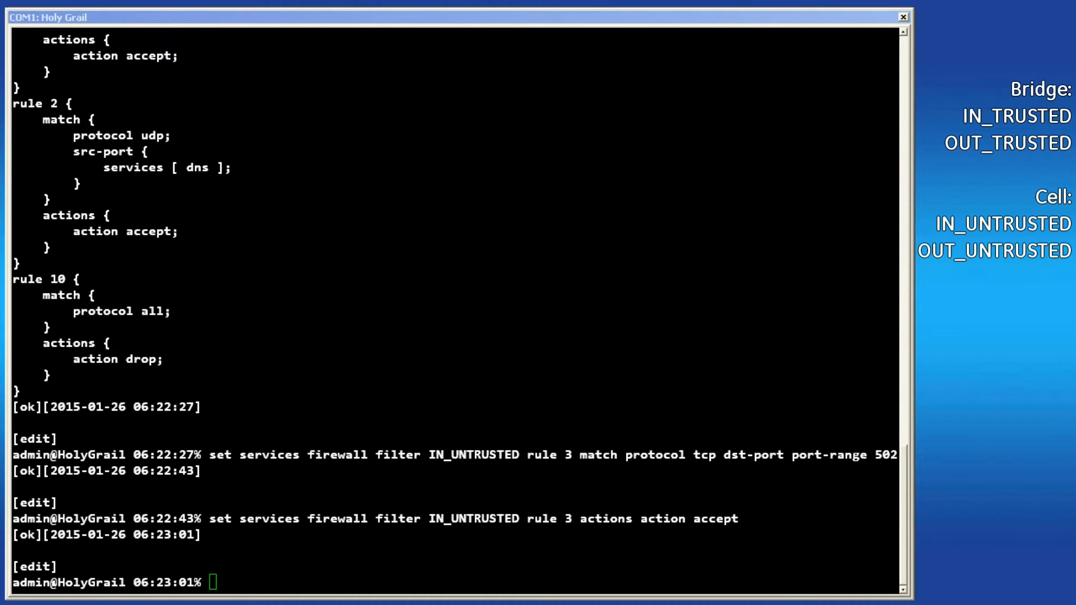
Set IN_UNTRUSTED rule 4 to match TCP HTTPS traffic with an accept action
type("set services firewall filter IN_UNTRUSTED rule 4 match protocol tcp dst-port")
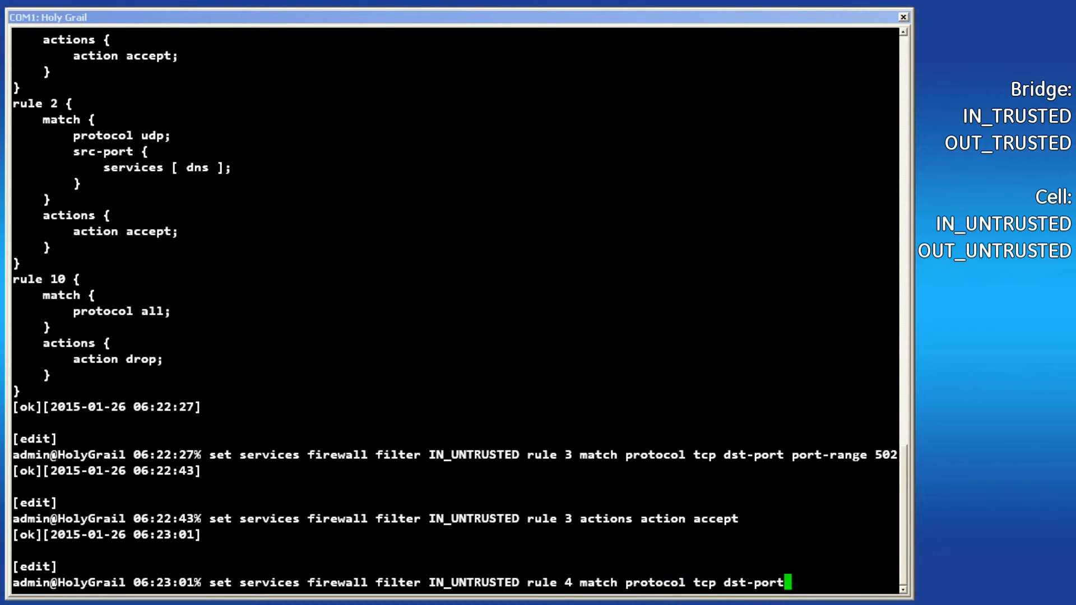
key("Return")
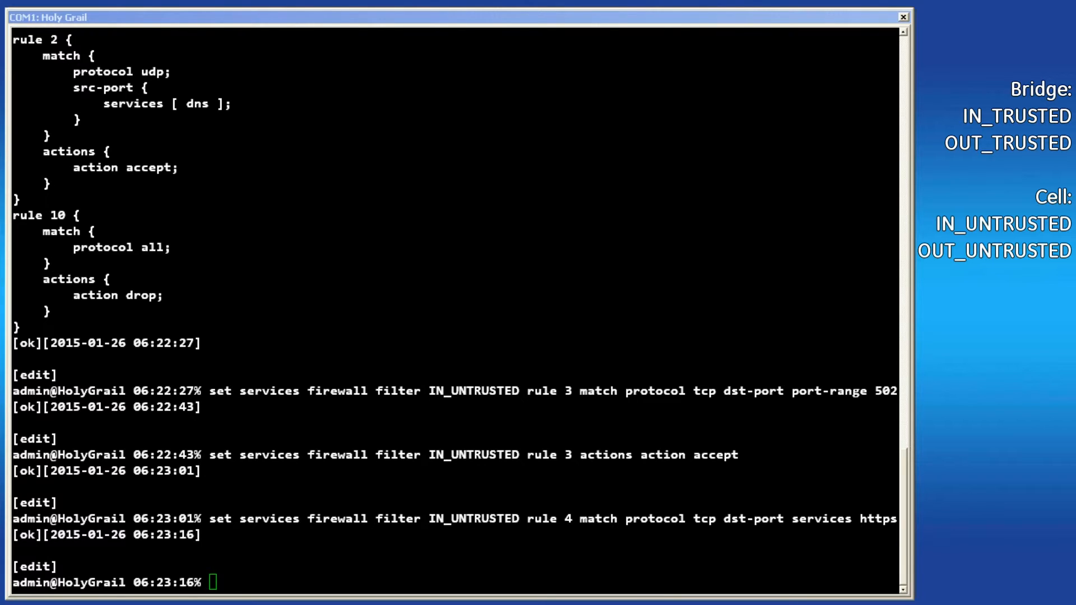
key("Return")
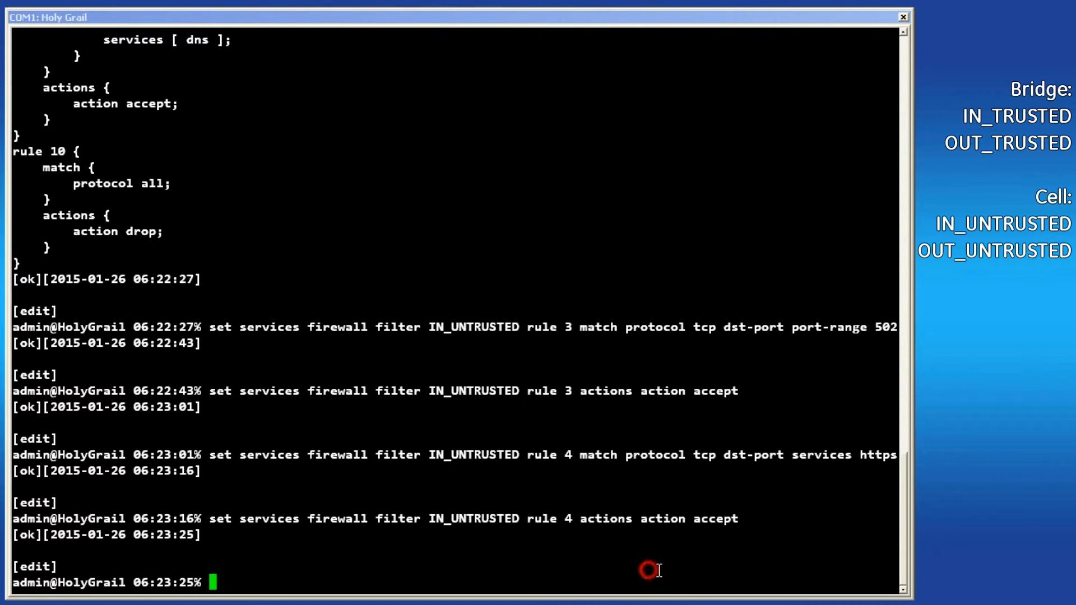
Show the IN_TRUSTED filter, then set its rule 1 to drop traffic to 224.0.0.0/4
type("show services")
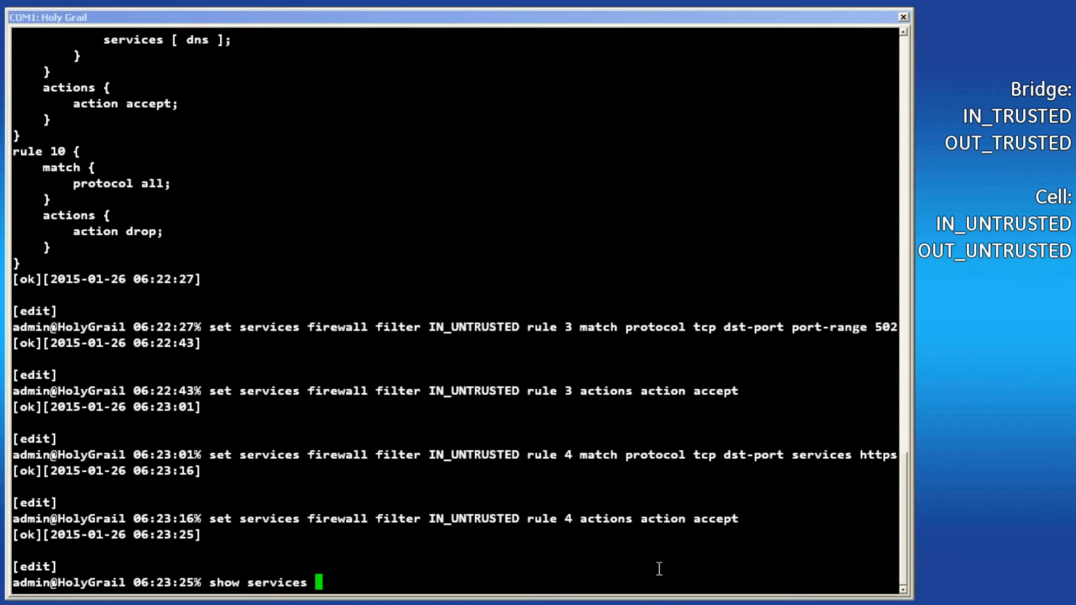
type("firewall filter IN_T")
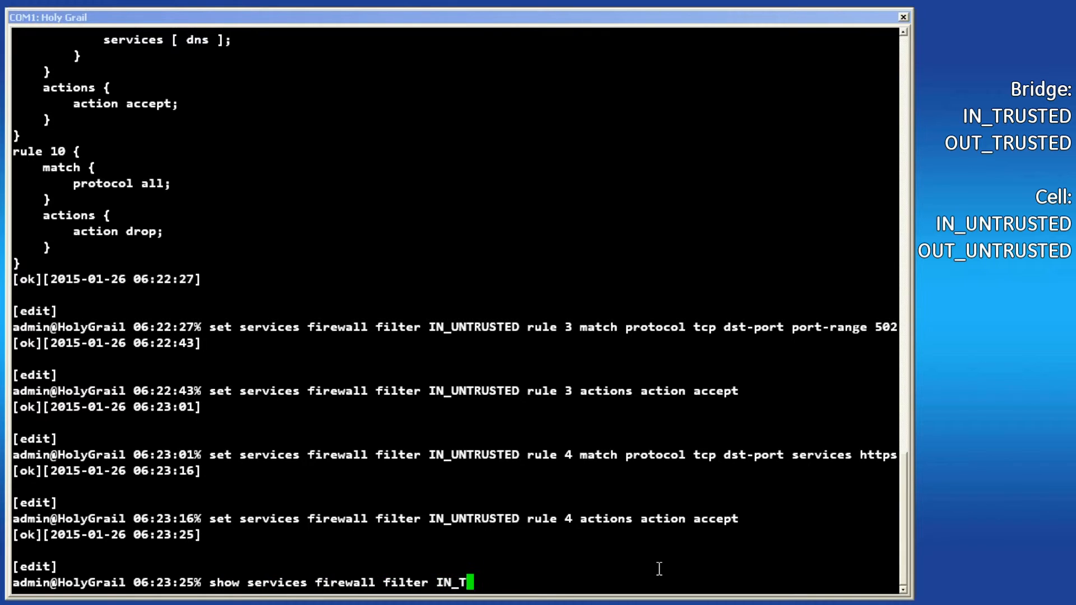
key("Return")
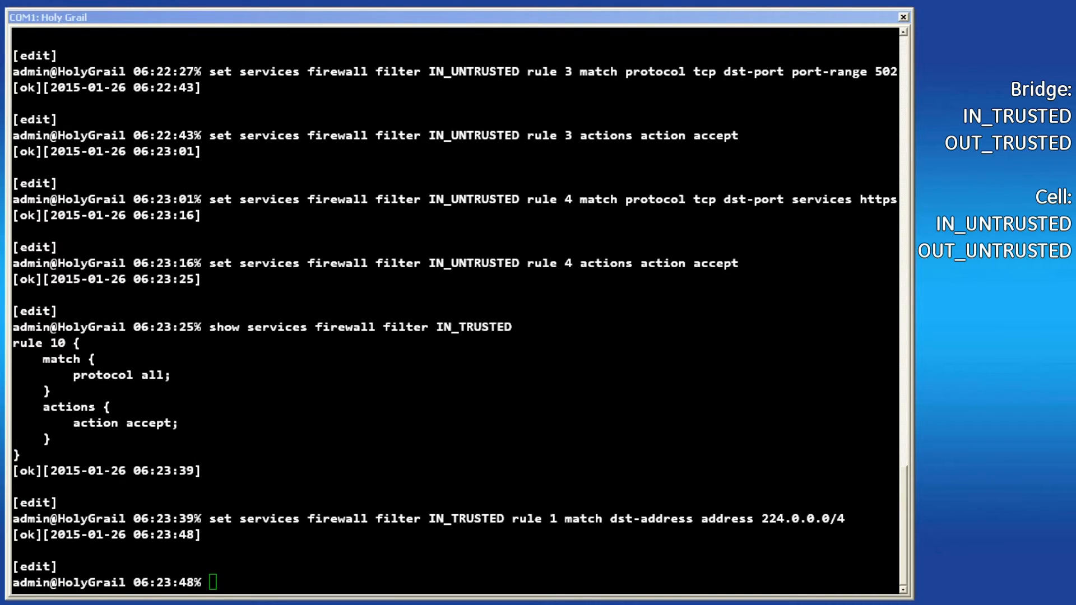
type("set services firewall filter IN_TRUSTED rule 1 actions action drop")
type("show services firewall filter IN_UNTRUSTED")
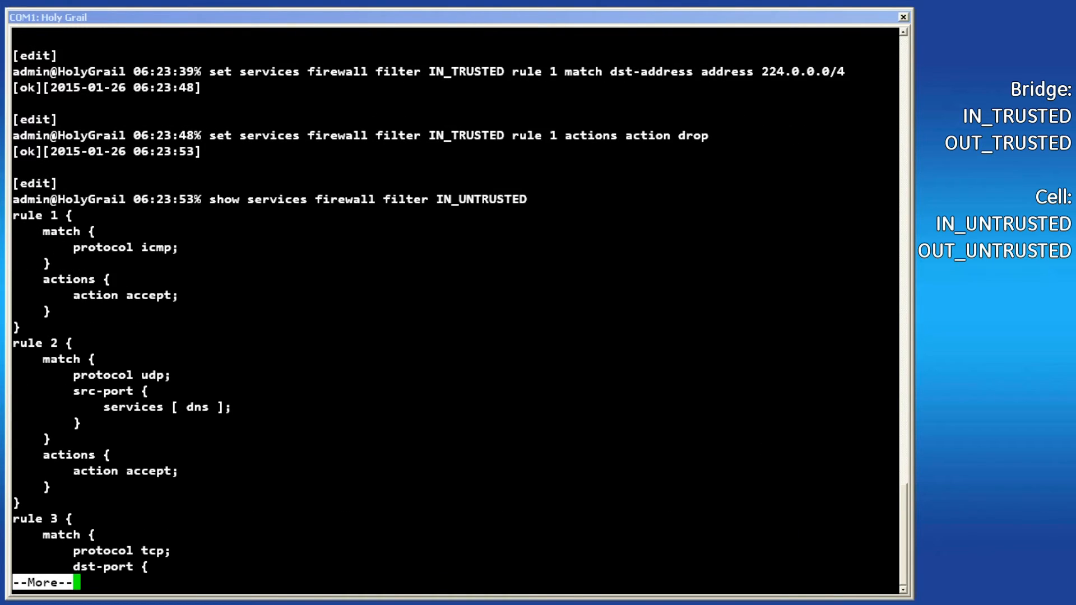
Page through the IN_UNTRUSTED listing and display the updated IN_TRUSTED filter rules
key("space")
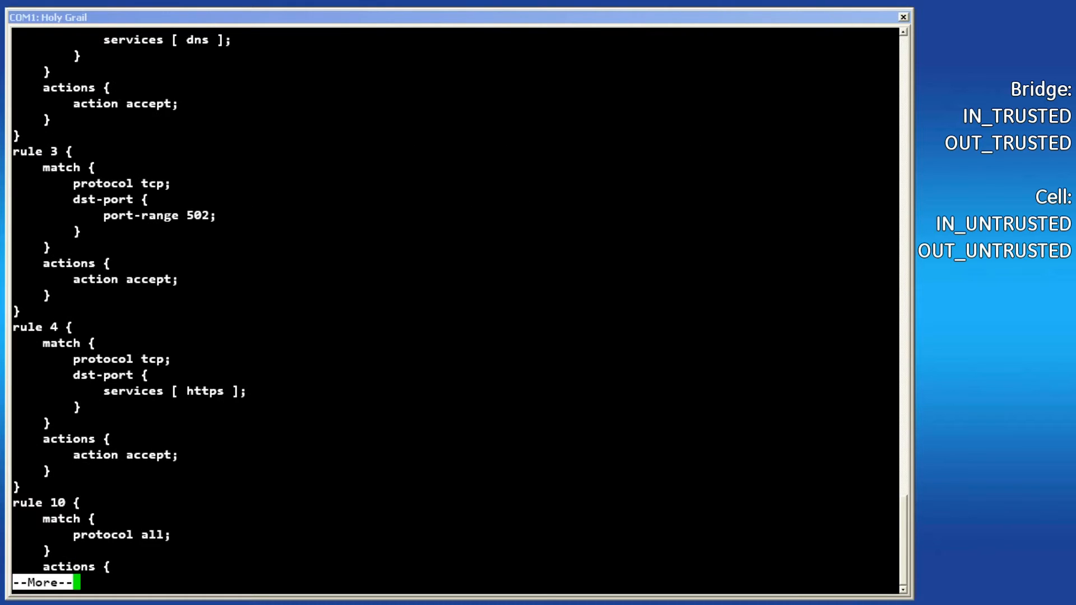
key("space")
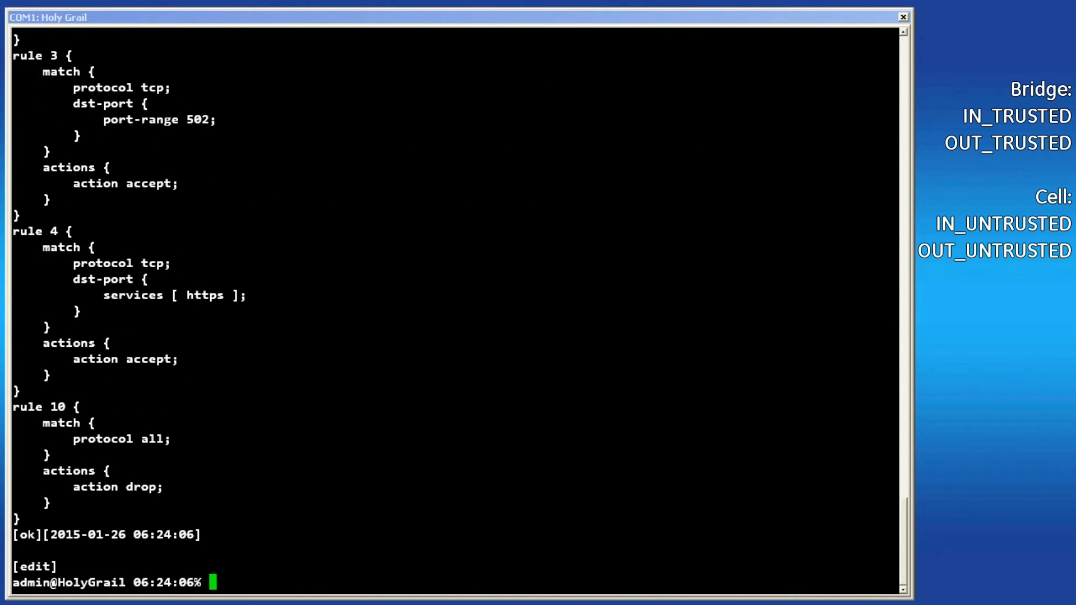
type("show services firewall filter IN_TRUSTED")
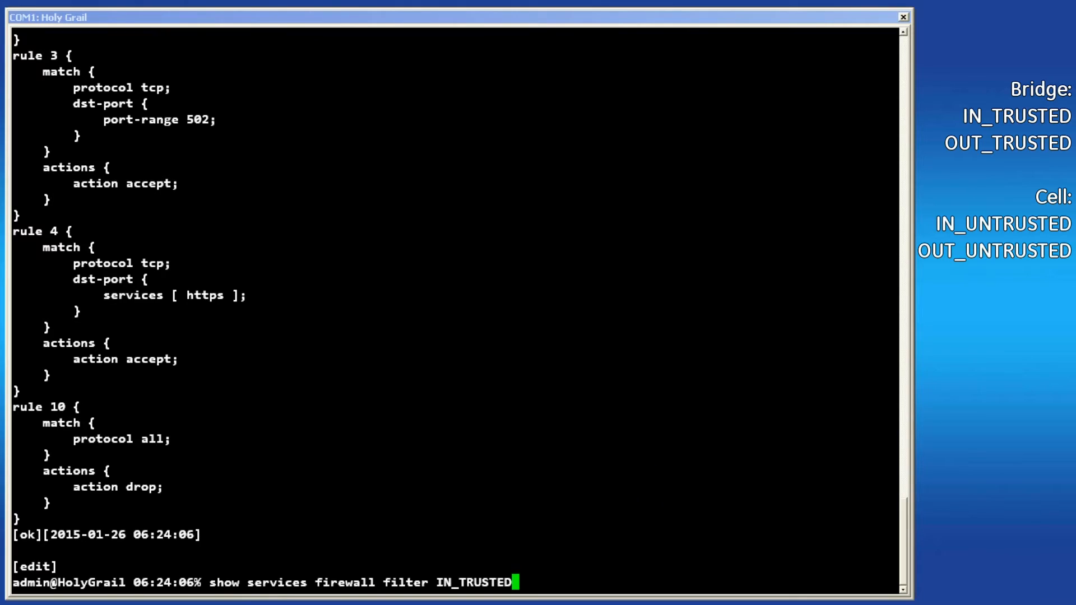
key("Return")
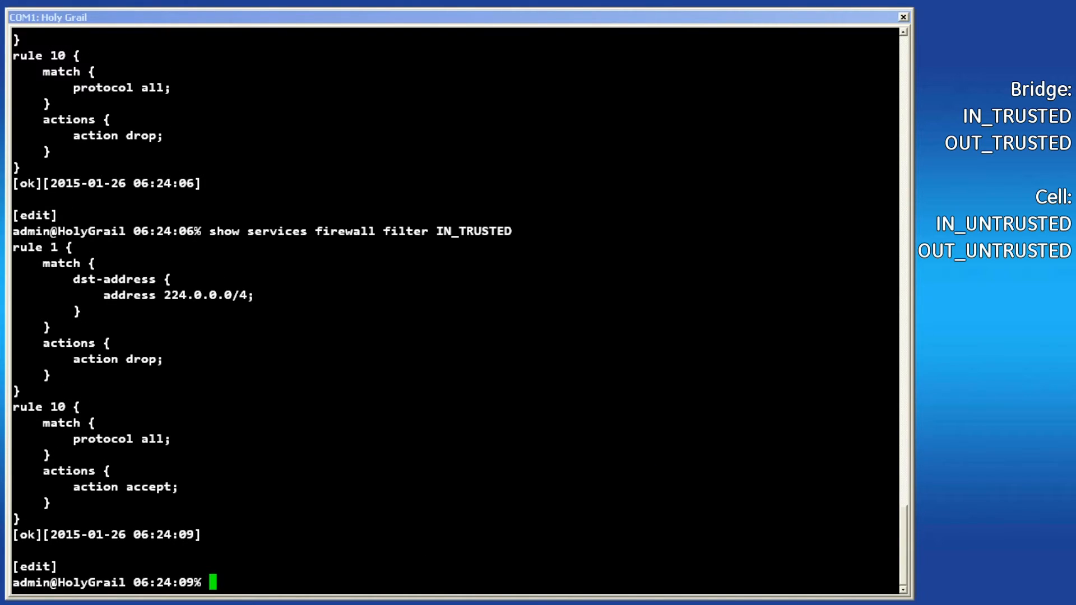
Commit the firewall configuration changes
type("commit")
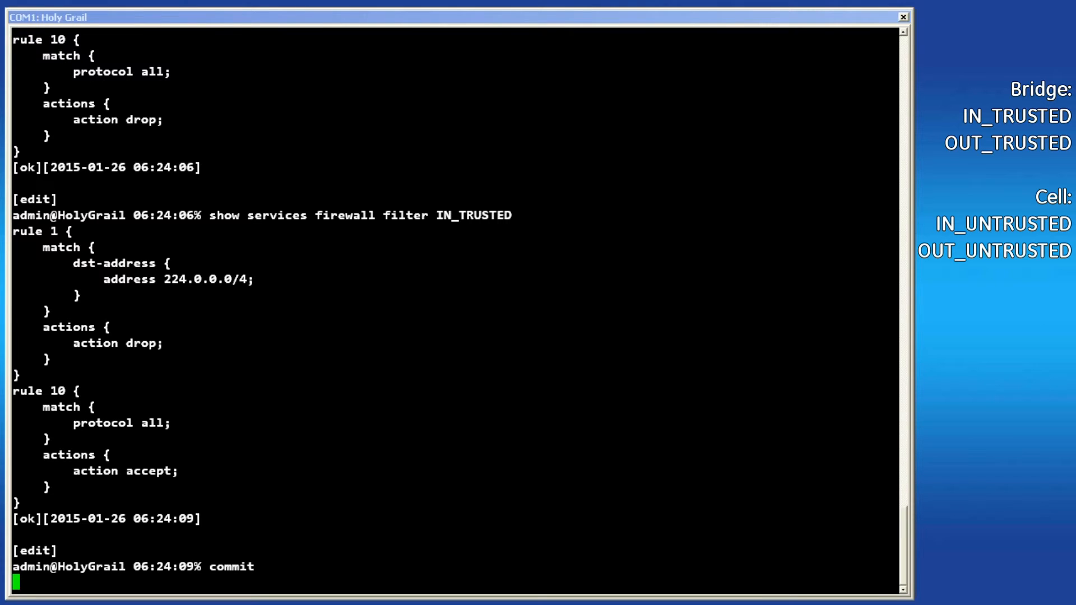
key("Return")
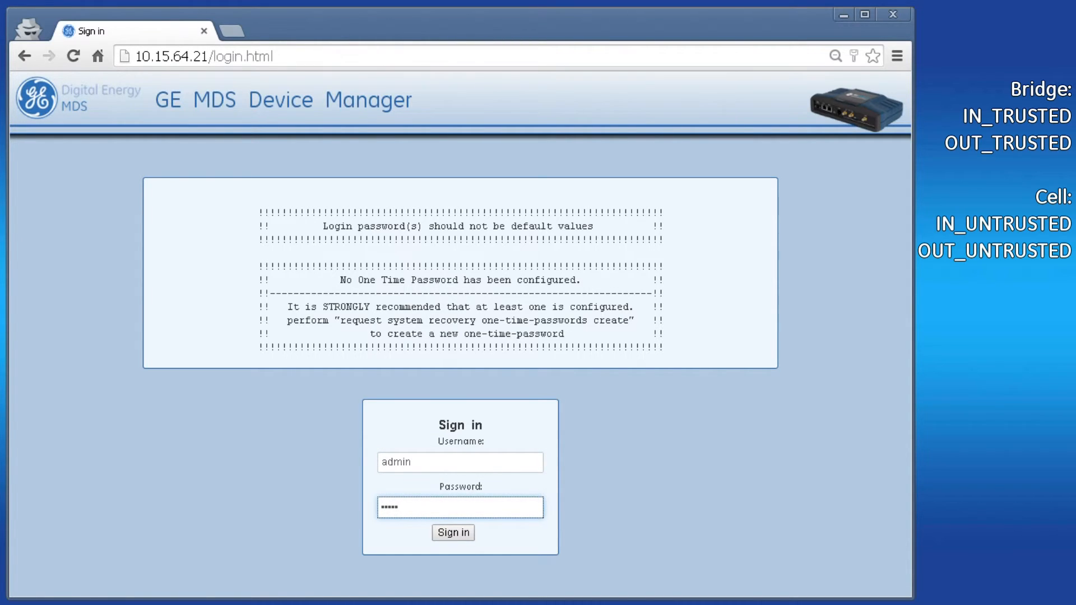
Sign in to the web manager and start the firewall Access Control List wizard
left_click(451, 532)
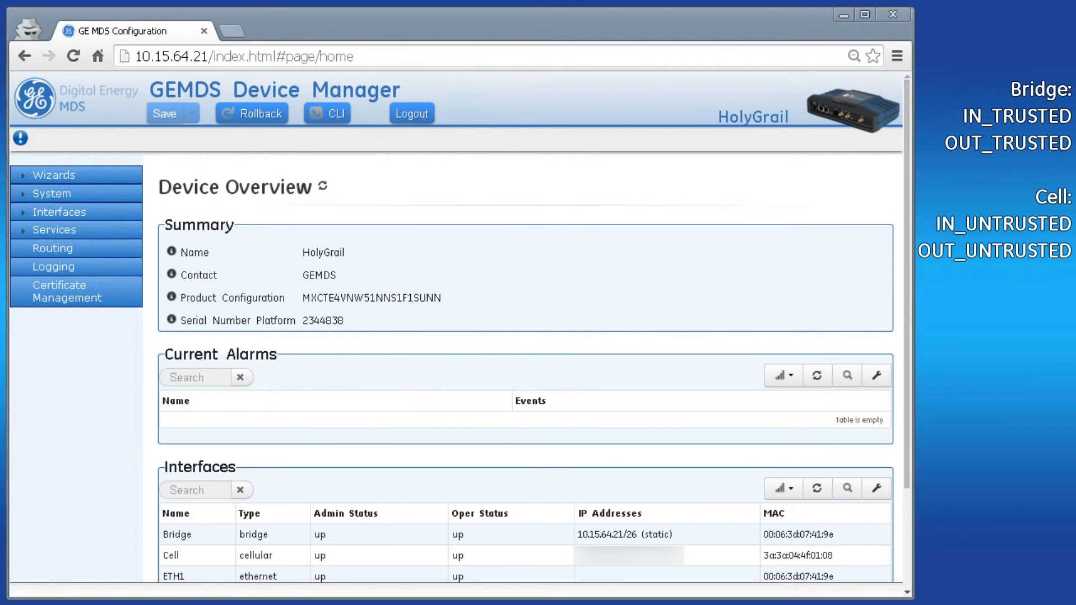
mouse_move(72, 181)
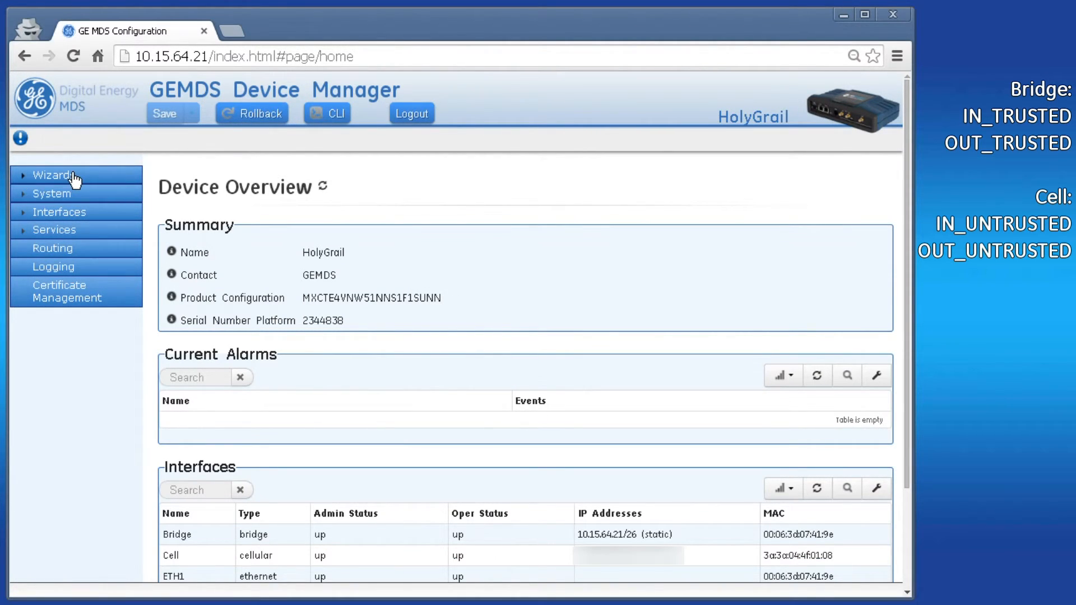
left_click(52, 175)
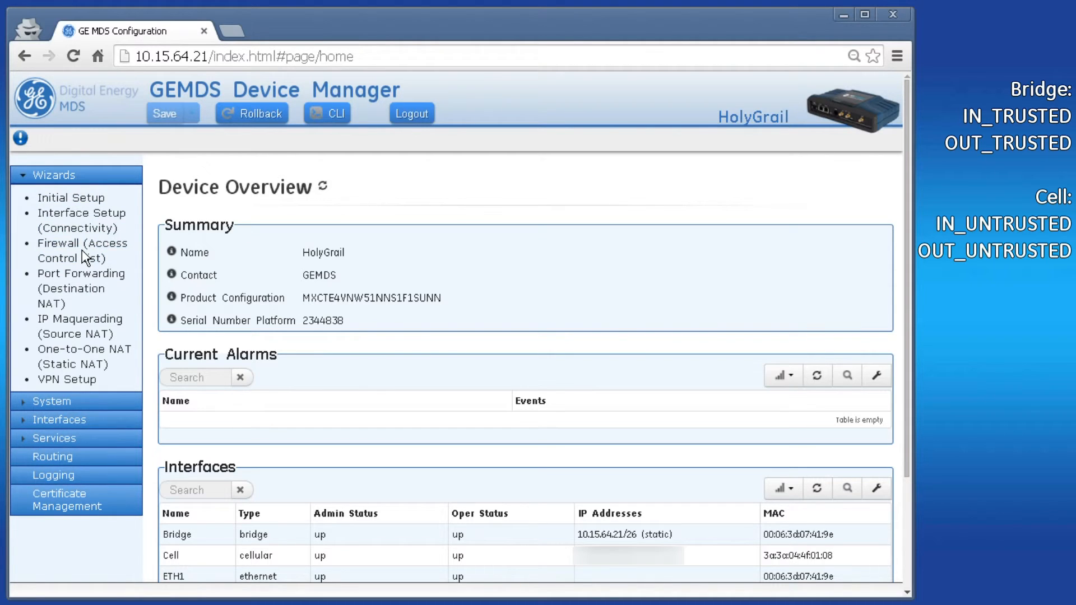
left_click(81, 244)
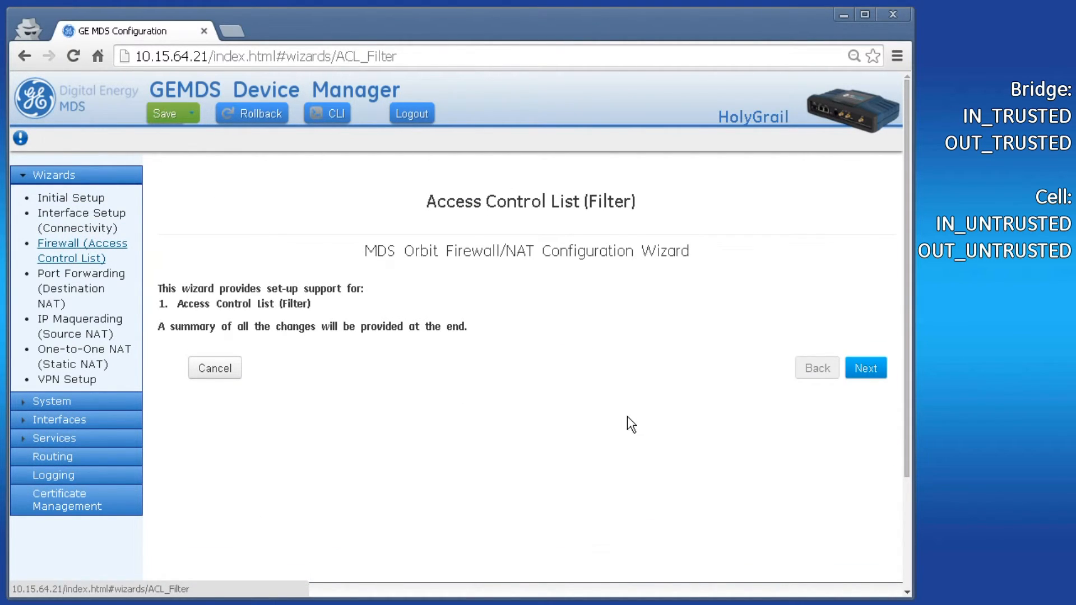
mouse_move(554, 291)
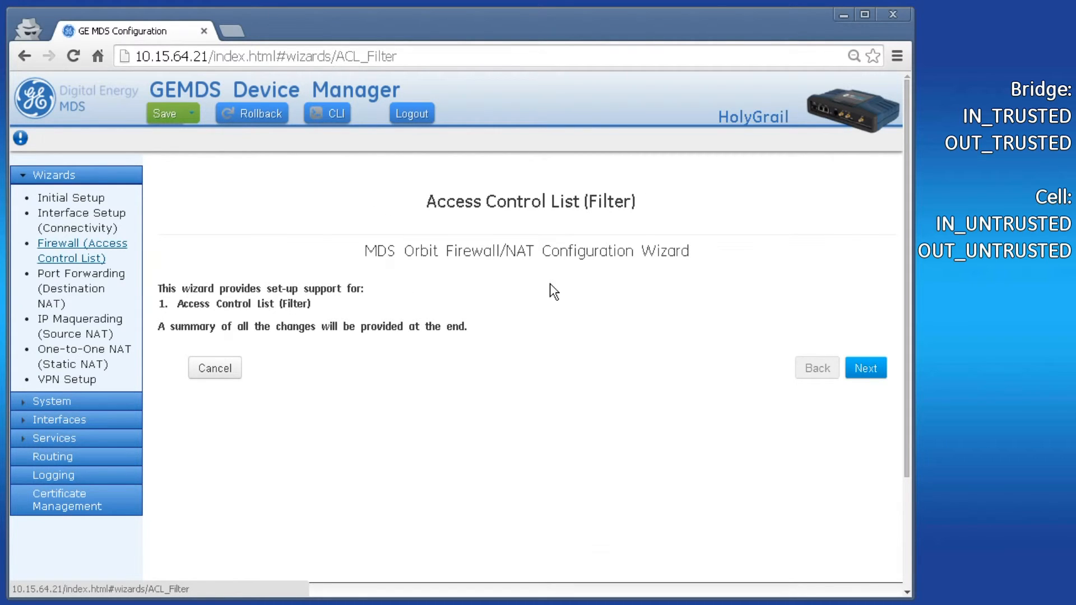
left_click(865, 367)
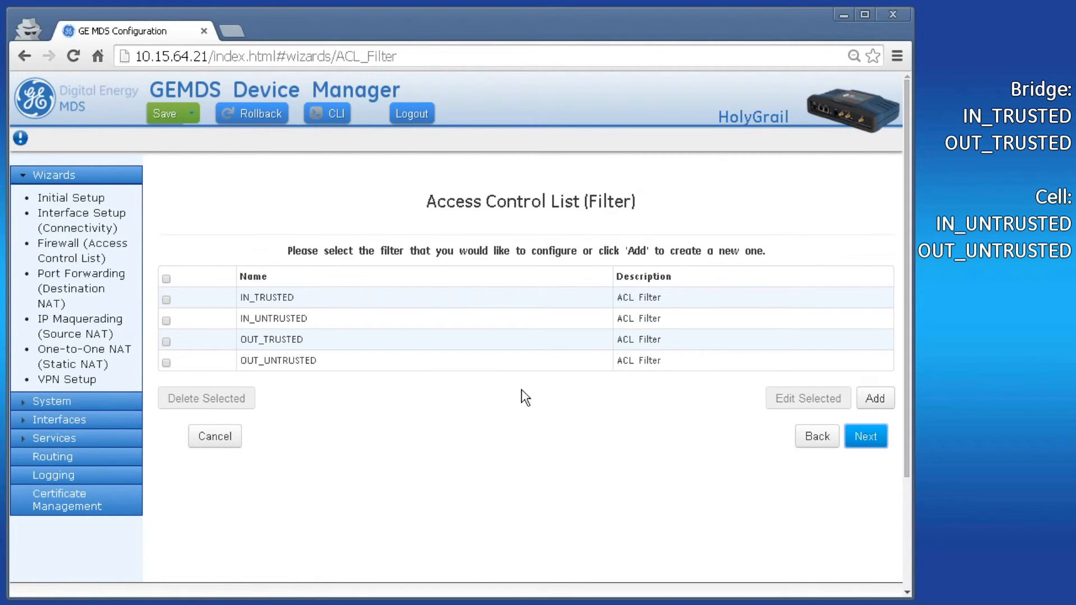
mouse_move(165, 328)
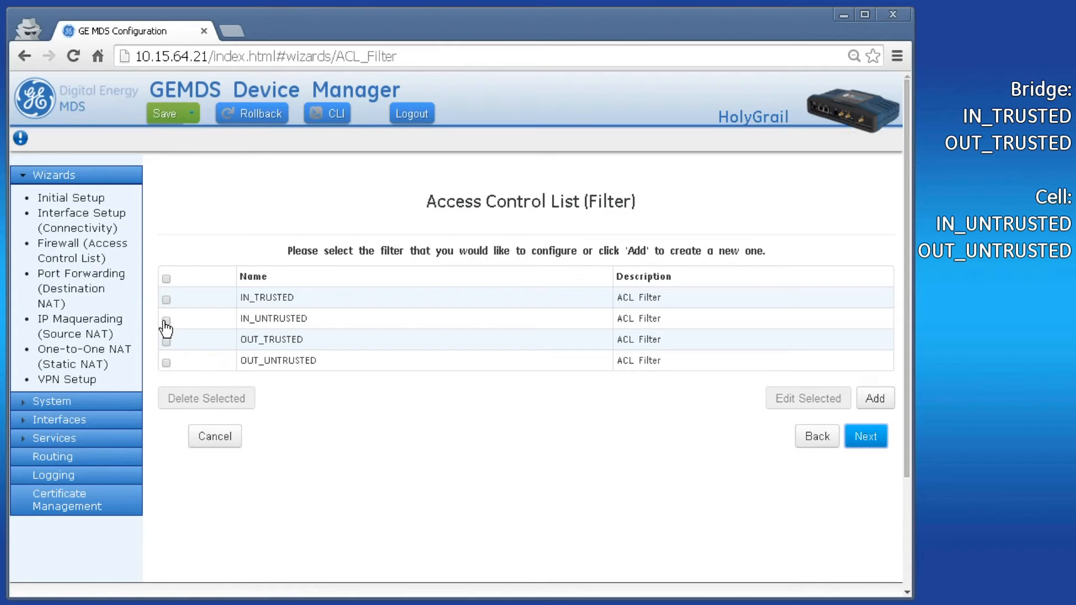
Select the IN_UNTRUSTED filter and edit its rules
left_click(166, 319)
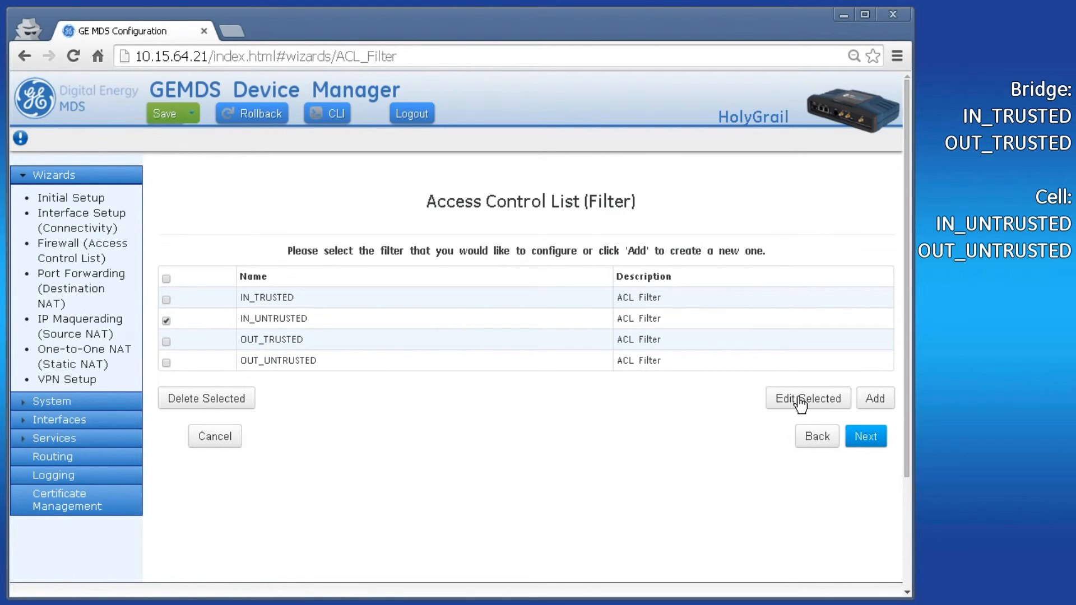
left_click(806, 397)
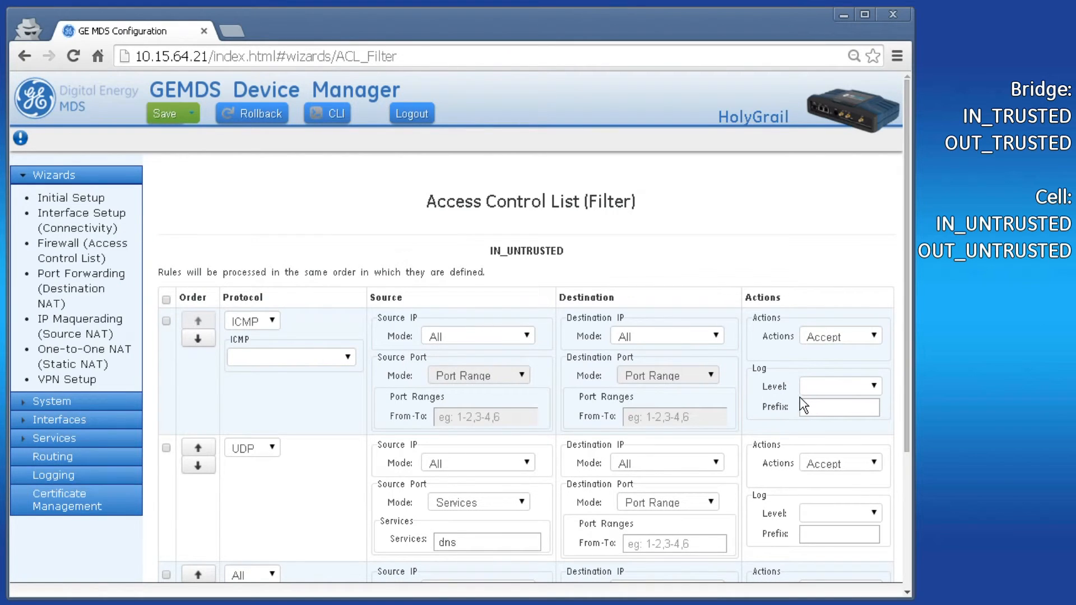
Add a TCP rule to IN_UNTRUSTED matching destination port range 502
scroll("down", 3)
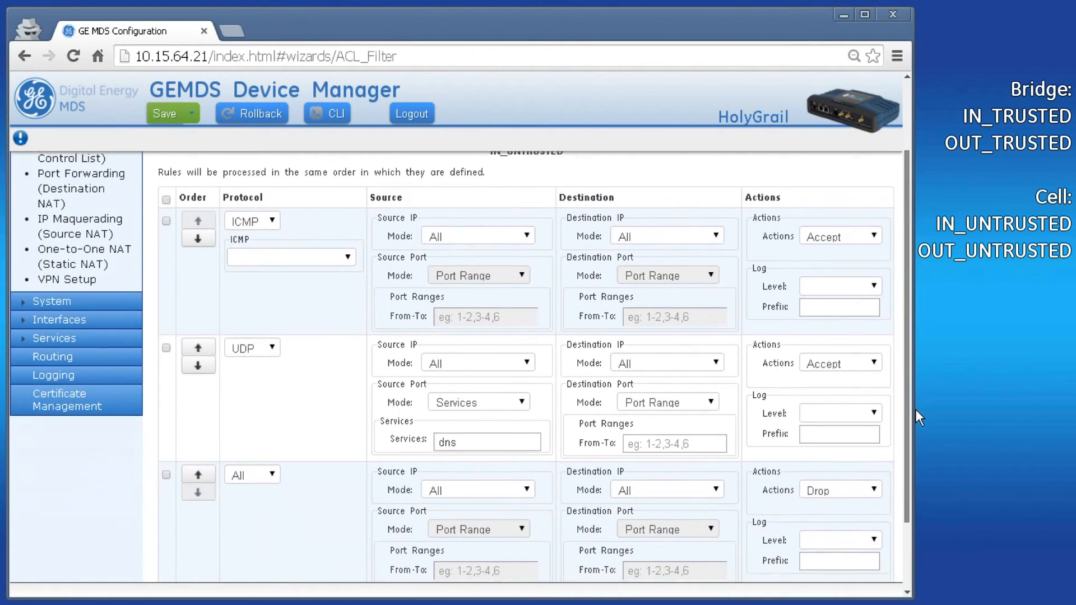
scroll("down", 3)
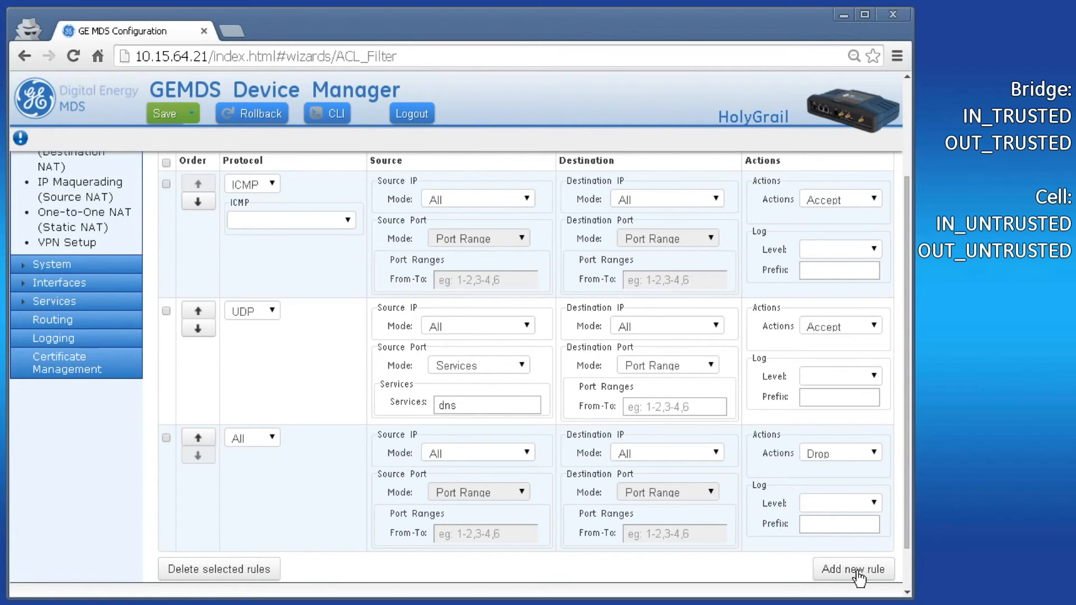
left_click(852, 569)
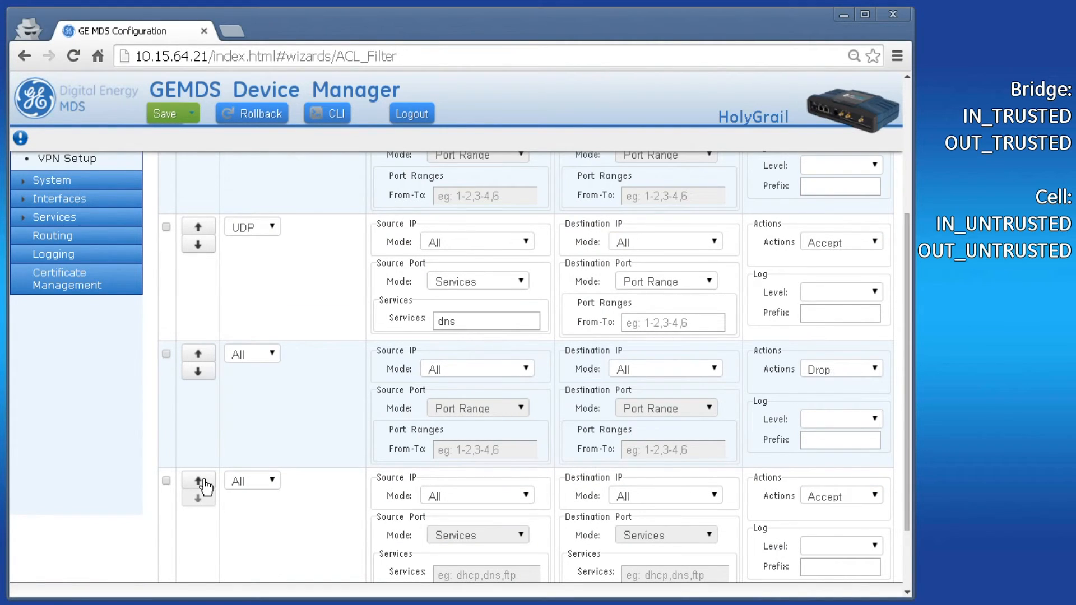
mouse_move(352, 512)
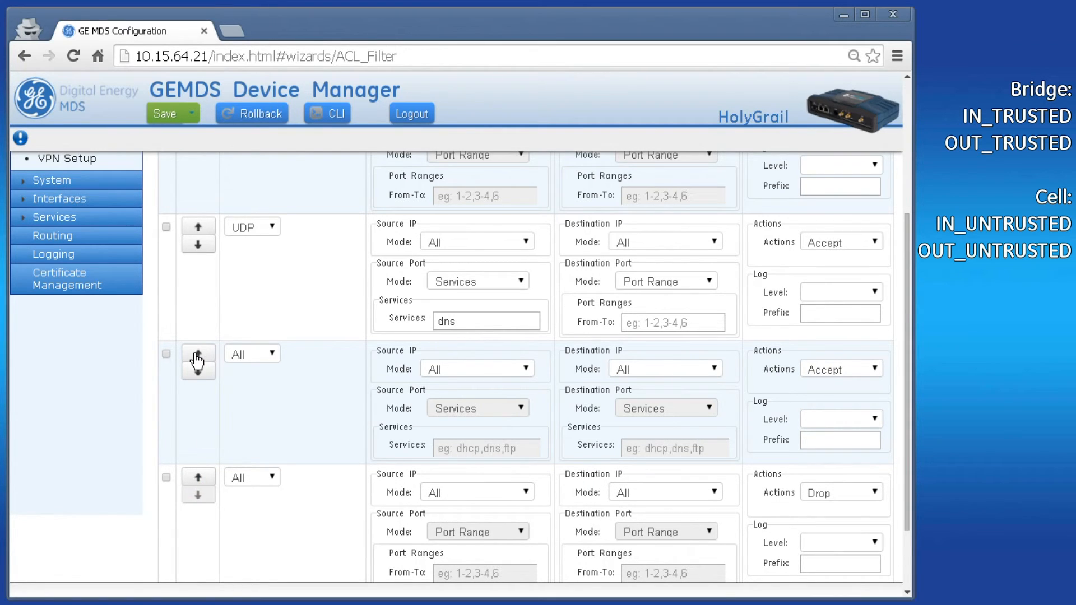
mouse_move(267, 403)
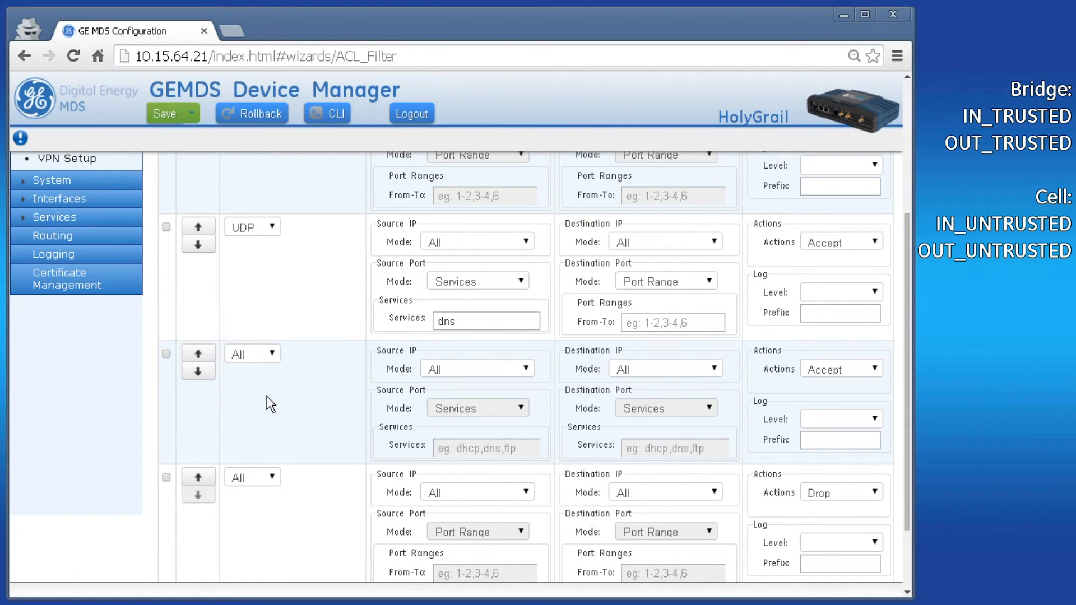
left_click(253, 353)
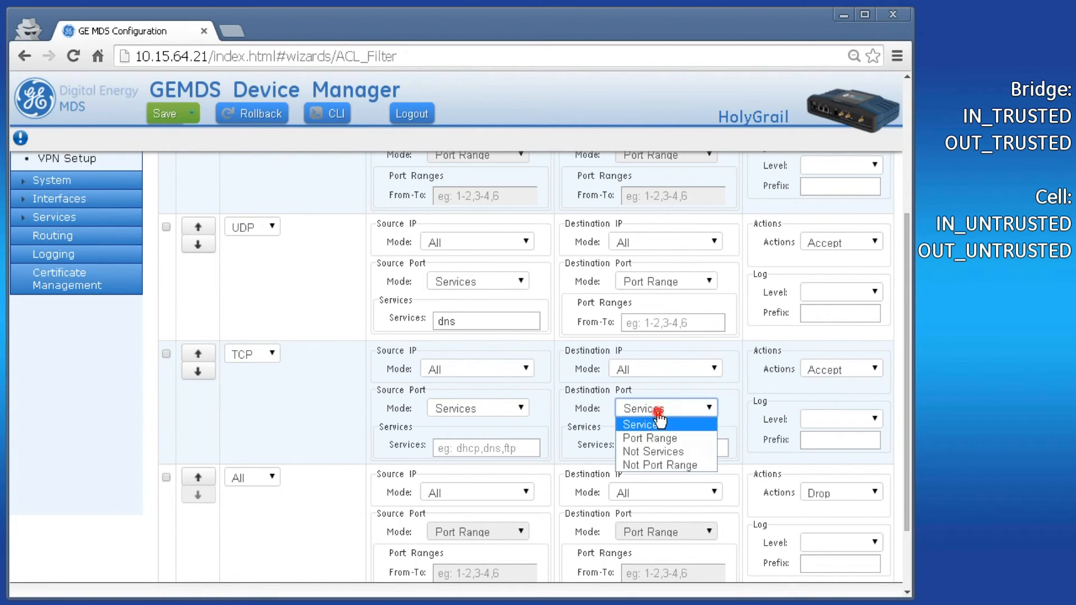
left_click(648, 438)
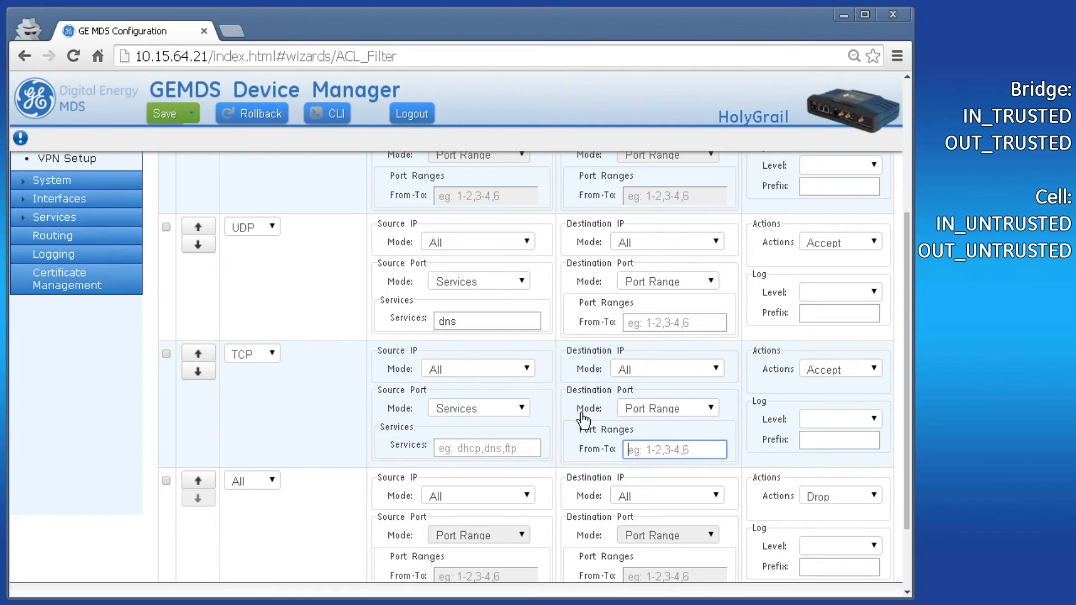
type("502")
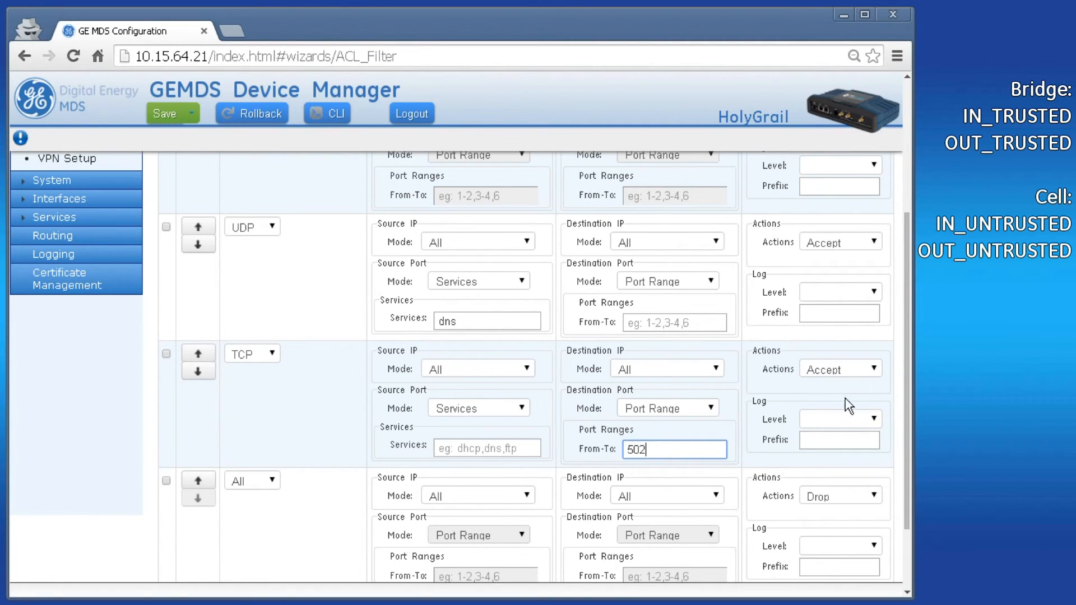
Add a second TCP rule for service https, moved above the drop-all rule
scroll("down", 3)
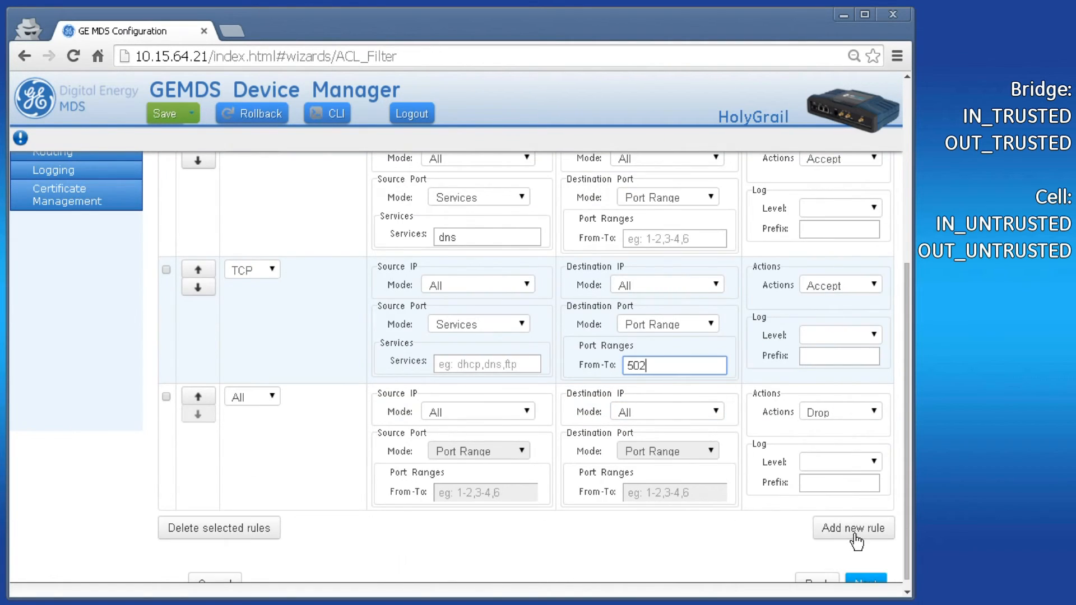
left_click(853, 528)
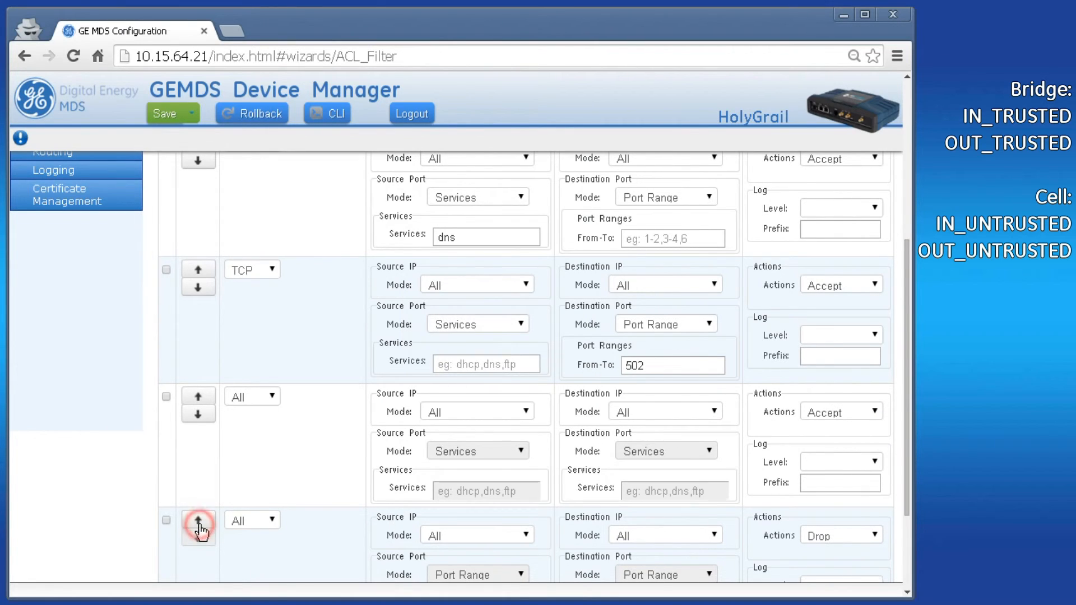
left_click(199, 520)
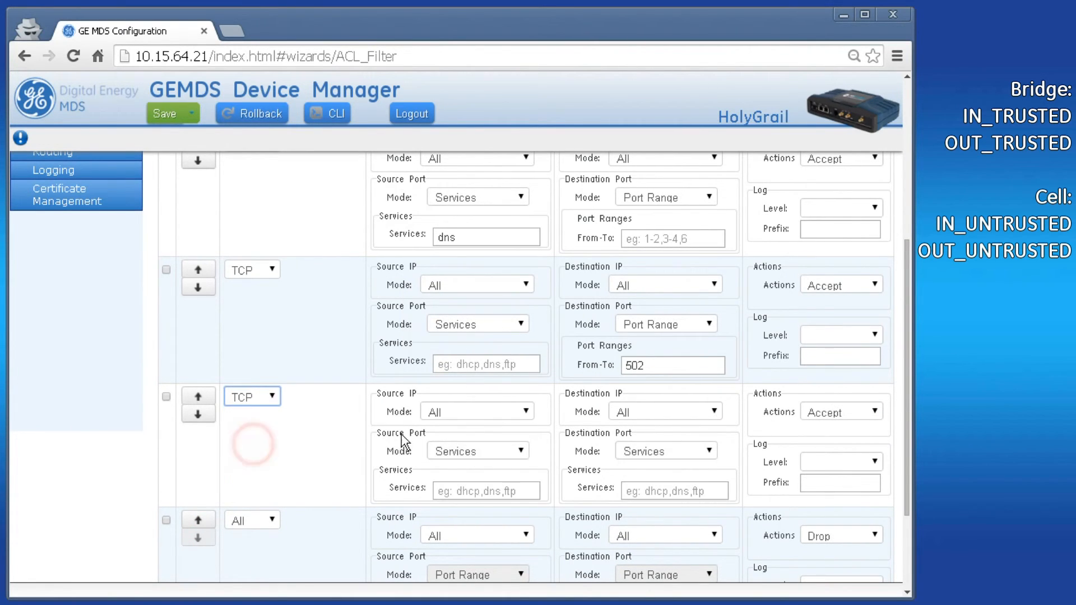
type("ht")
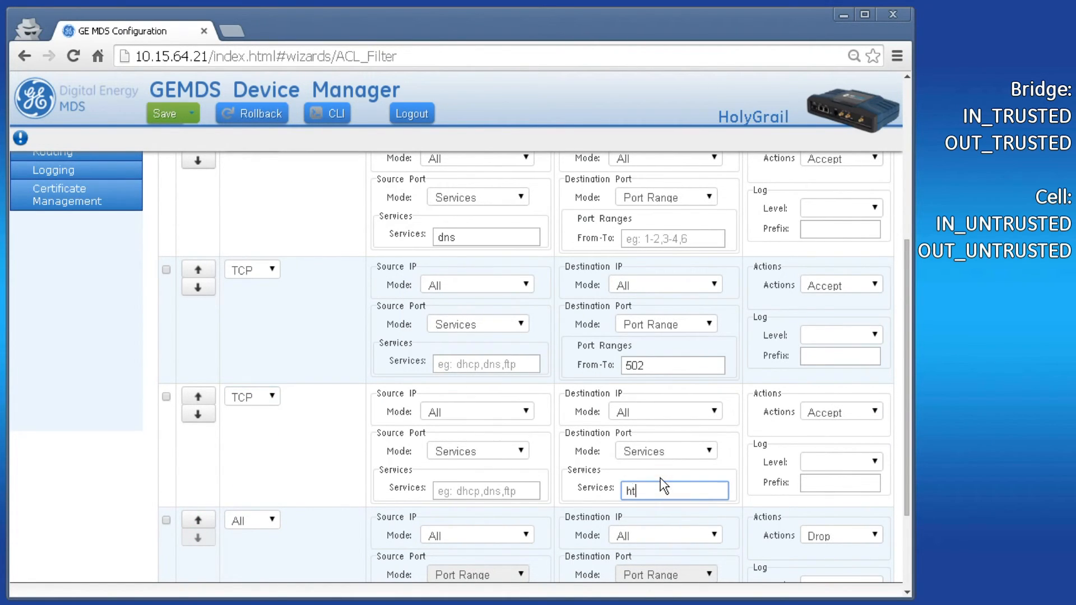
type("tps")
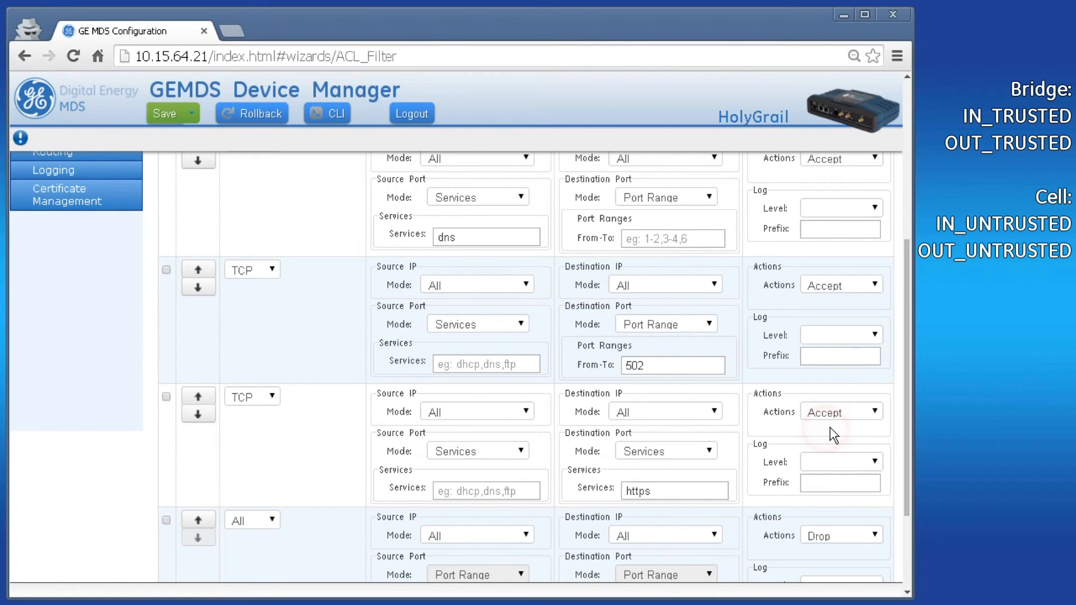
scroll("down", 3)
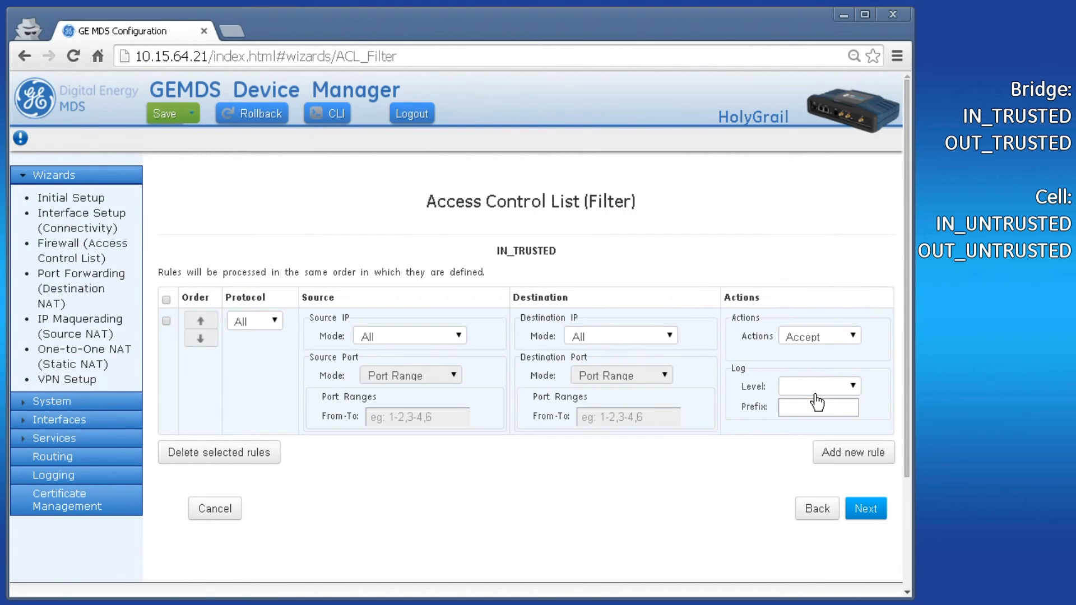
Add an IN_TRUSTED rule dropping traffic to destination address 224.0.0.0/4
left_click(853, 452)
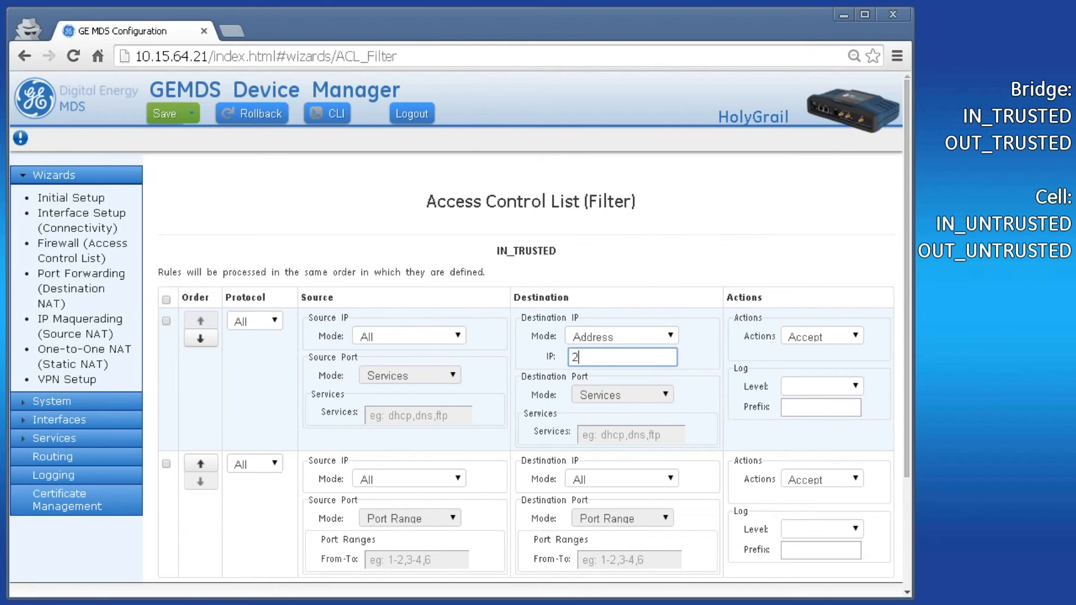
type("24.0.0.0/4")
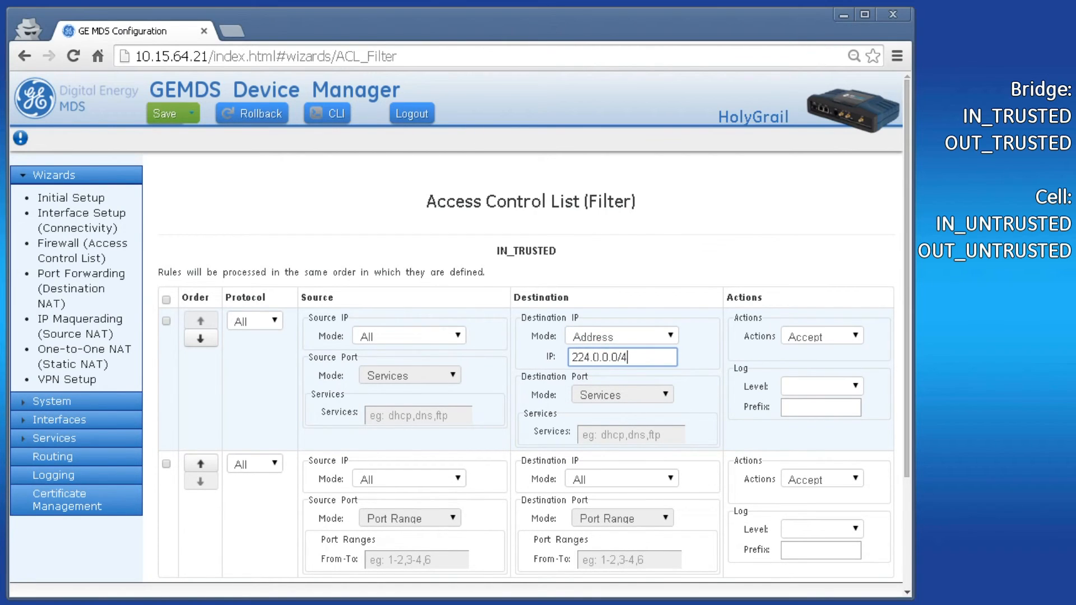
left_click(822, 335)
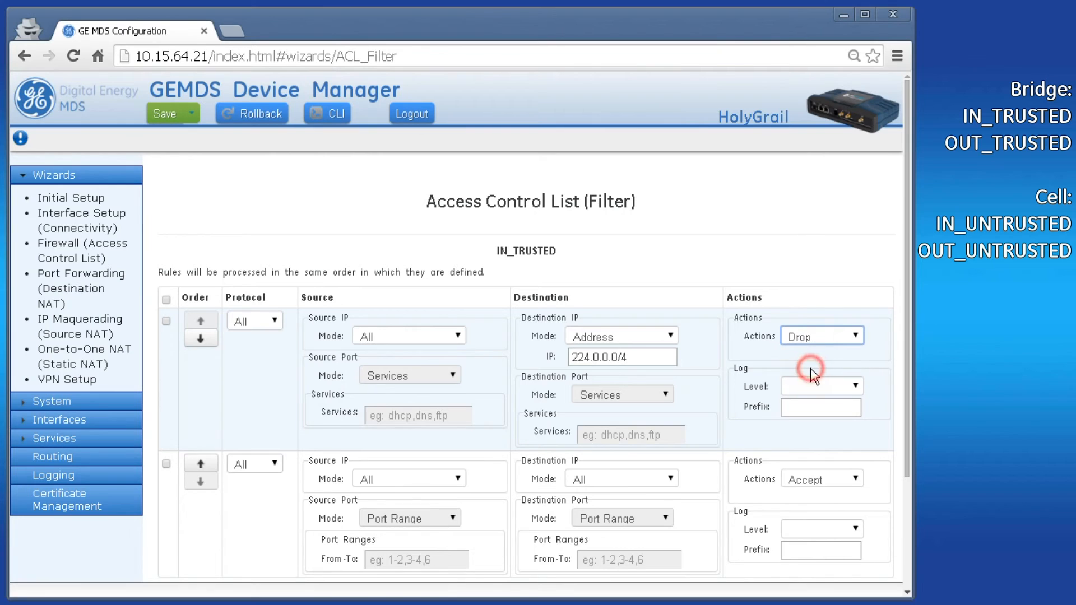
scroll("down", 3)
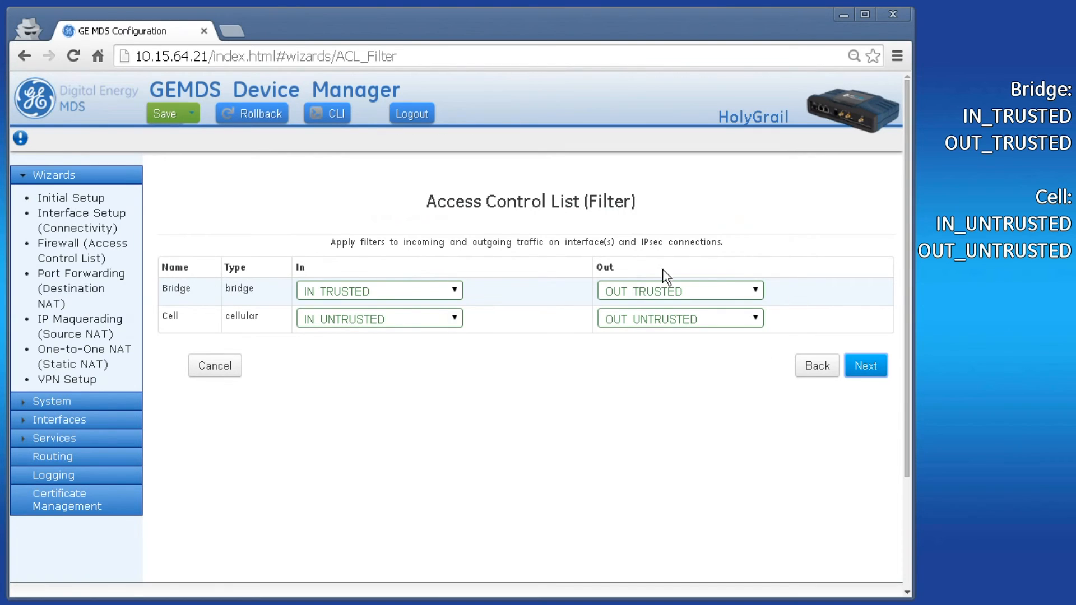
Review the wizard's change summary and submit the firewall filter changes
left_click(866, 366)
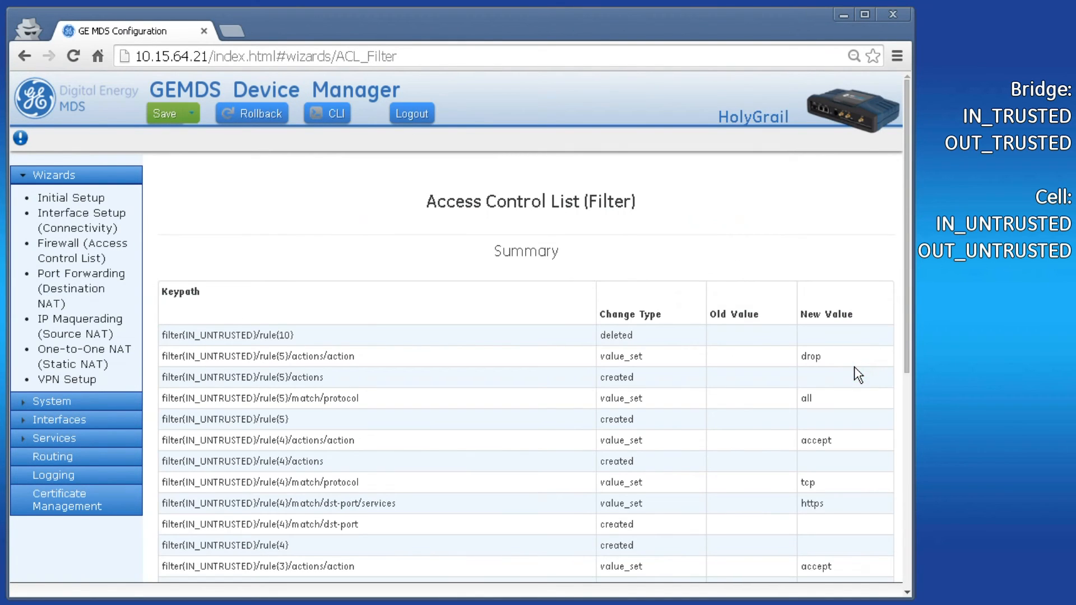
scroll("down", 3)
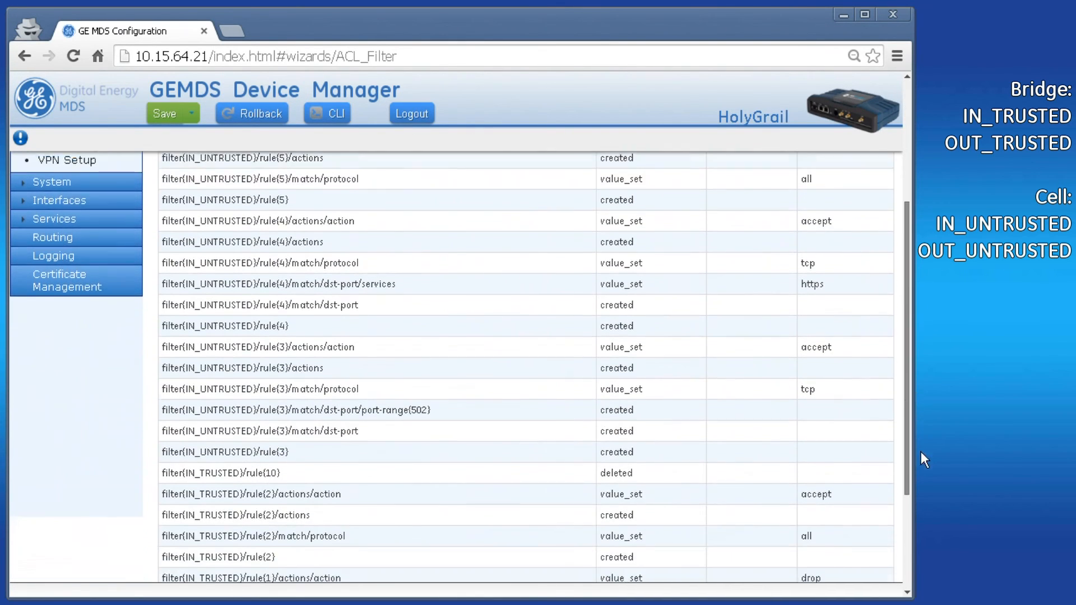
scroll("down", 3)
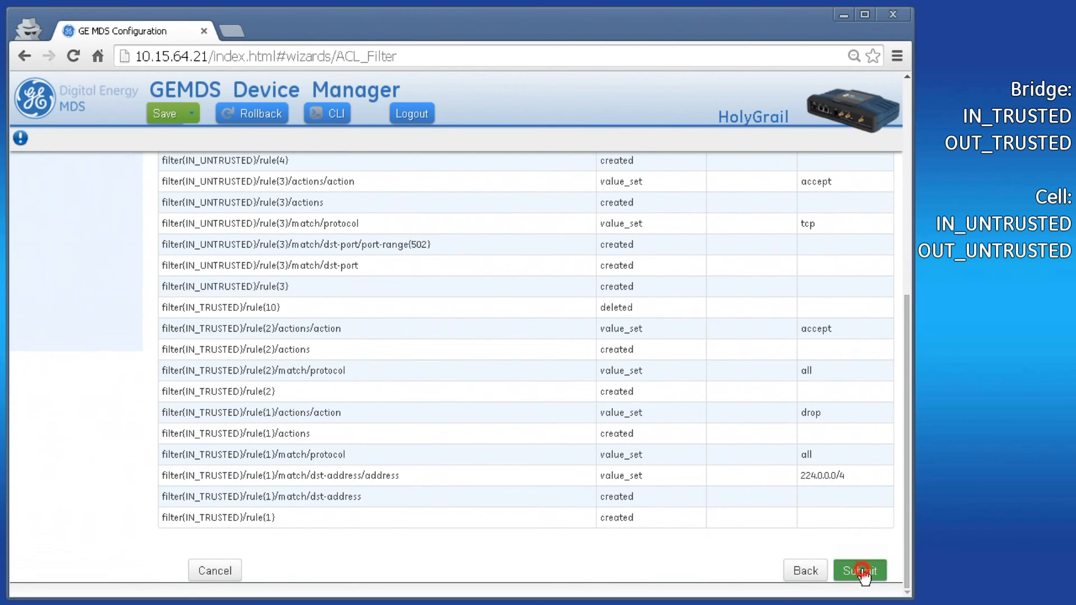
left_click(859, 570)
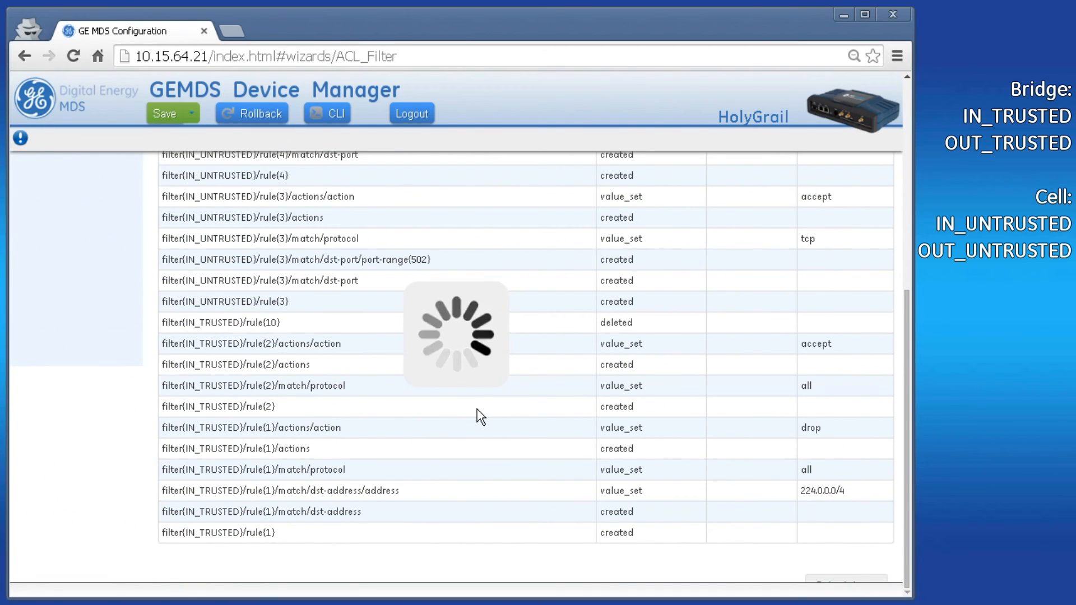
left_click(165, 113)
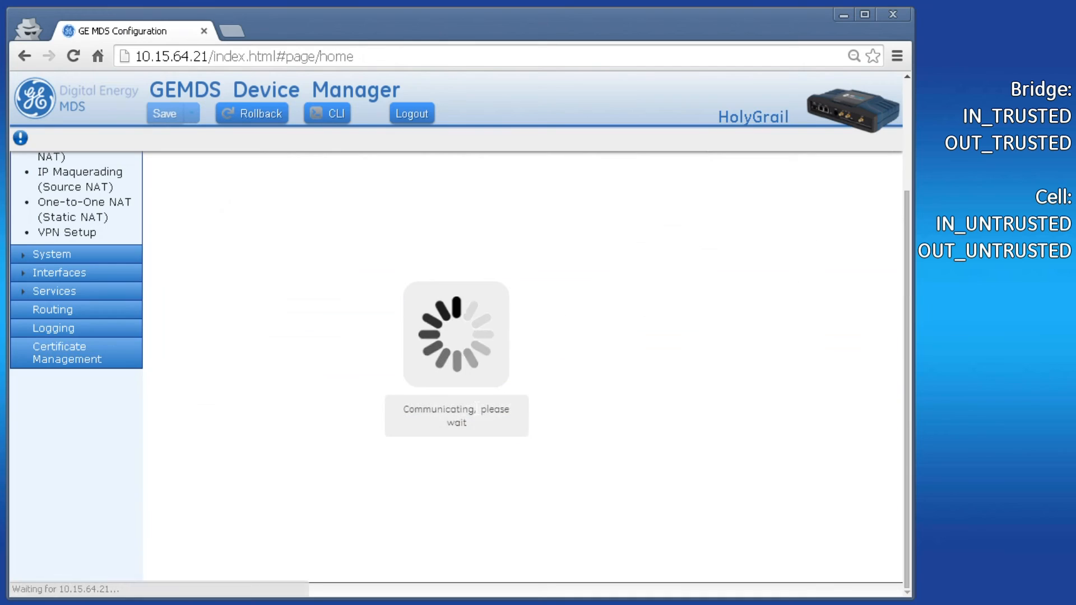